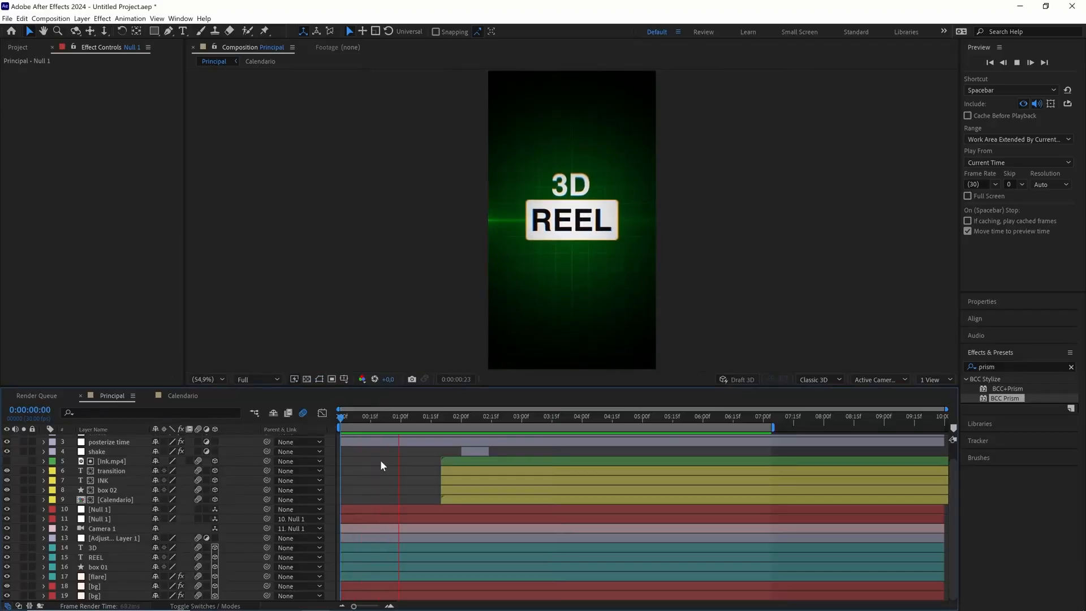
- Create a new timeline with vertical resolution from the Media Pool
left_click(520, 417)
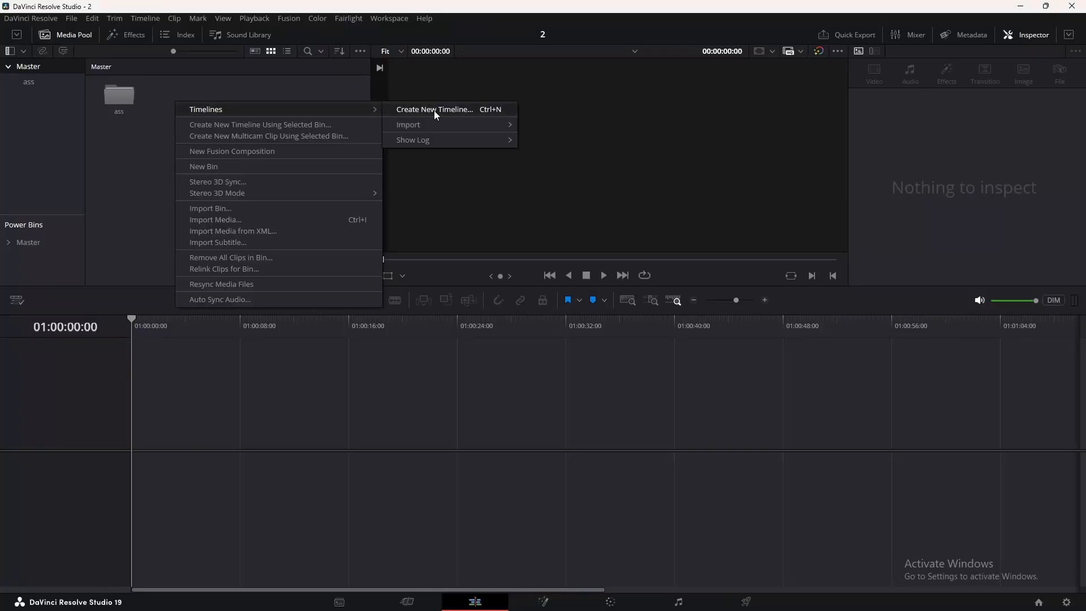
left_click(435, 110)
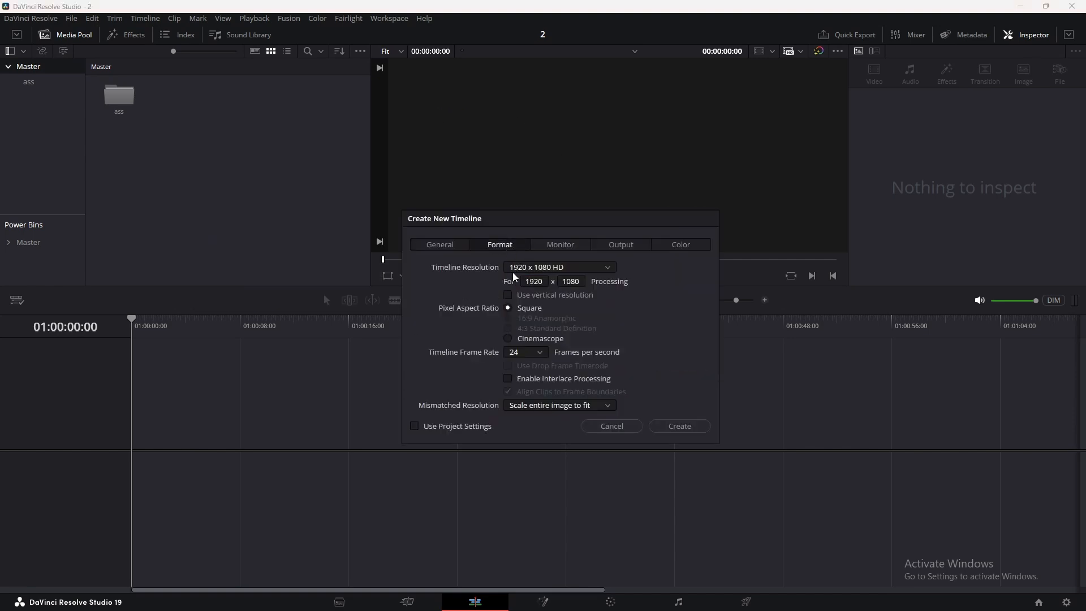
left_click(679, 425)
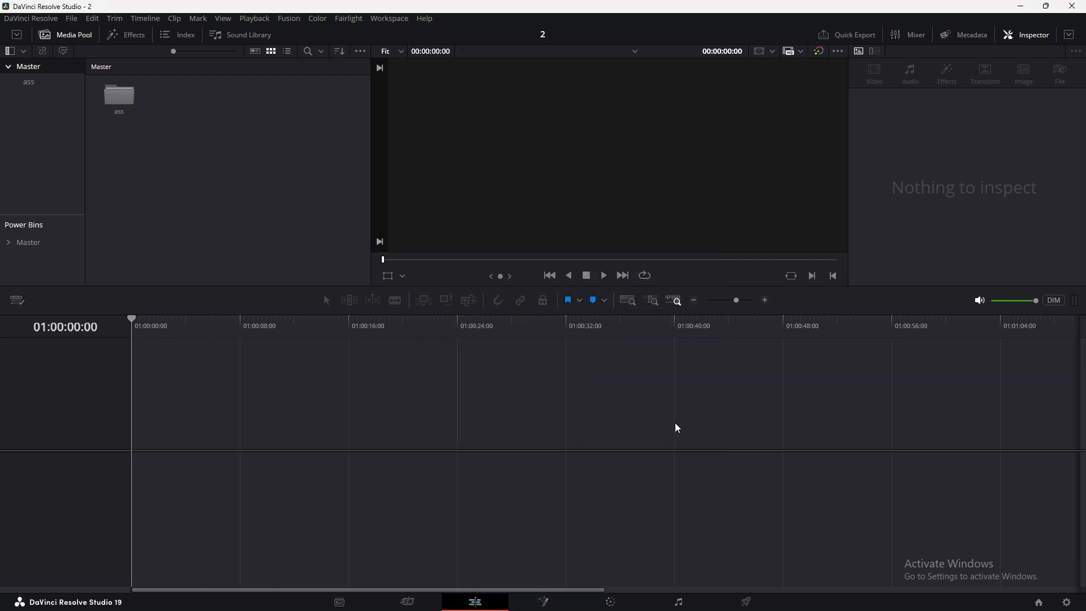
- Add a Fusion Composition clip from the Effects library and switch to Fusion compositing
left_click(132, 33)
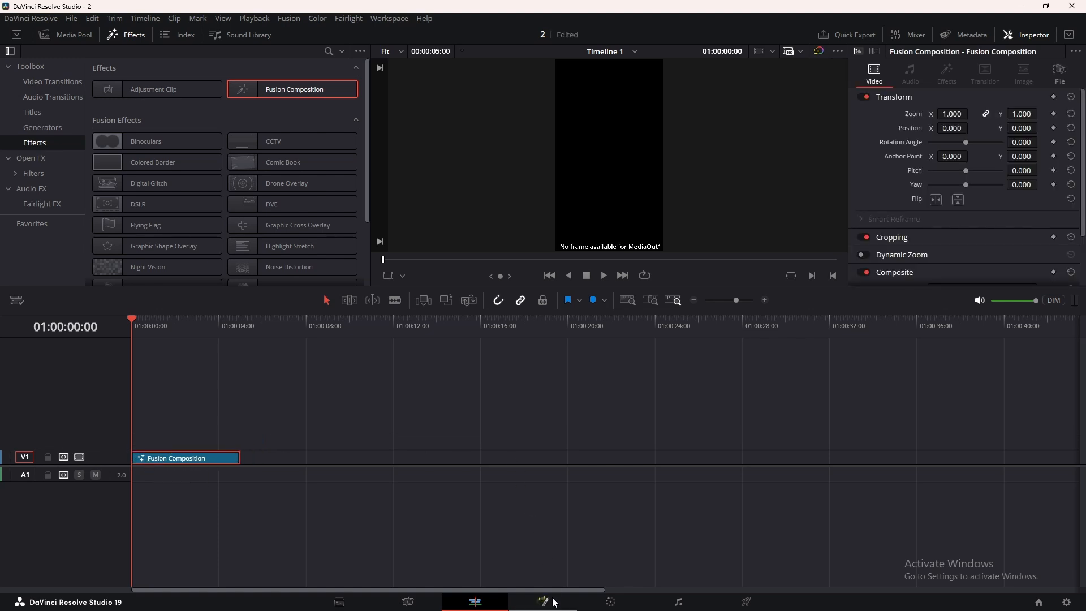
left_click(542, 602)
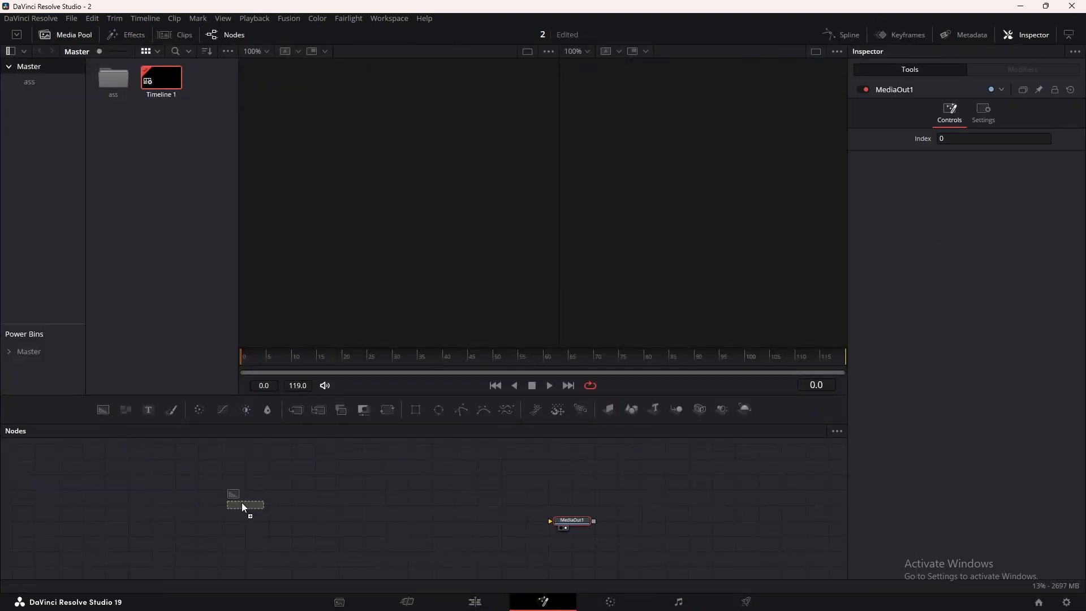
- Add a Background node as a radial gradient, start point near centre, green fading to dark green
left_click(244, 505)
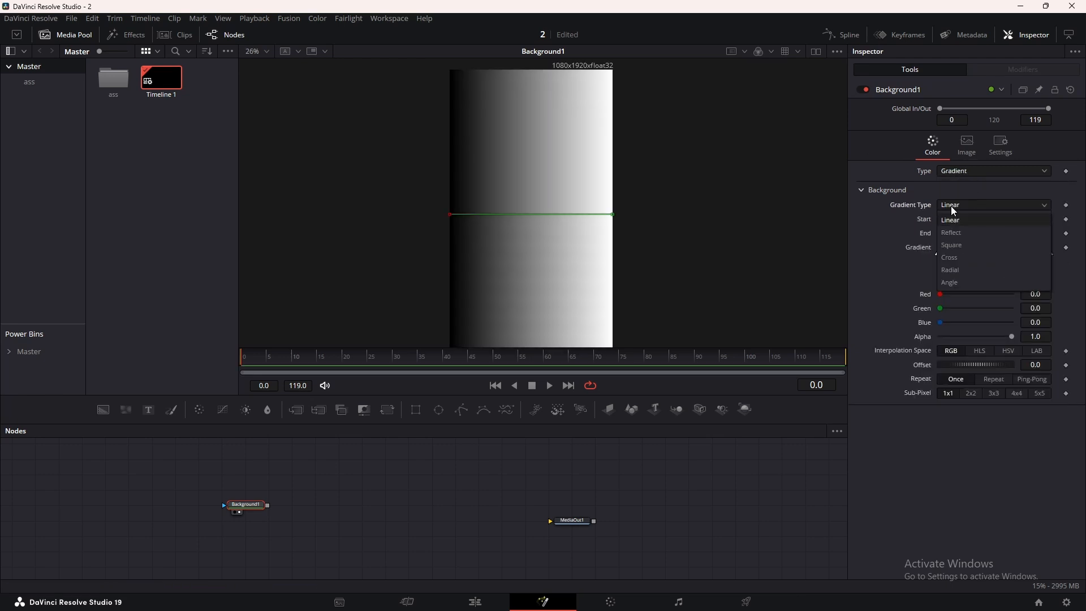
left_click(951, 270)
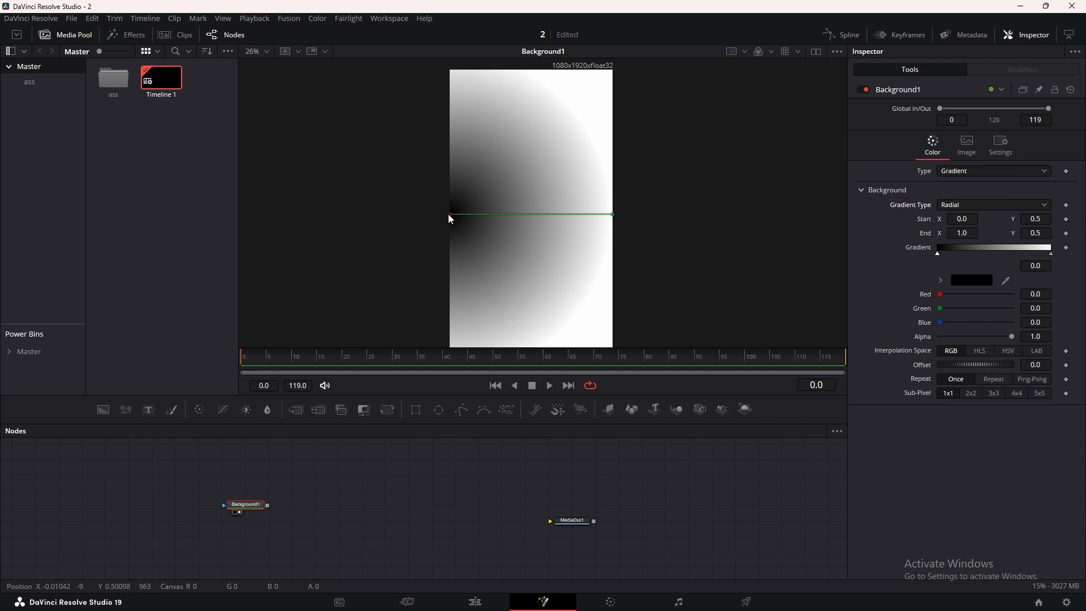
left_click_drag(449, 214, 526, 214)
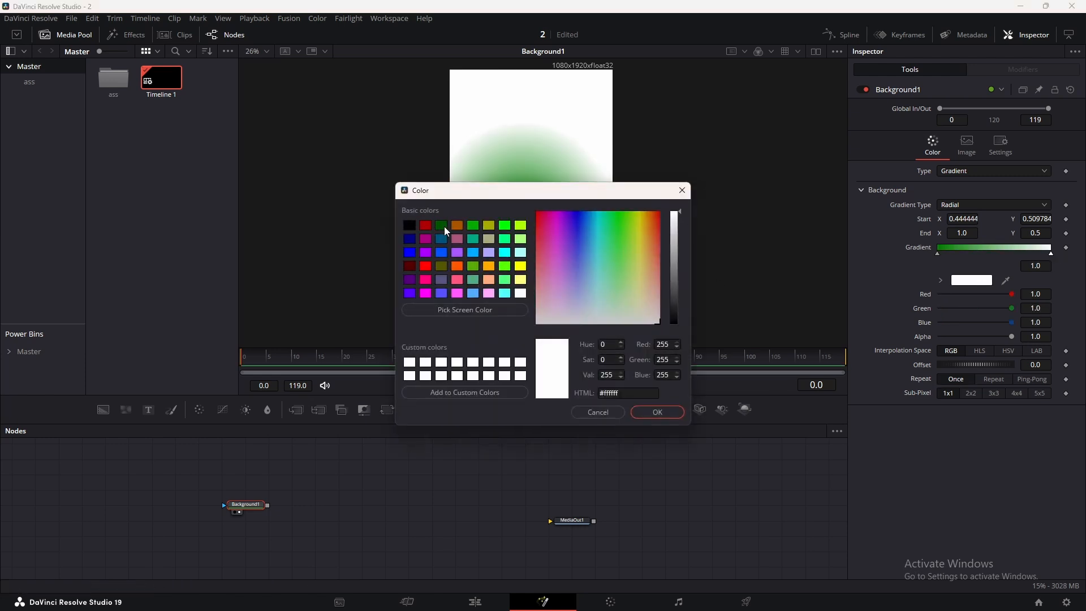
left_click_drag(658, 215, 676, 319)
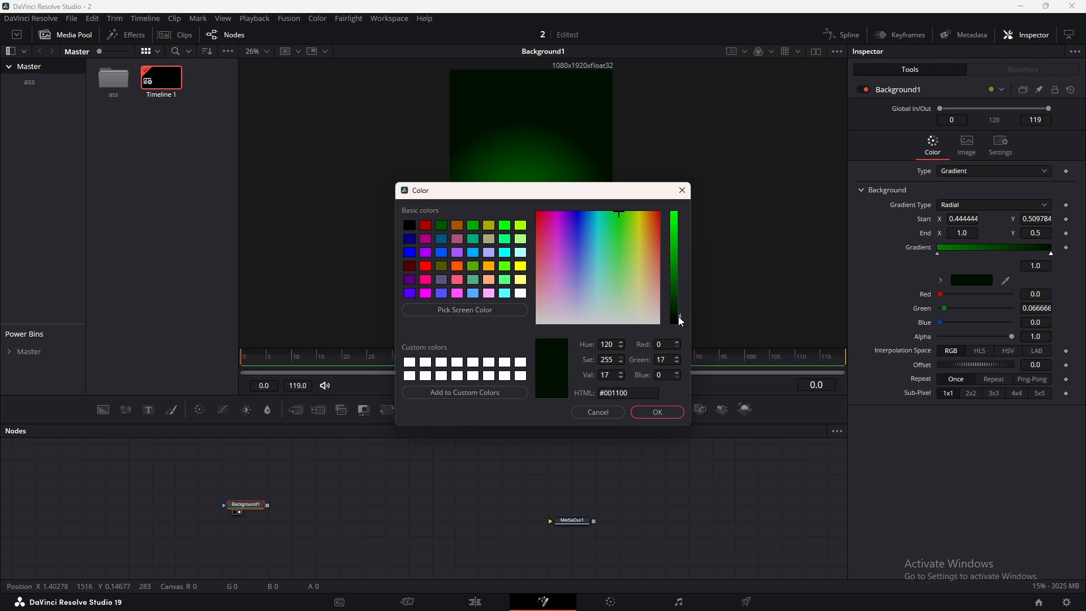
left_click(657, 412)
type("Grid")
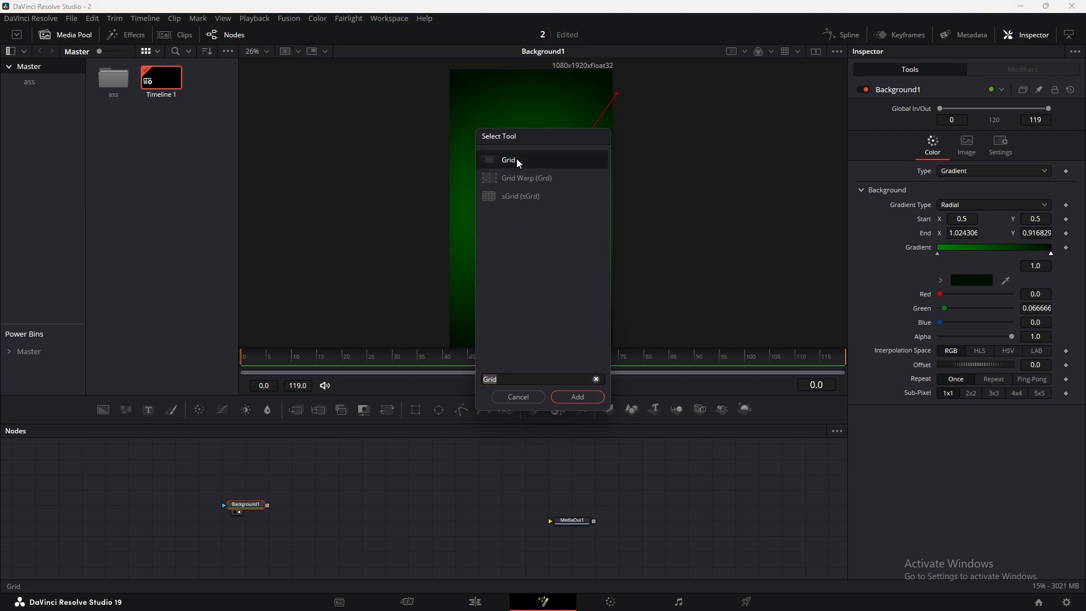
- Add a viewed Grid after Background1 with major spacing 0, 11 columns and 16 rows
left_click(577, 397)
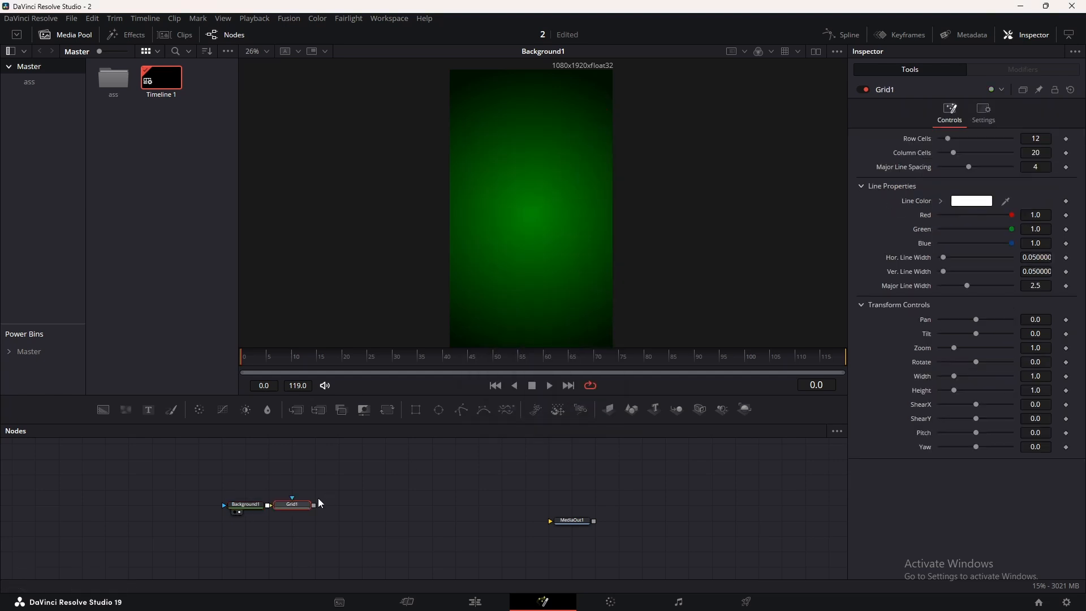
left_click(292, 504)
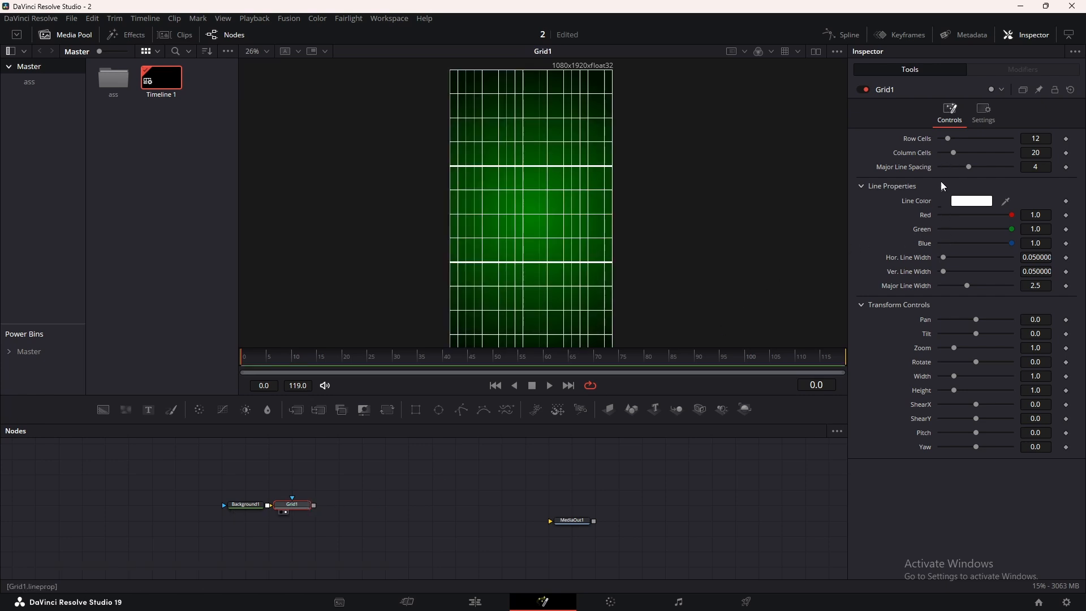
left_click_drag(968, 167, 941, 167)
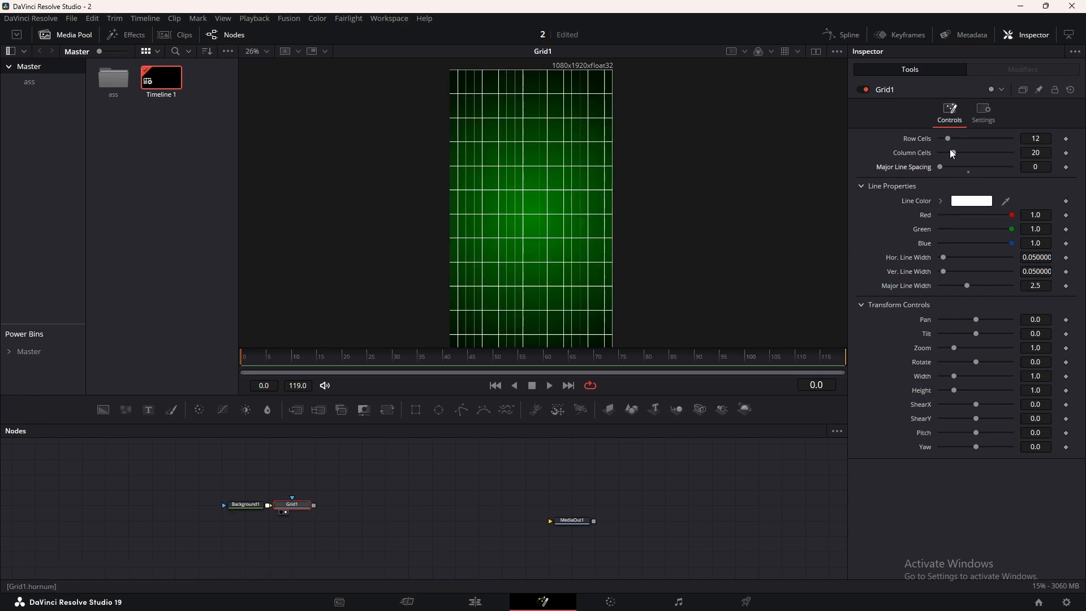
left_click_drag(975, 153, 947, 153)
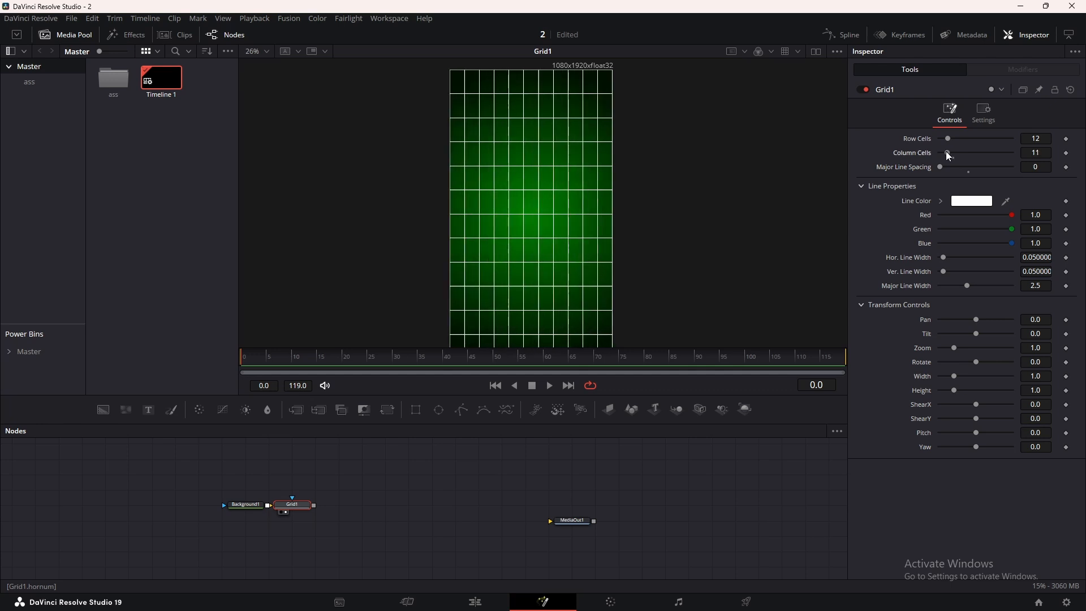
left_click_drag(948, 138, 951, 138)
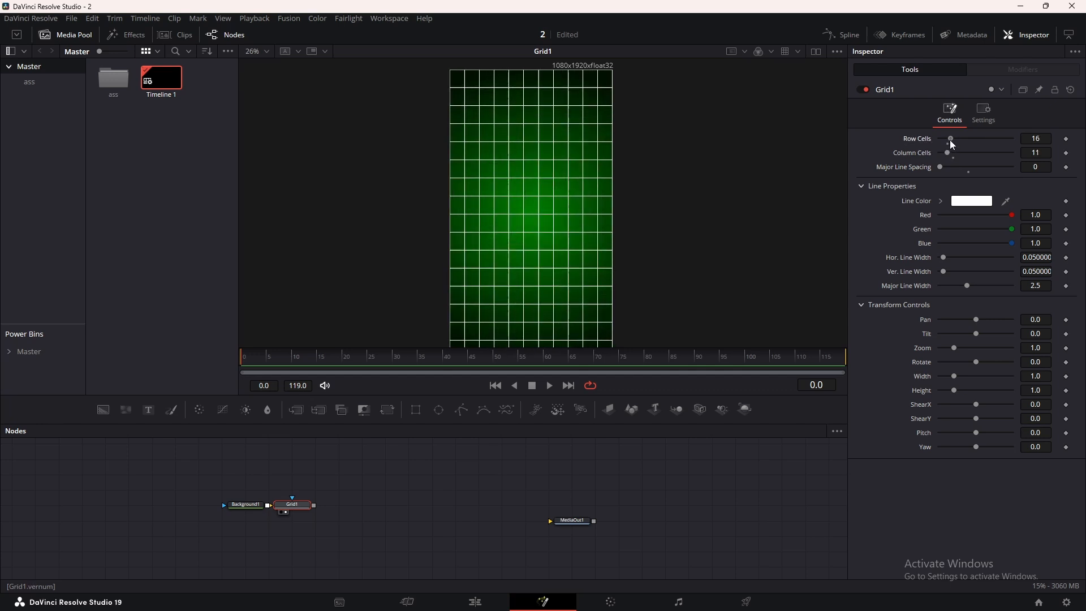
mouse_move(847, 174)
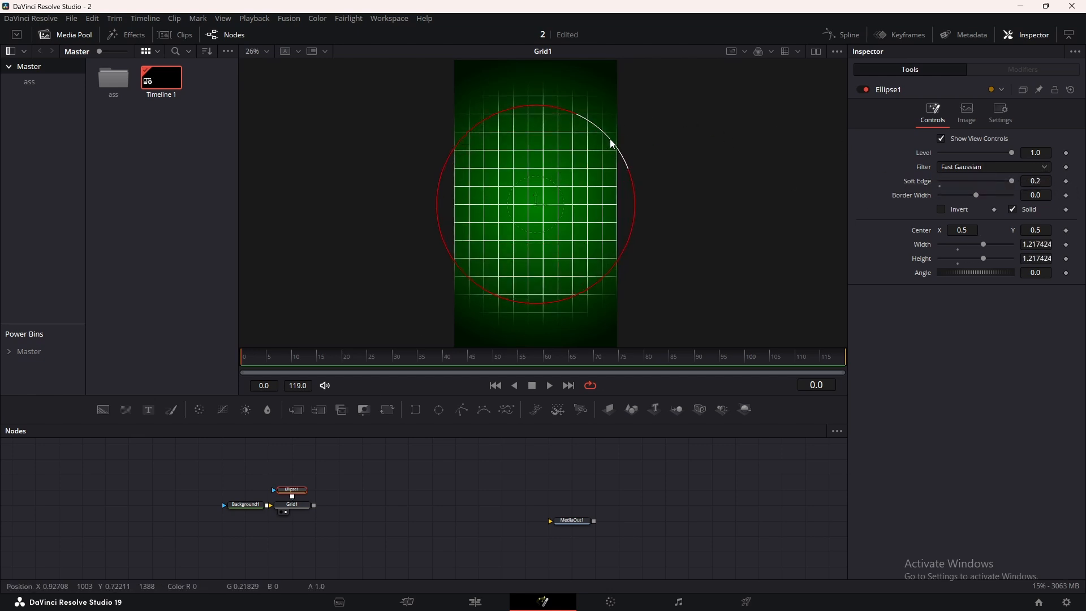
- Lower Grid1's Blend in Settings to about 0.157 for a faint overlay
left_click(292, 505)
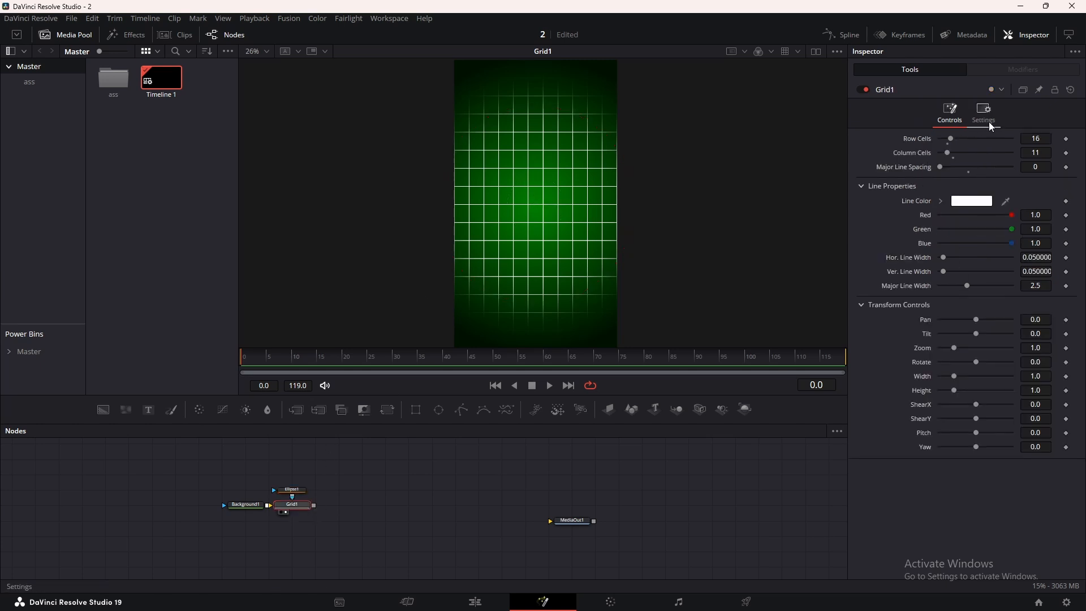
left_click(983, 110)
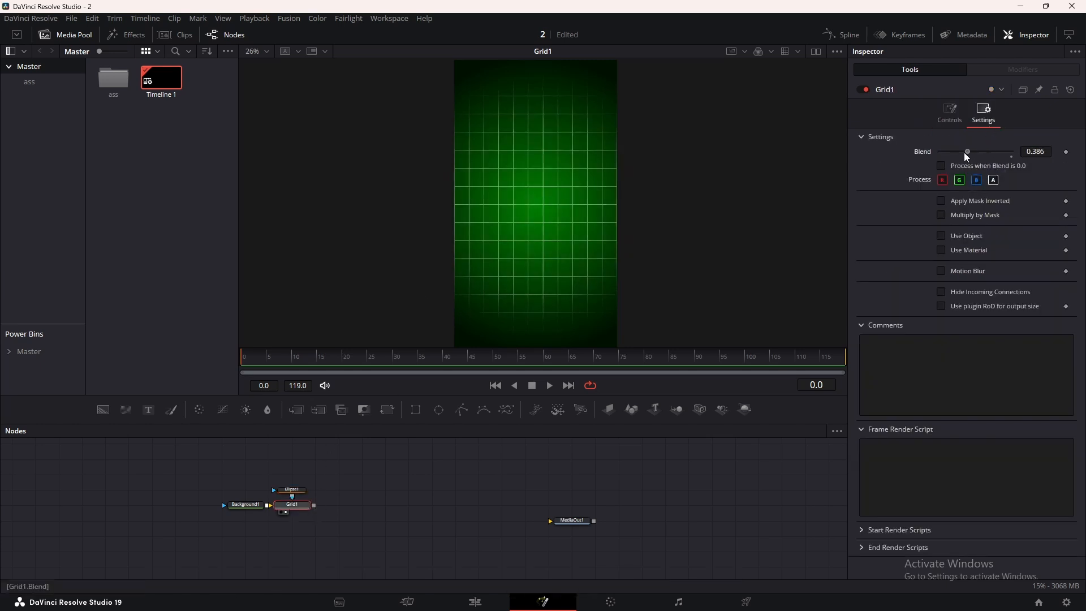
left_click_drag(968, 152, 955, 151)
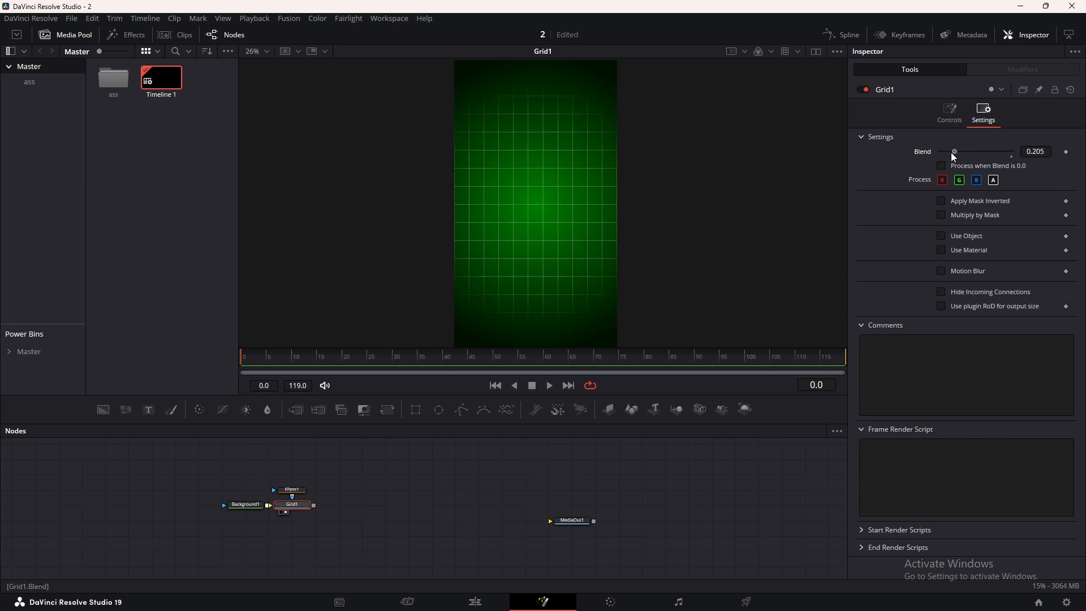
left_click_drag(955, 152, 953, 151)
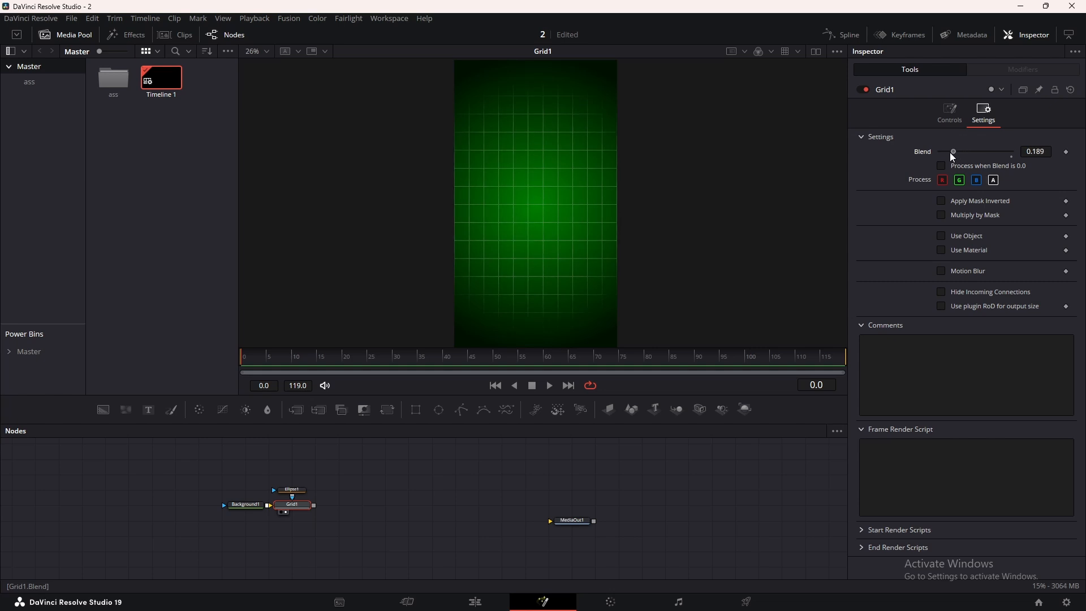
left_click_drag(952, 152, 950, 152)
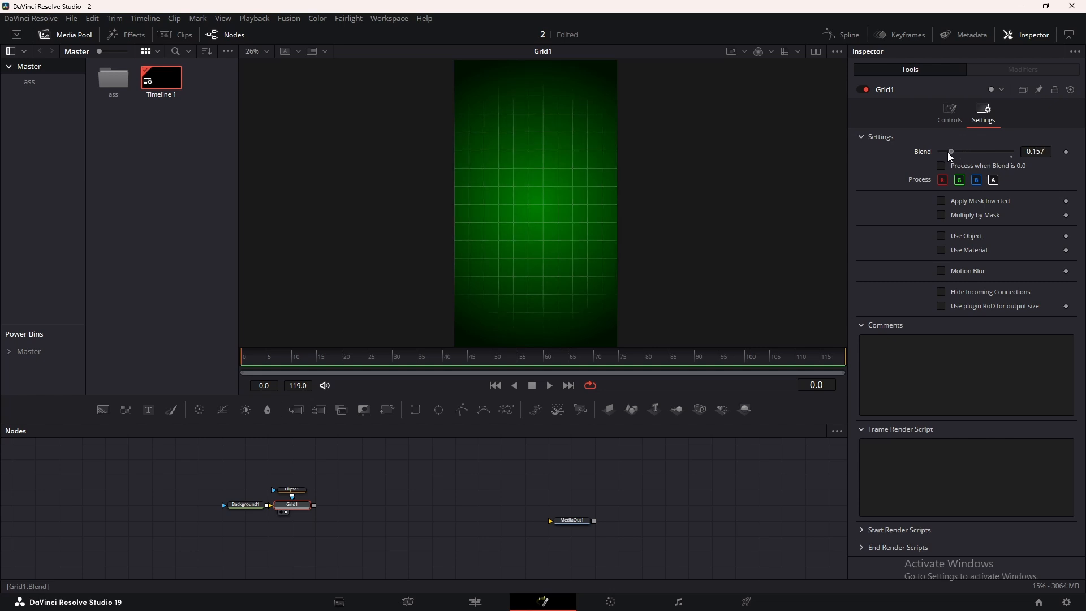
mouse_move(464, 389)
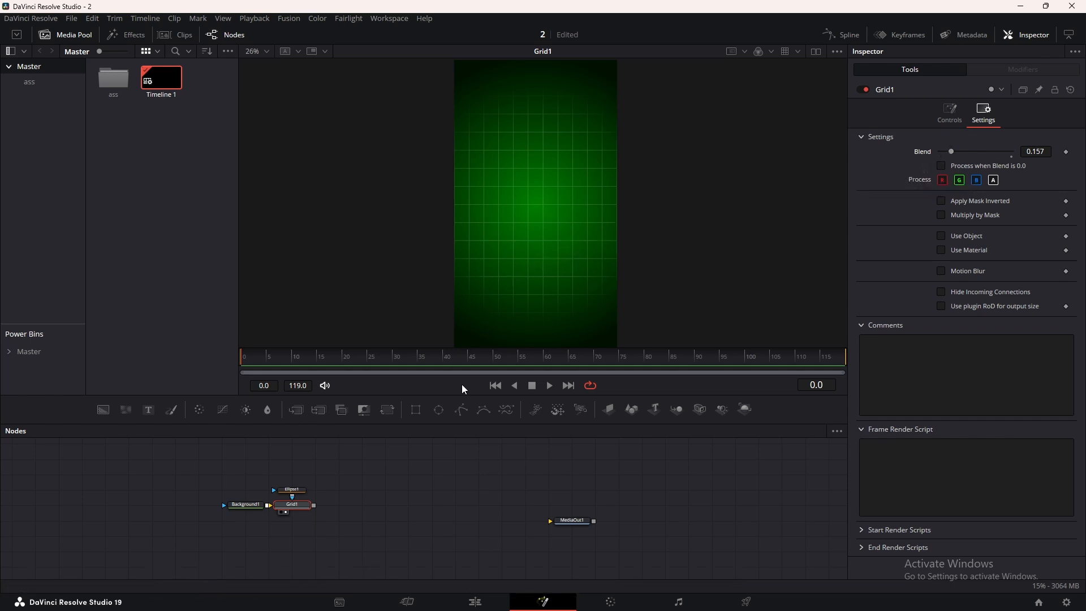
- Resize the Ellipse mask confining the grid
left_click(291, 488)
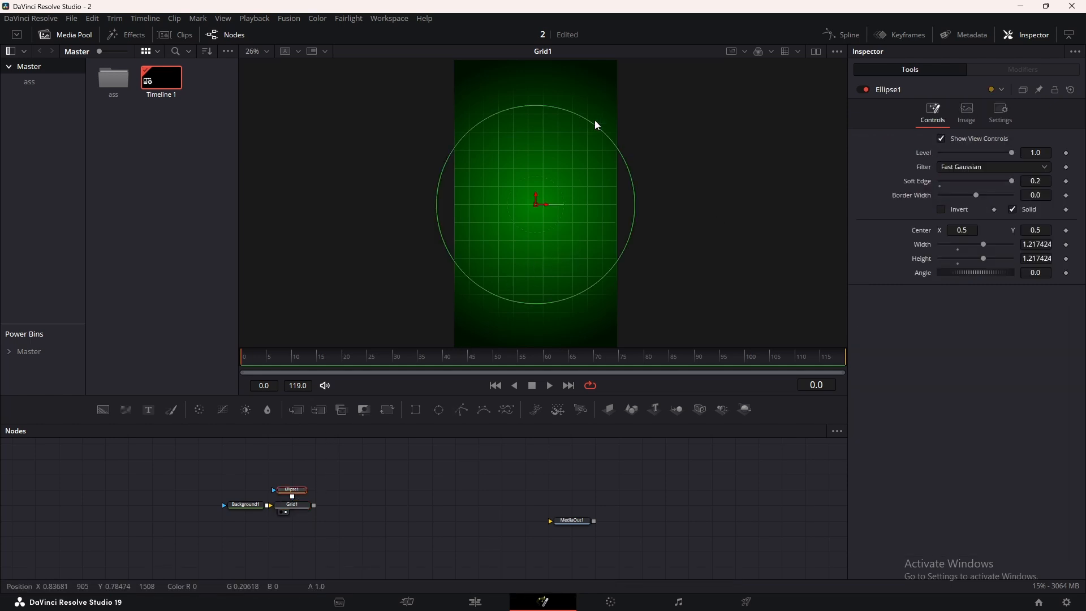
left_click_drag(595, 124, 613, 116)
type("dis")
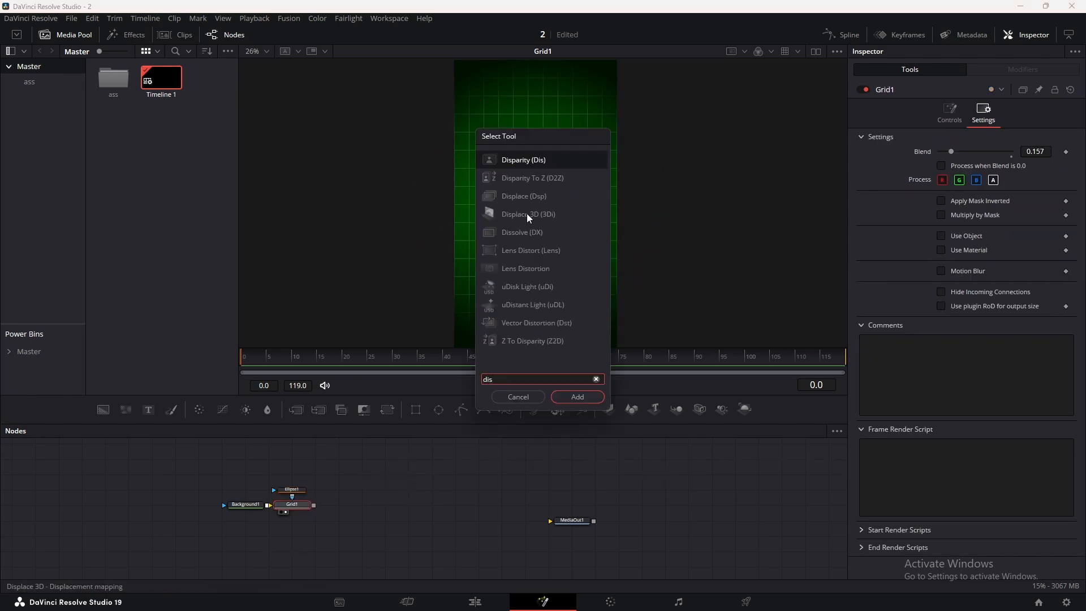
- Add a Displace after Grid1 driven by FastNoise with larger Scale and a Seethe Rate
left_click(577, 397)
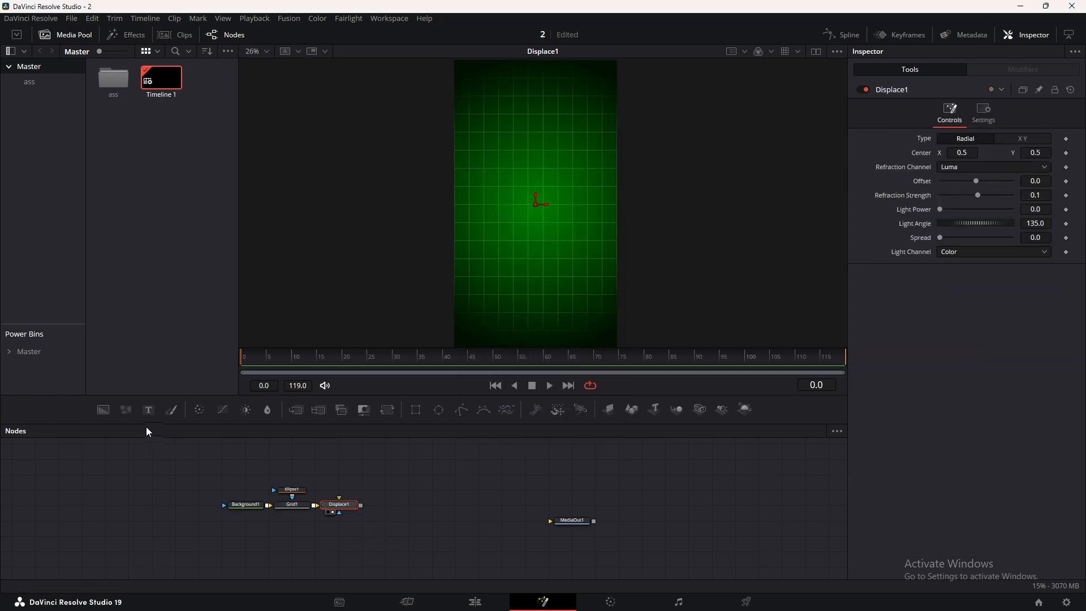
mouse_move(126, 411)
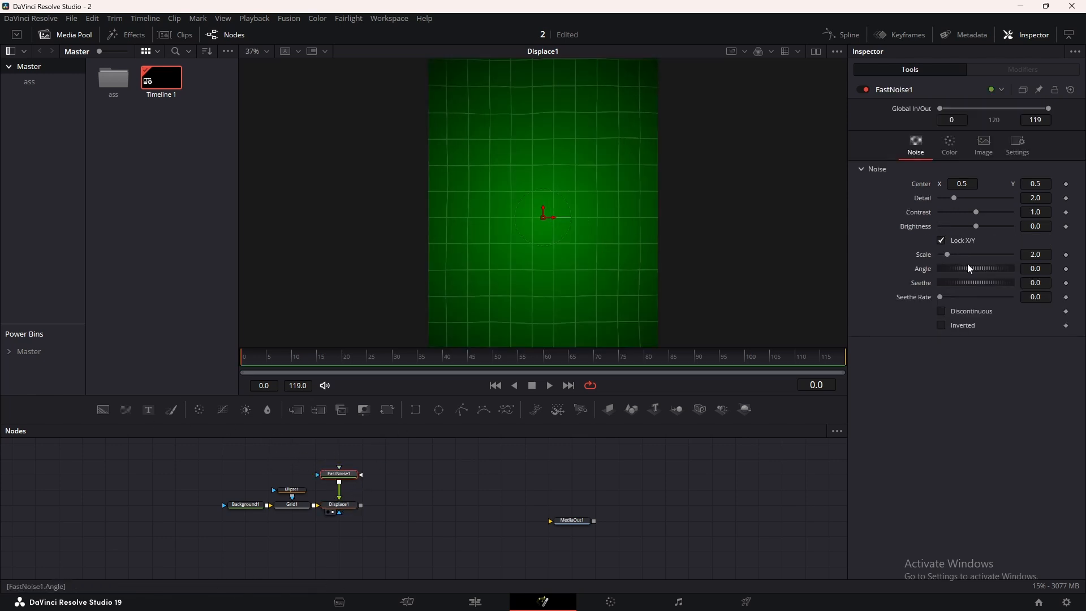
left_click_drag(947, 255, 958, 254)
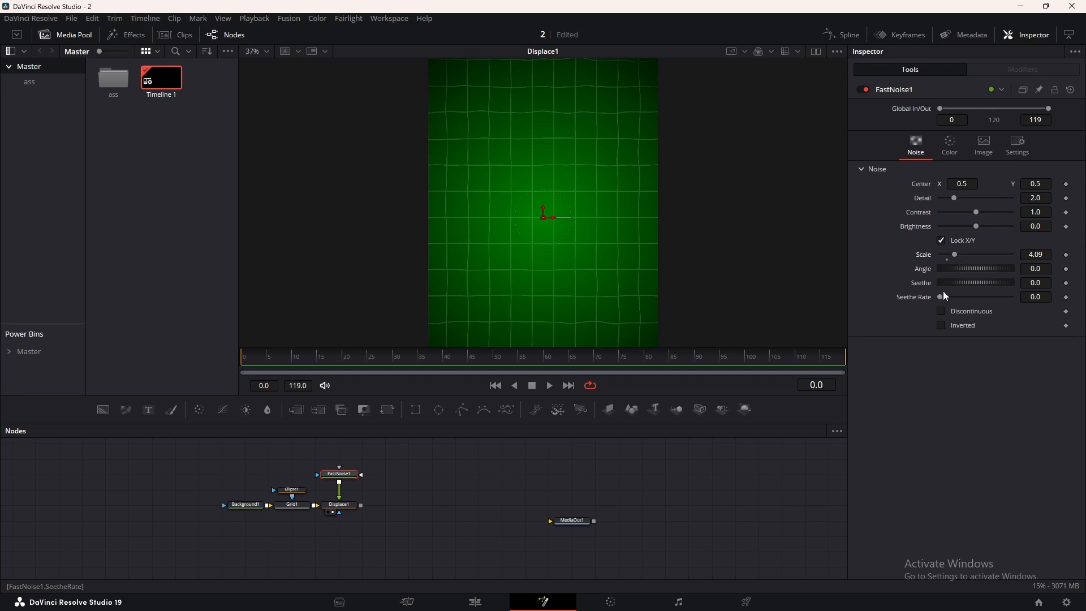
left_click_drag(955, 254, 960, 255)
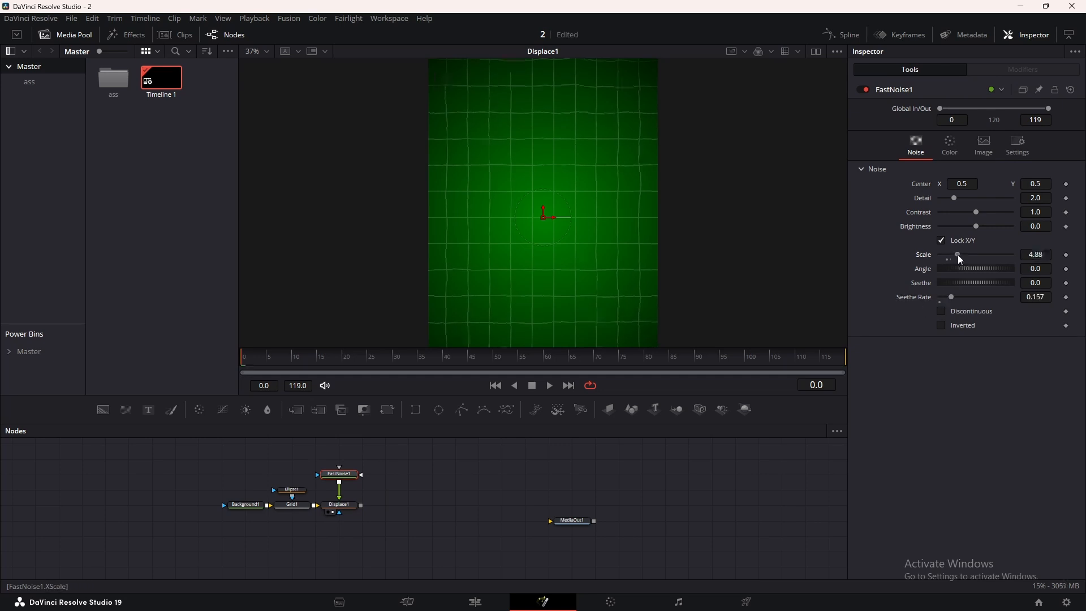
- Scrub the timeline to preview the wobbling grid and review Displace1's settings
left_click(416, 372)
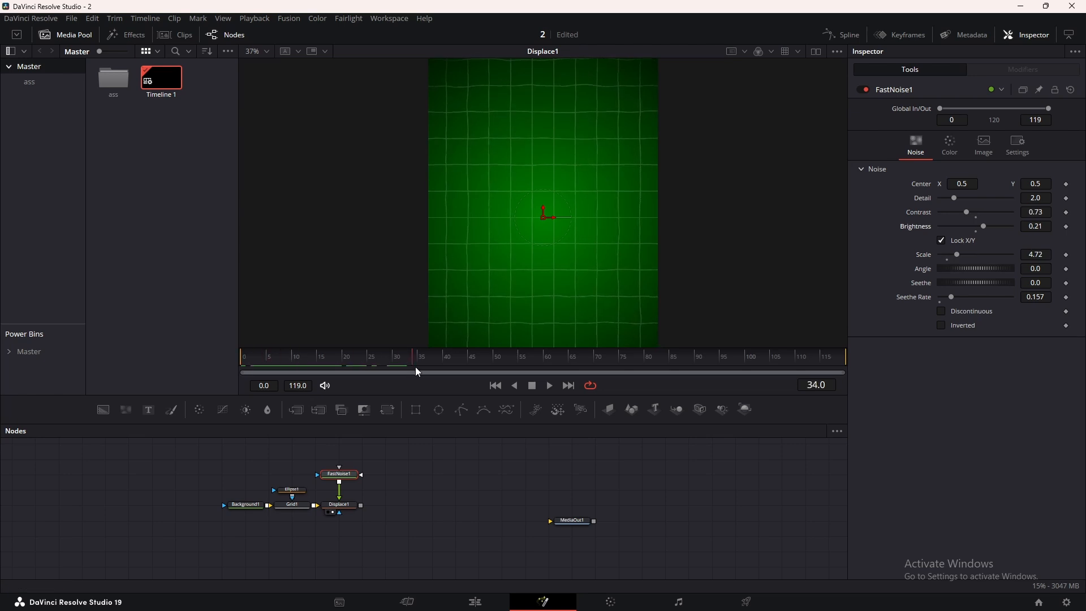
left_click_drag(417, 371, 647, 371)
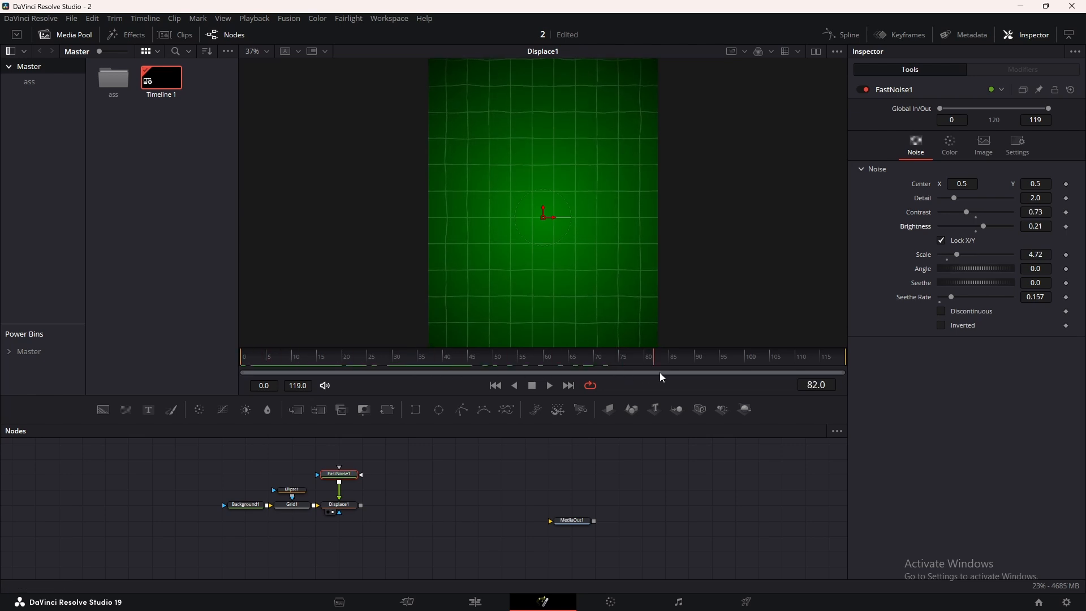
left_click(340, 505)
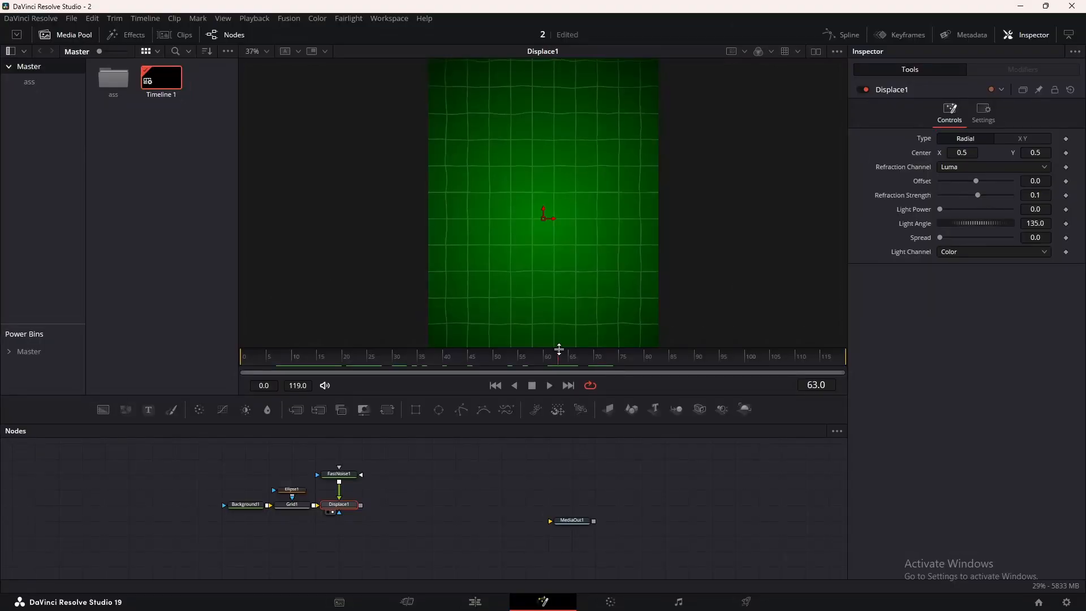
mouse_move(346, 482)
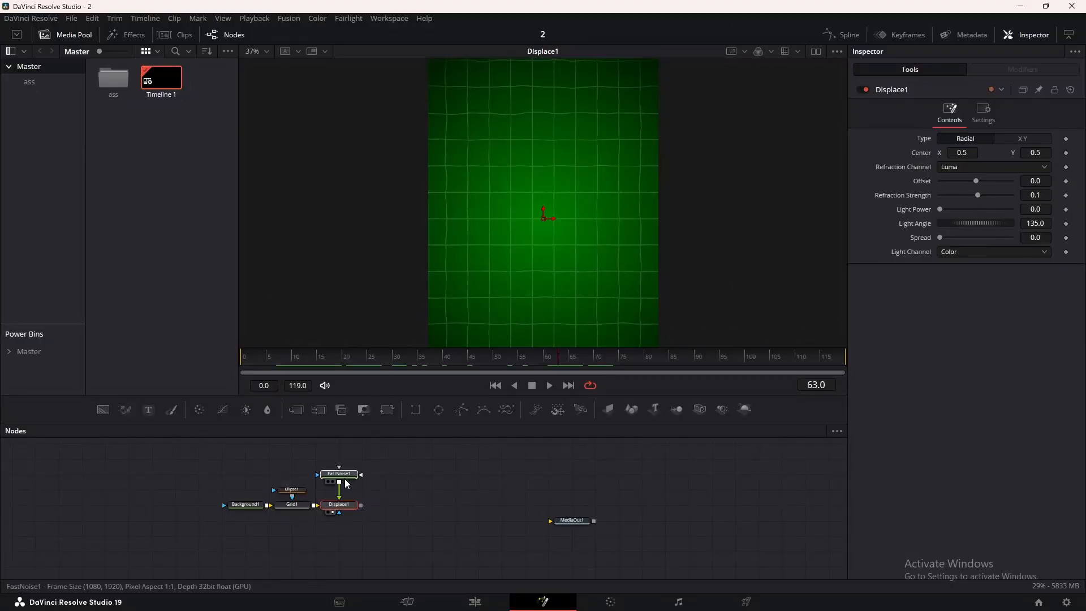
- Build ImagePlane3D, Camera3D, Merge3D and Renderer3D from the displaced grid
left_click(338, 474)
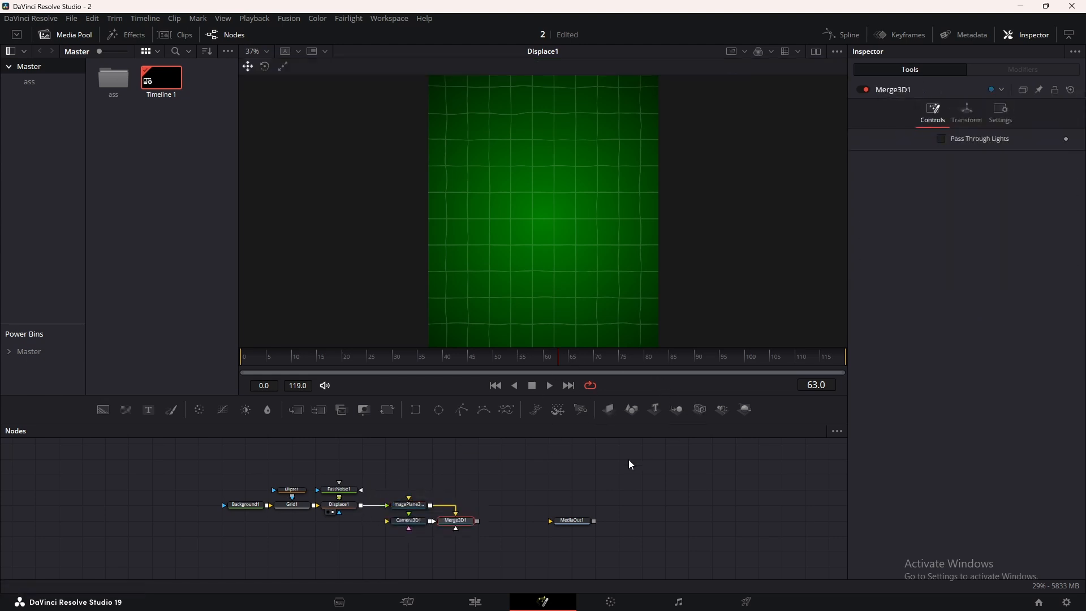
mouse_move(603, 475)
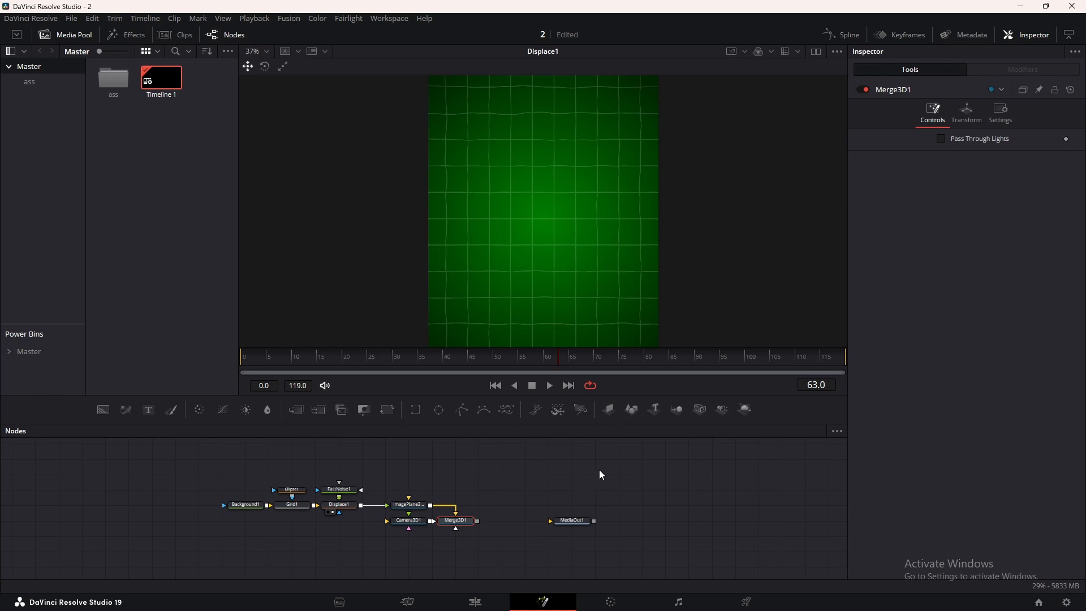
mouse_move(735, 420)
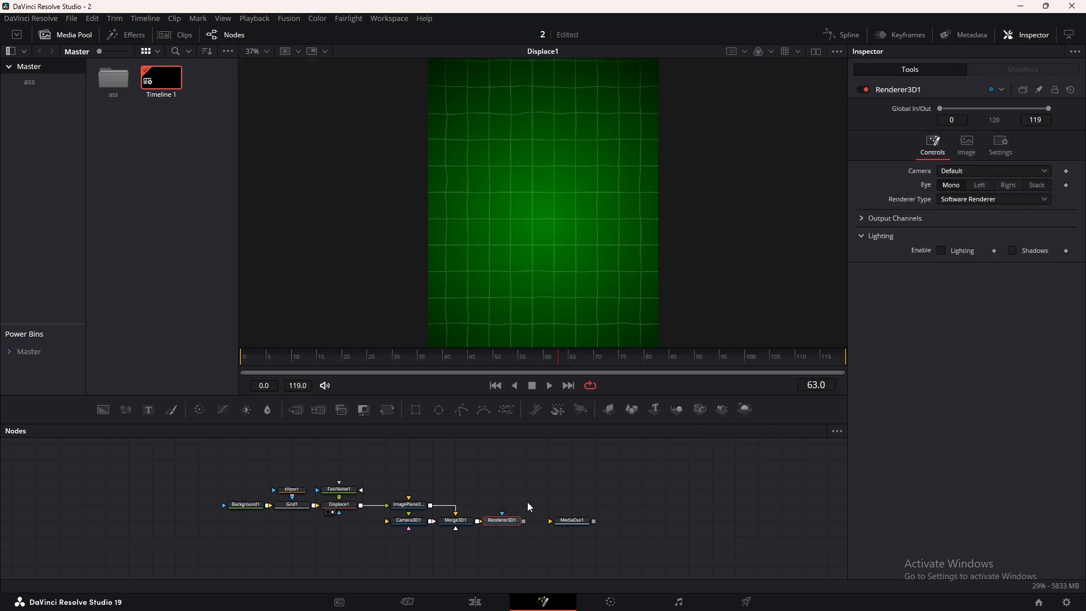
mouse_move(561, 282)
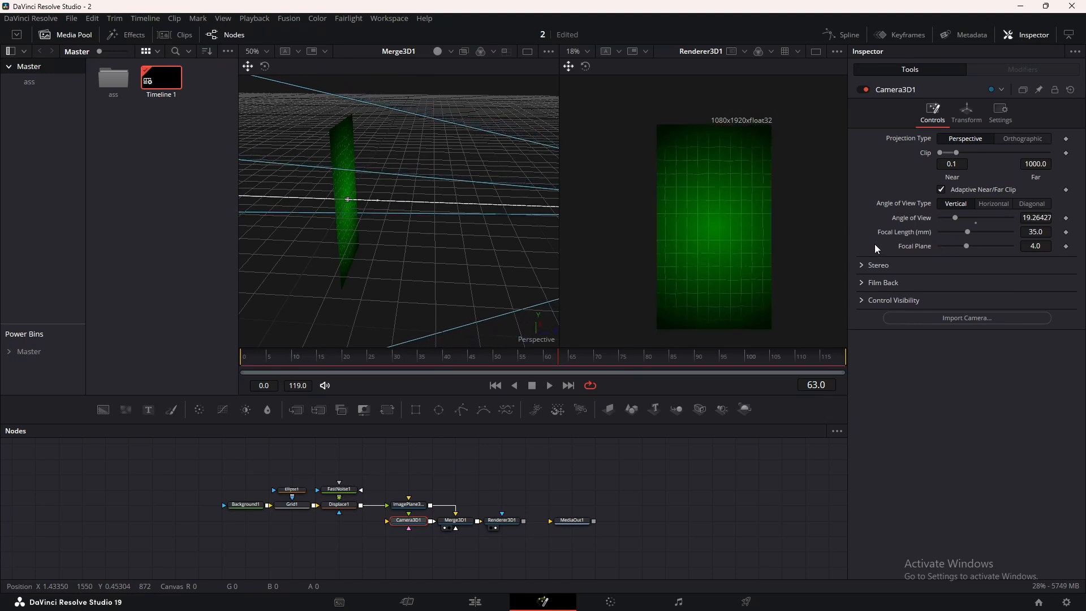
mouse_move(421, 224)
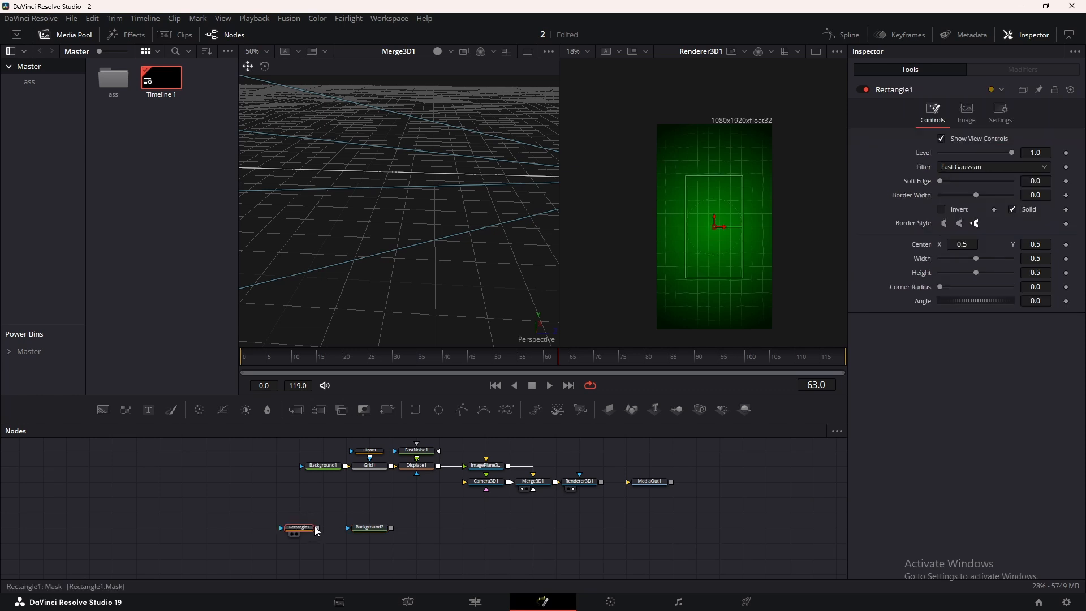
- Mask Background2 with Rectangle1 and colour it light grey #dedede
left_click_drag(297, 528, 364, 528)
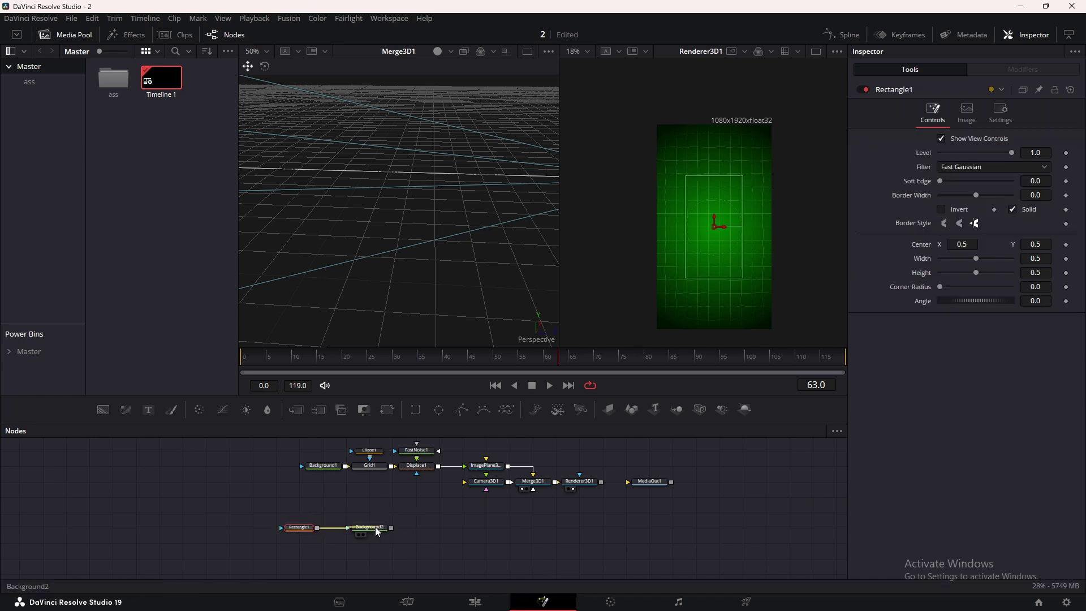
left_click(369, 528)
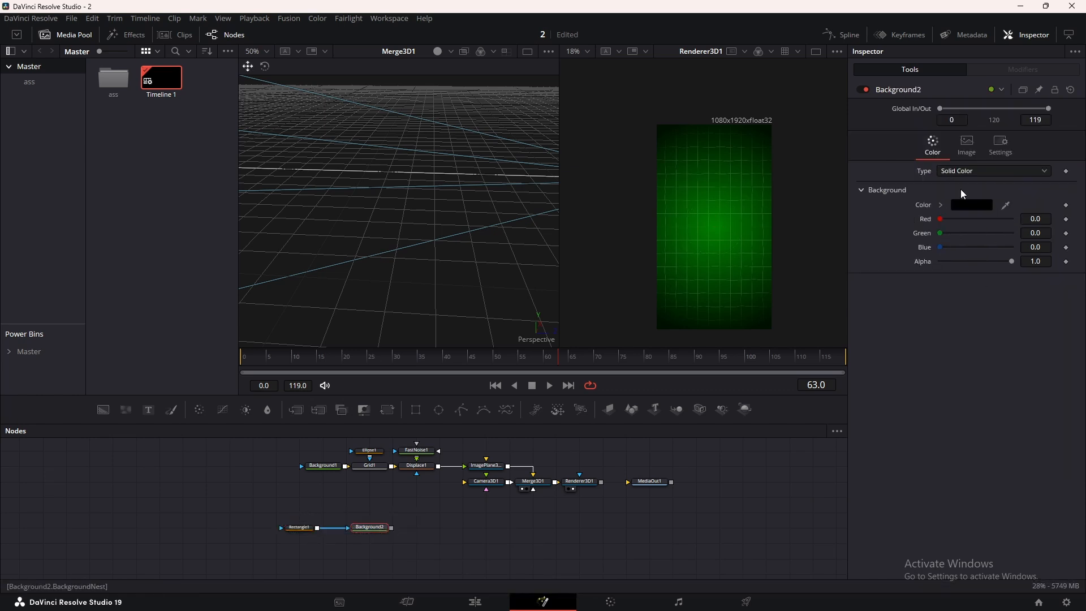
left_click(971, 205)
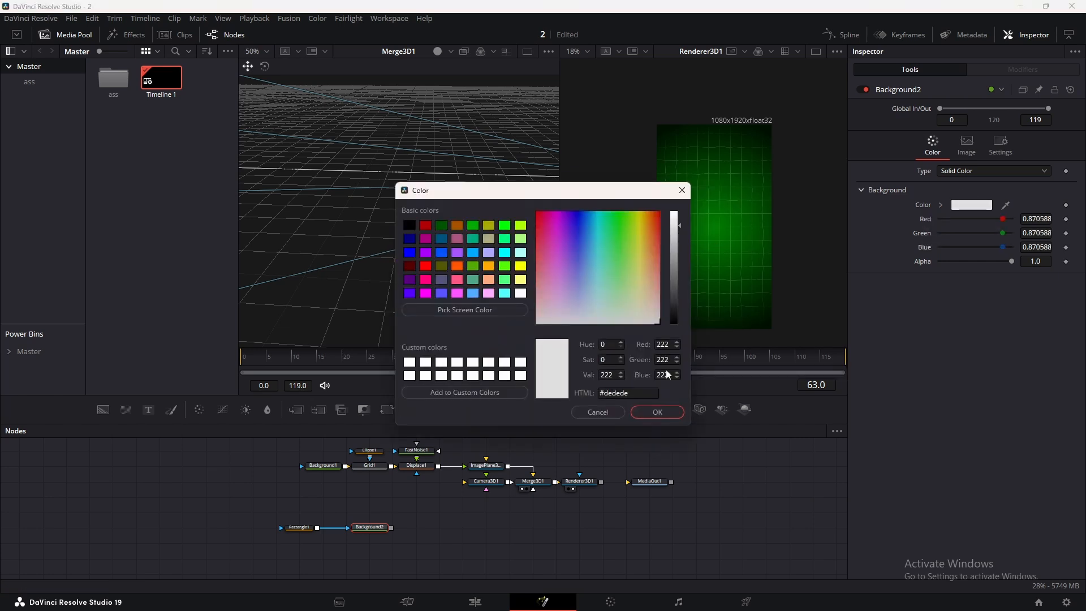
left_click(658, 411)
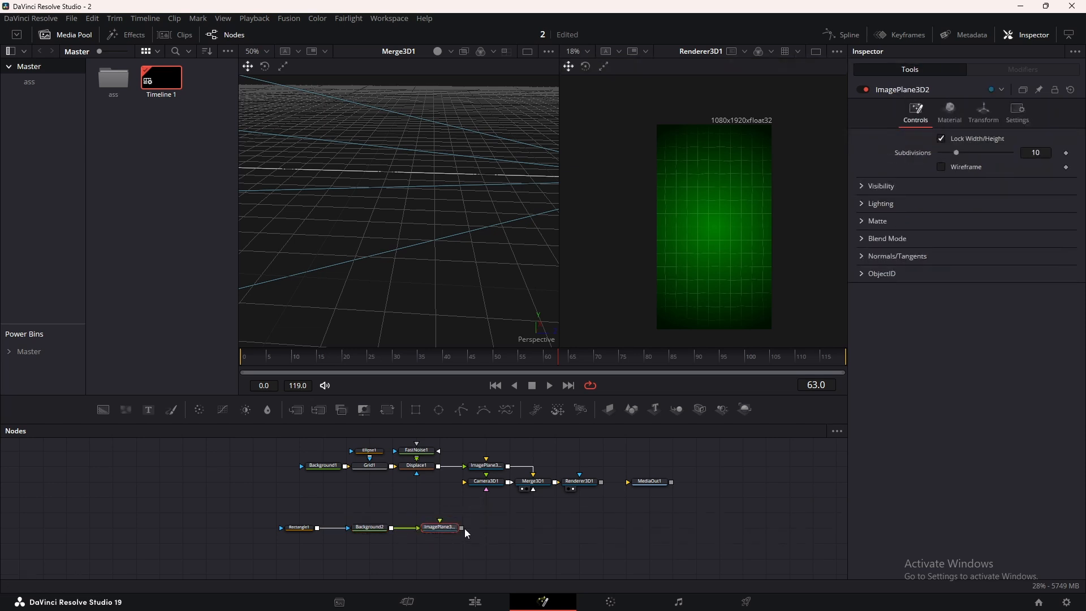
- Feed the card plane into Merge3D1, bring it nearer, and reshape it into a wide short bar
left_click_drag(461, 527, 529, 486)
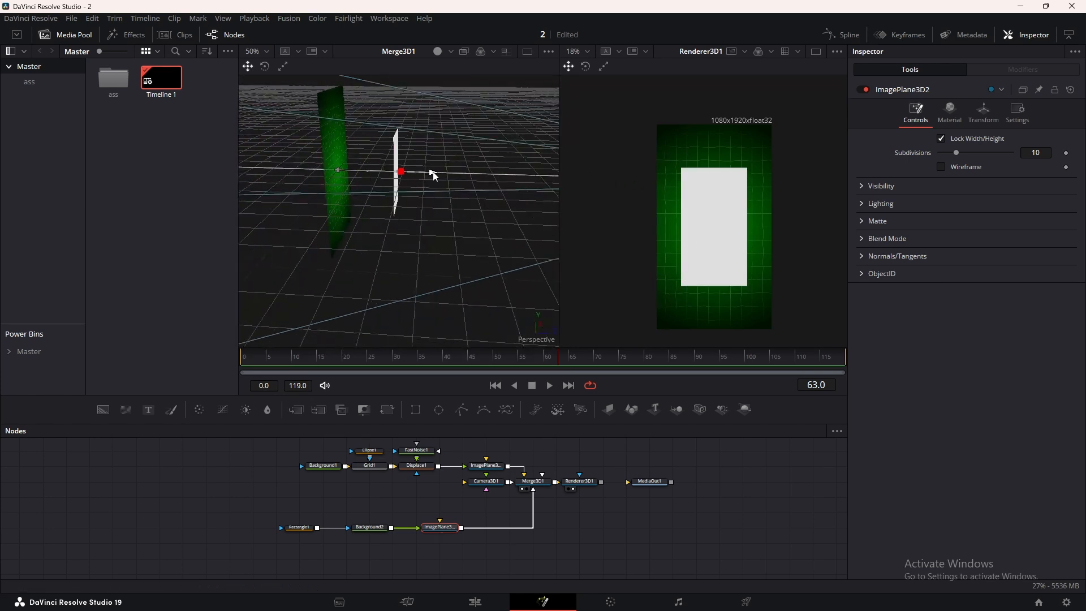
left_click_drag(399, 172, 489, 174)
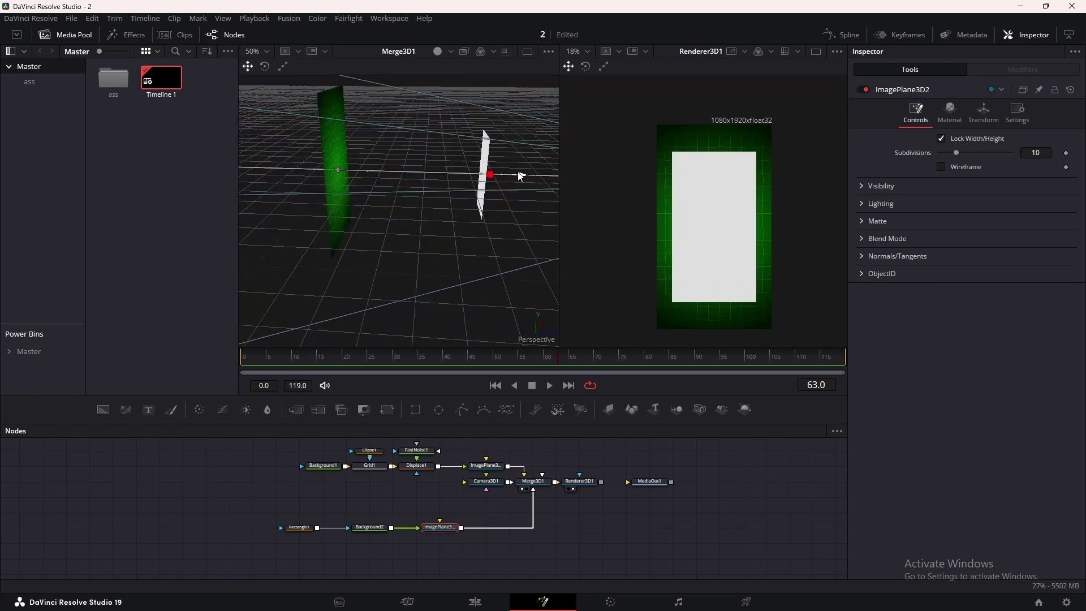
left_click(299, 527)
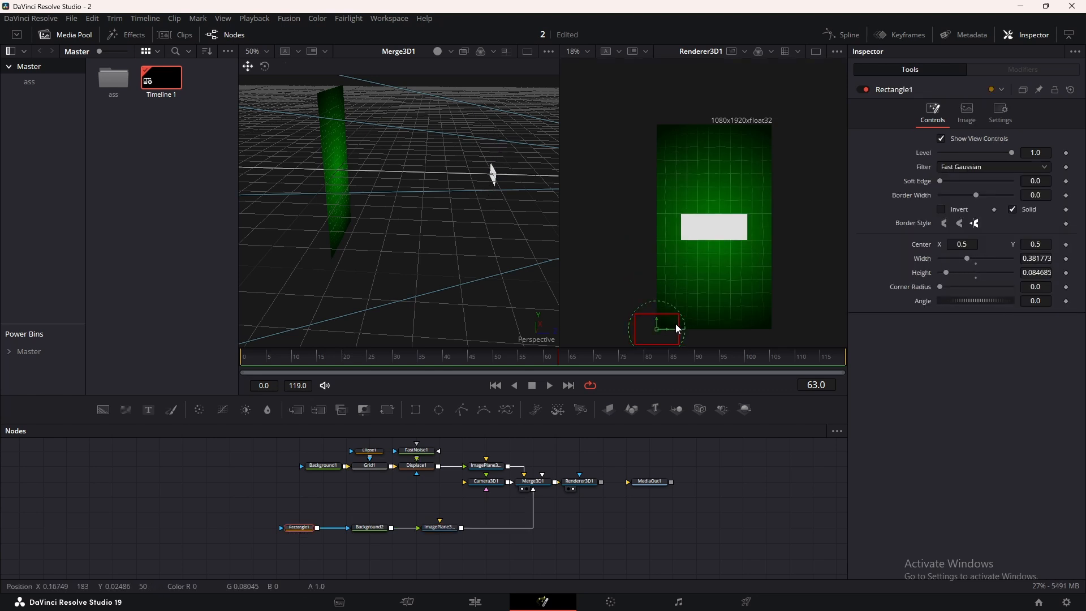
left_click_drag(941, 286, 960, 287)
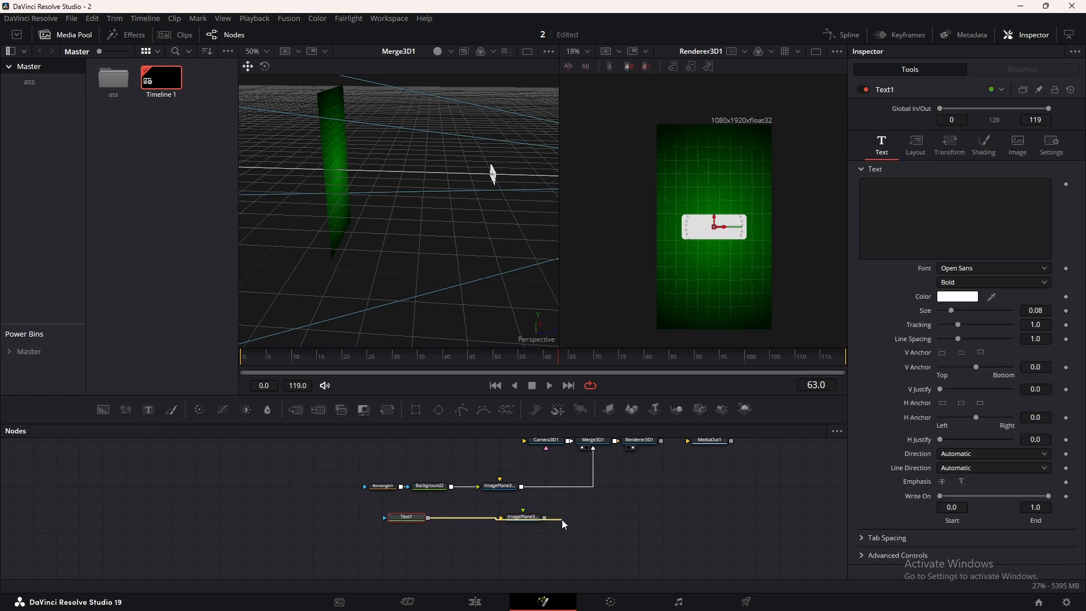
- Link a Text+ plane into Merge3D1 reading REEL in #001100 Futura BdCn BT
left_click_drag(545, 518, 585, 449)
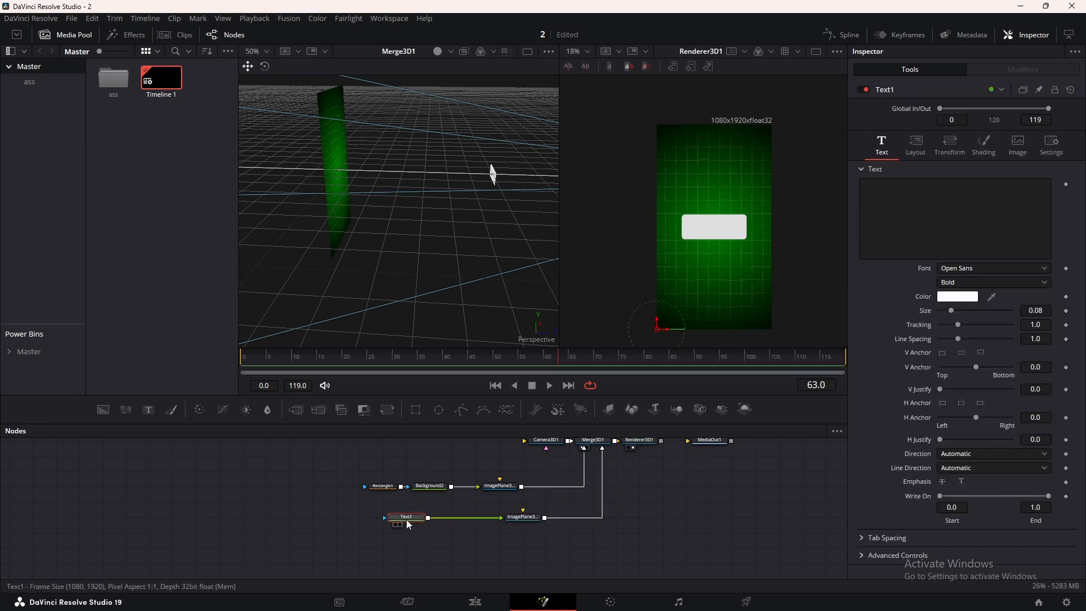
type("REE")
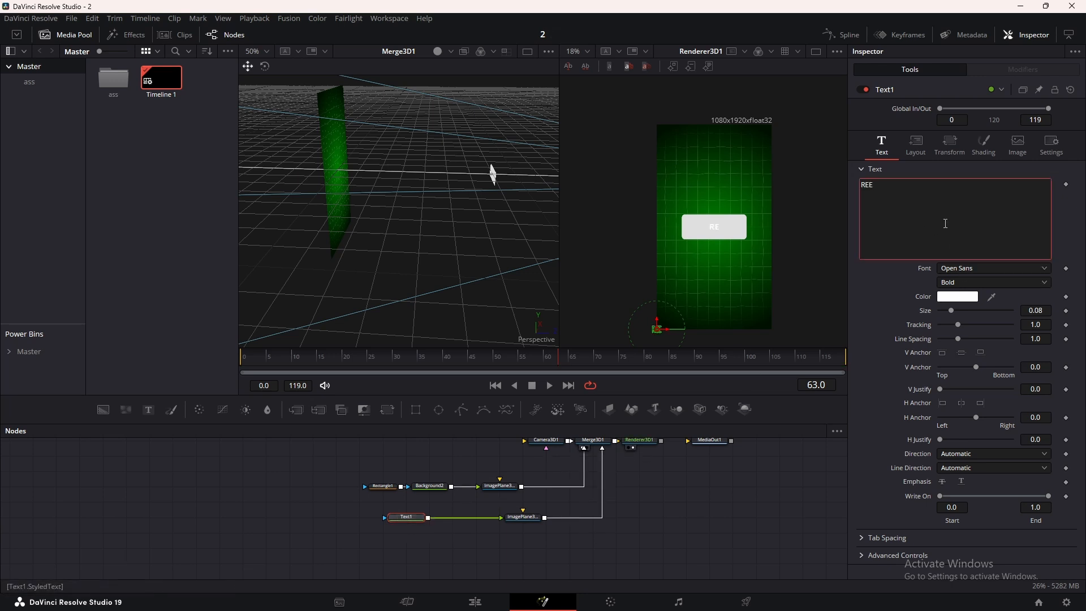
left_click(958, 296)
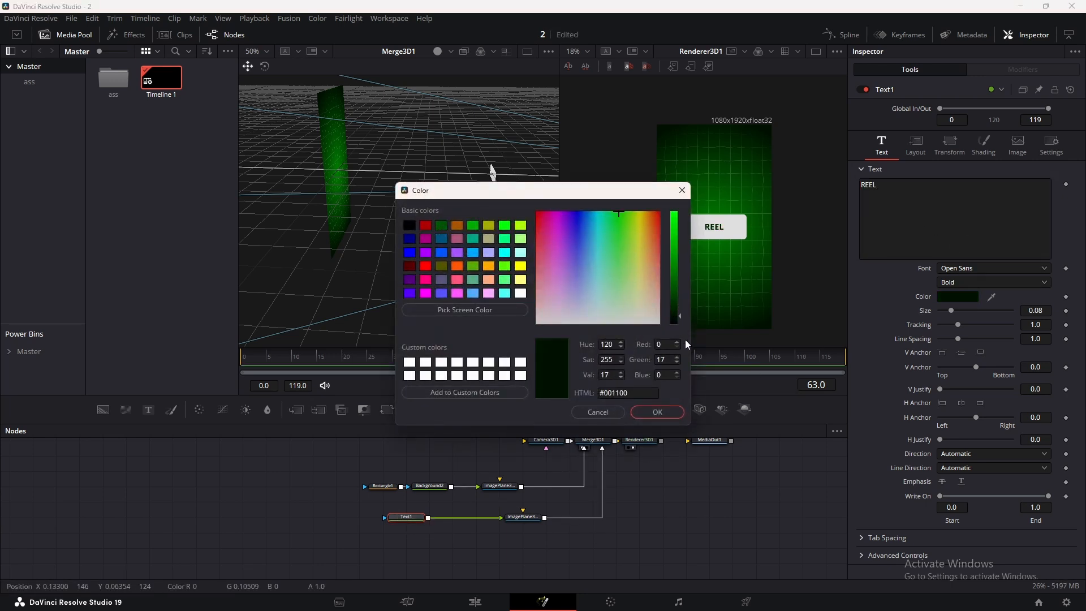
left_click(994, 268)
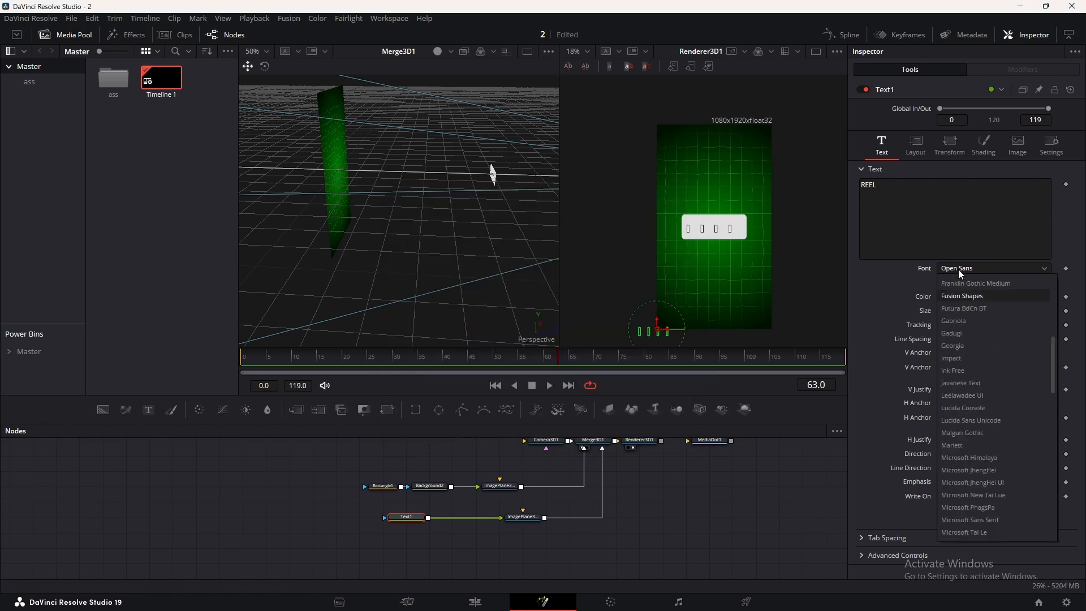
left_click(964, 308)
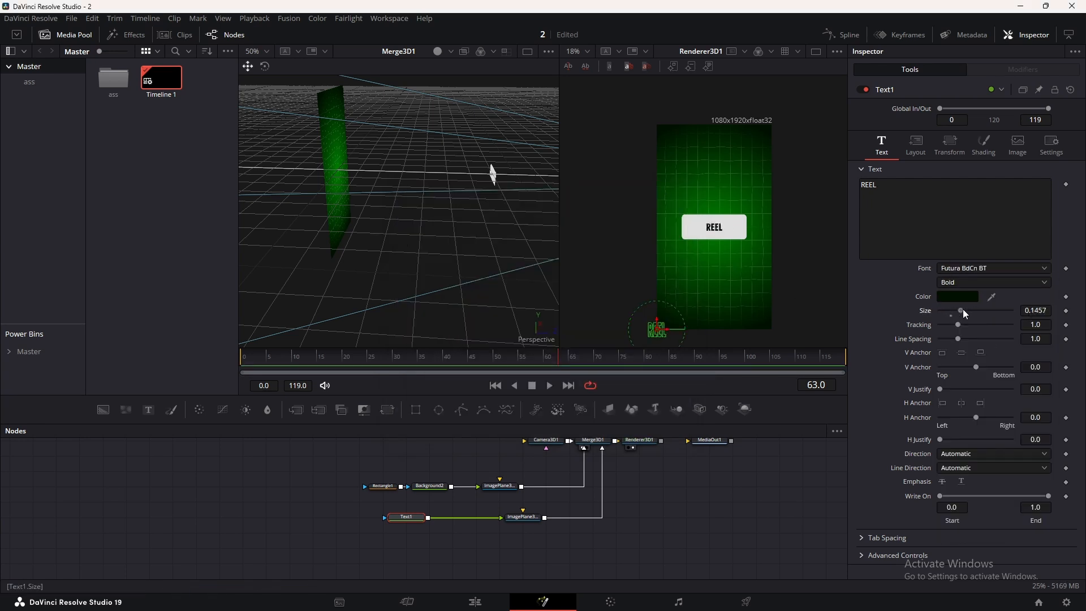
- Raise Rectangle1's Corner Radius to round the card and check the text plane
left_click(382, 486)
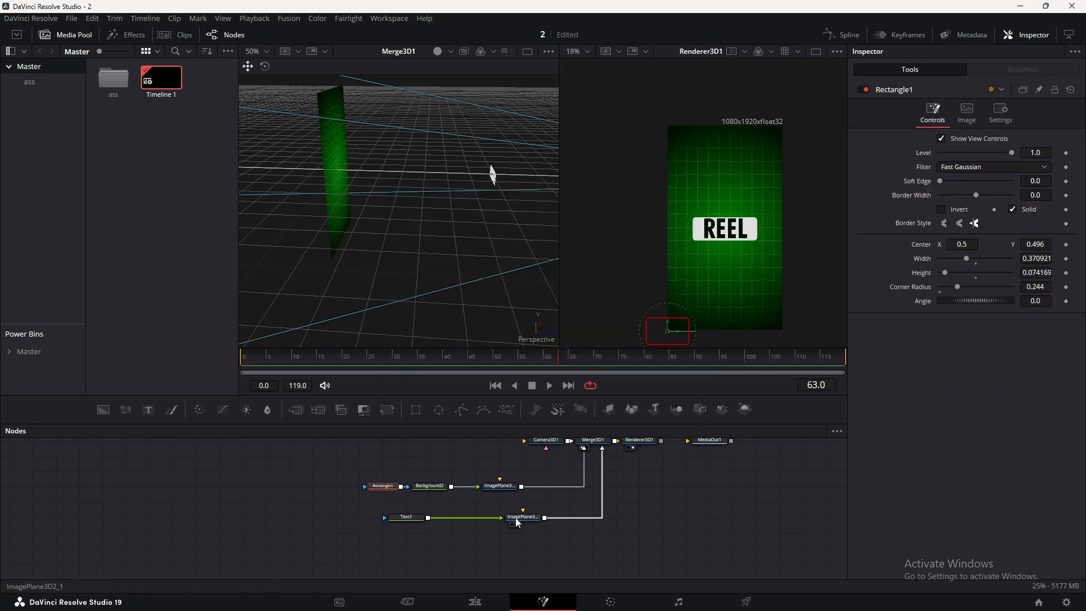
left_click(523, 517)
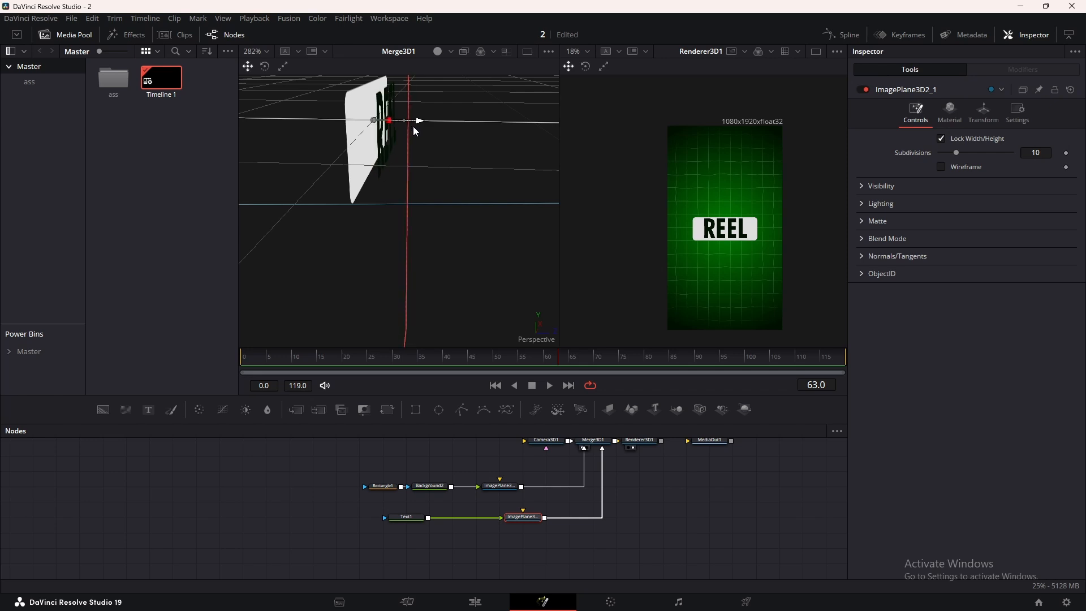
- Copy Text1, recolour it to the card's light grey and set Layout Center Y to 0.58
left_click(405, 517)
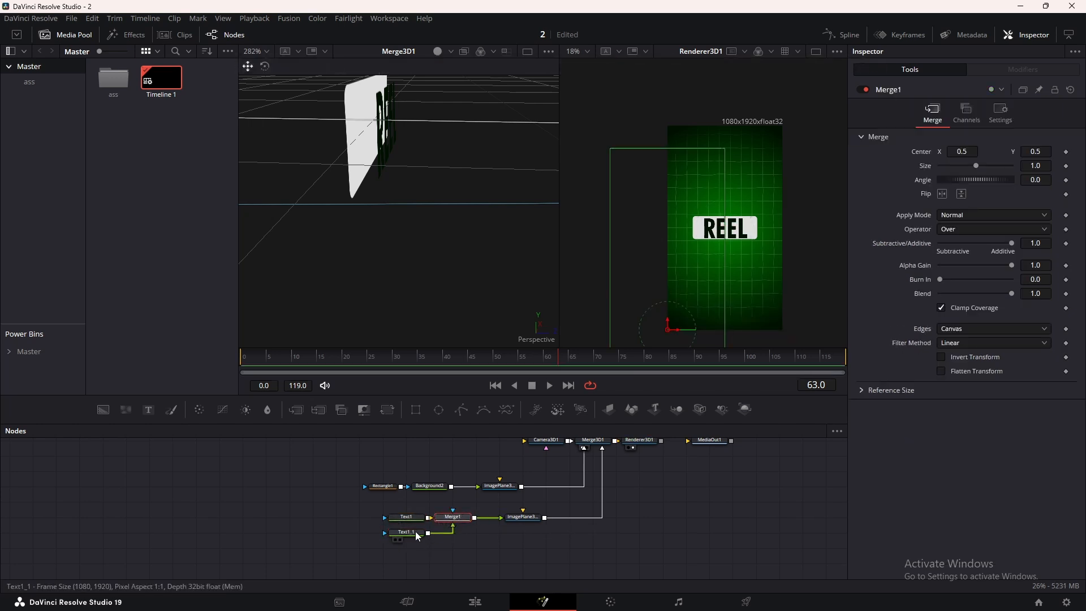
left_click(405, 531)
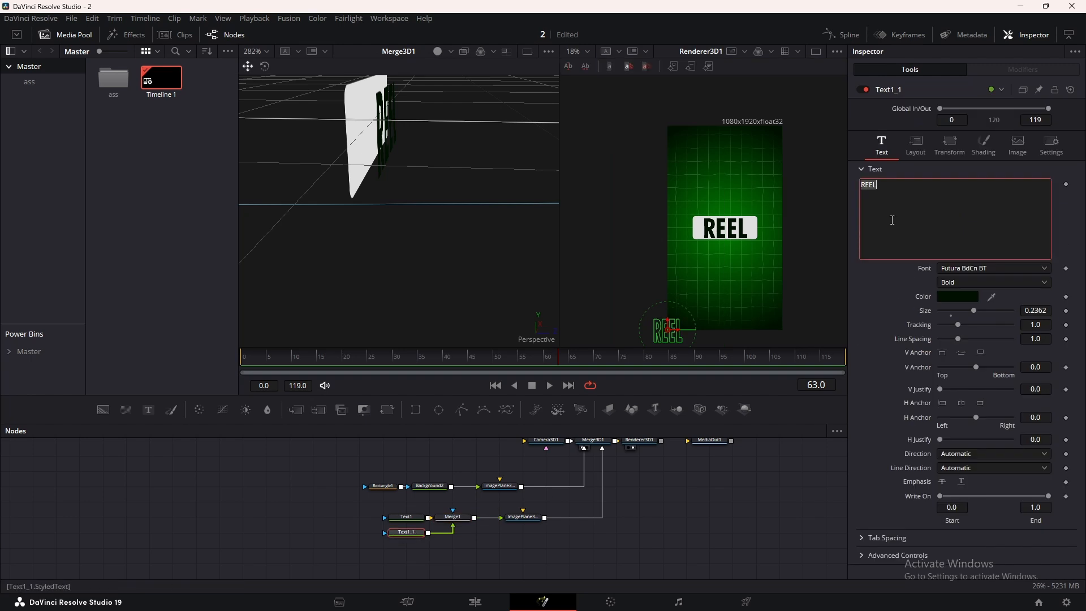
left_click(958, 297)
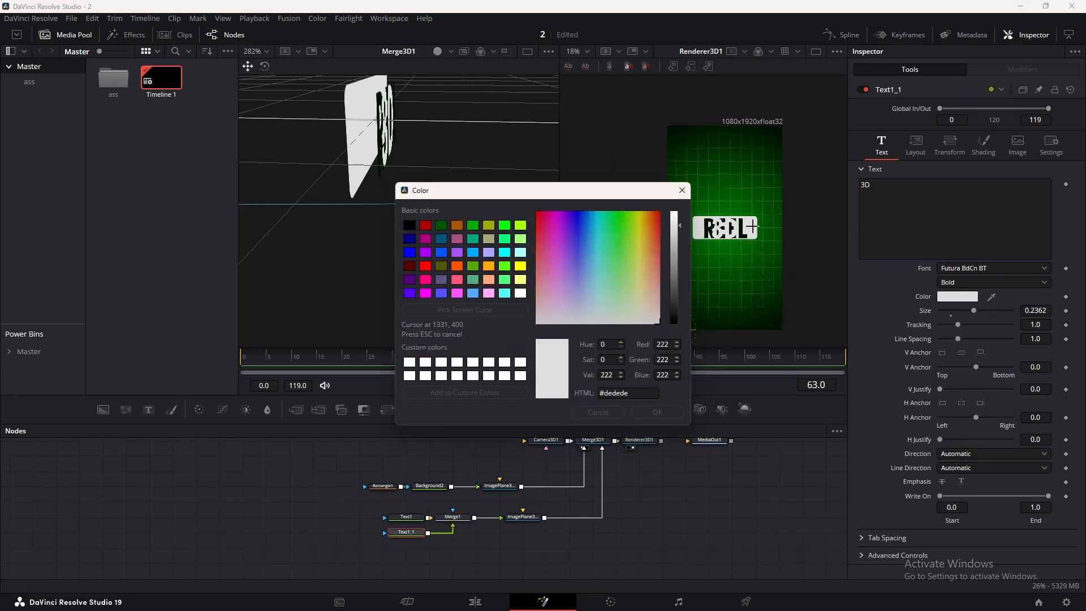
left_click(915, 143)
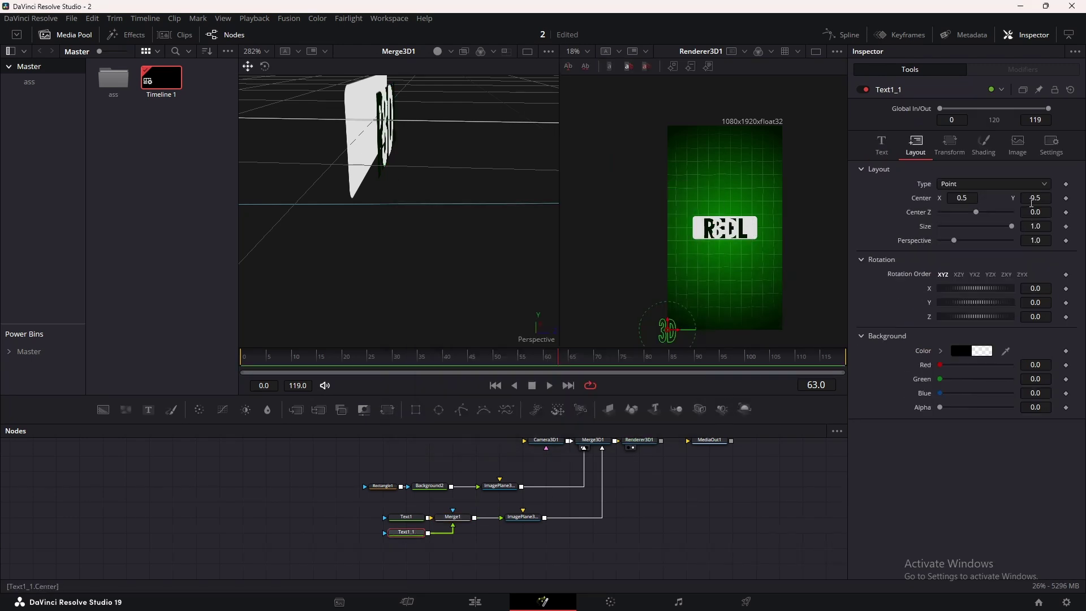
type("0.58")
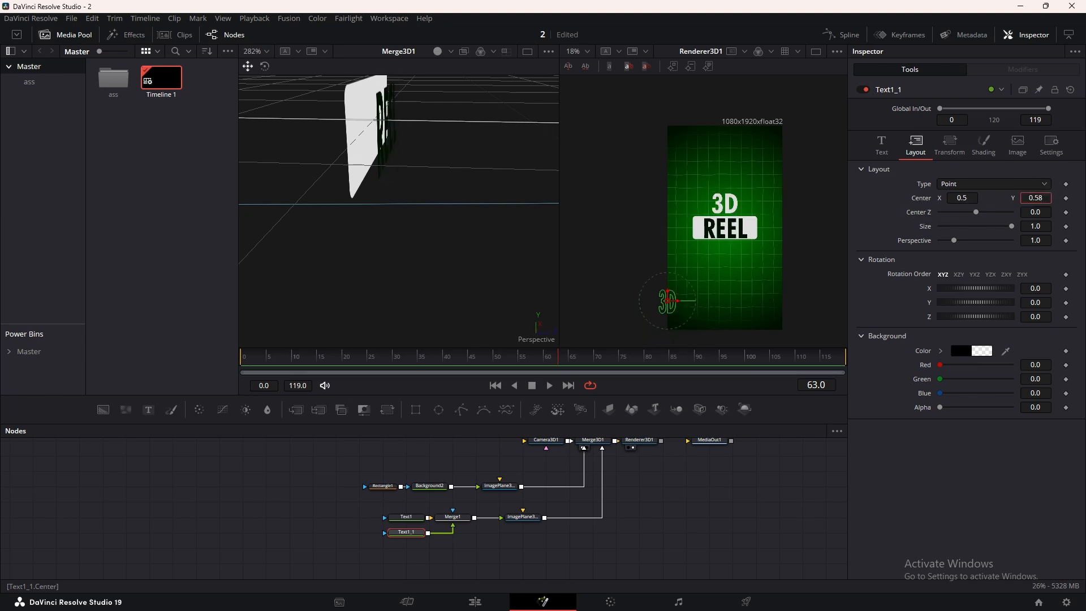
left_click(881, 141)
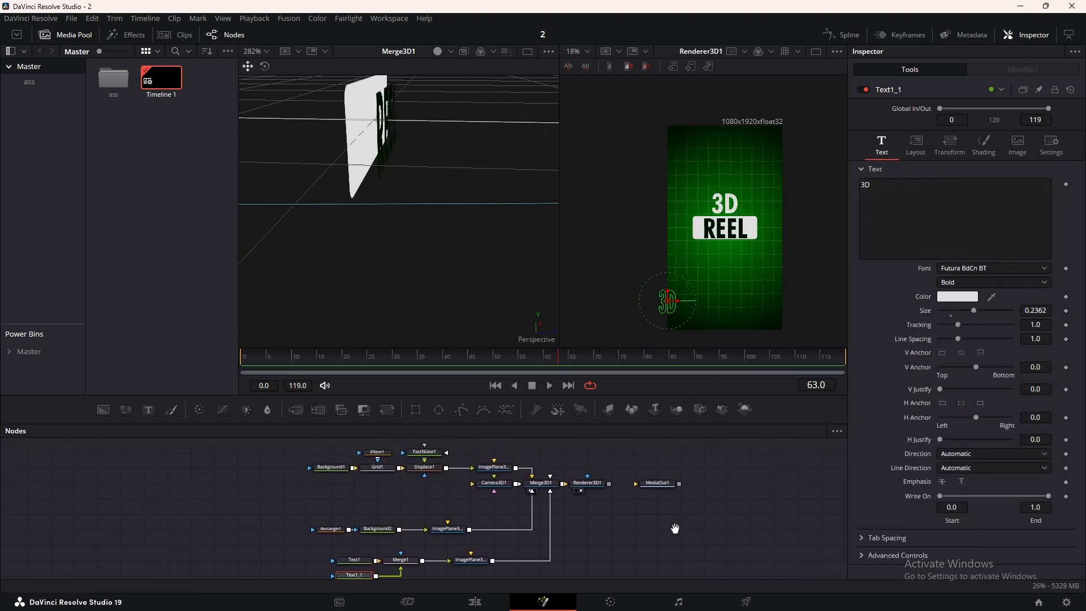
left_click(727, 482)
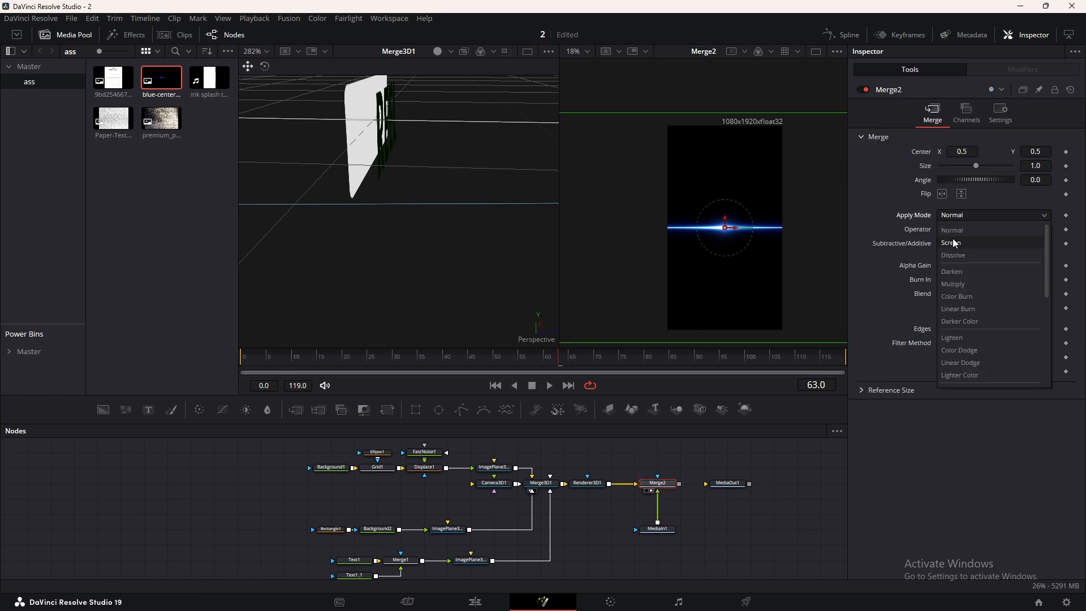
- Blend the blue streak in Screen mode, move it to the left edge and shrink it slightly
left_click(952, 242)
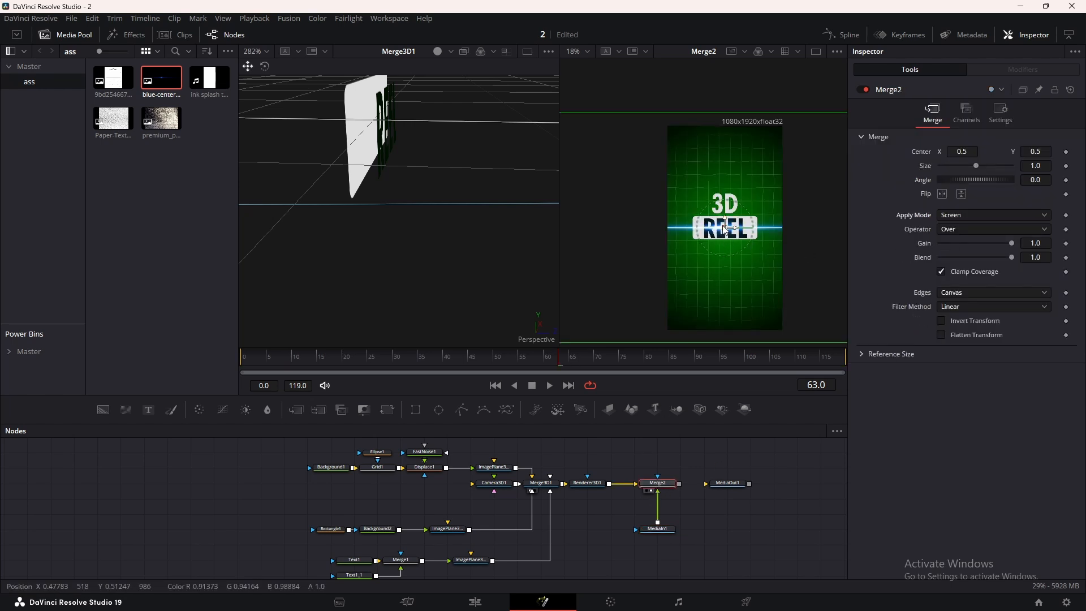
left_click_drag(723, 229, 673, 228)
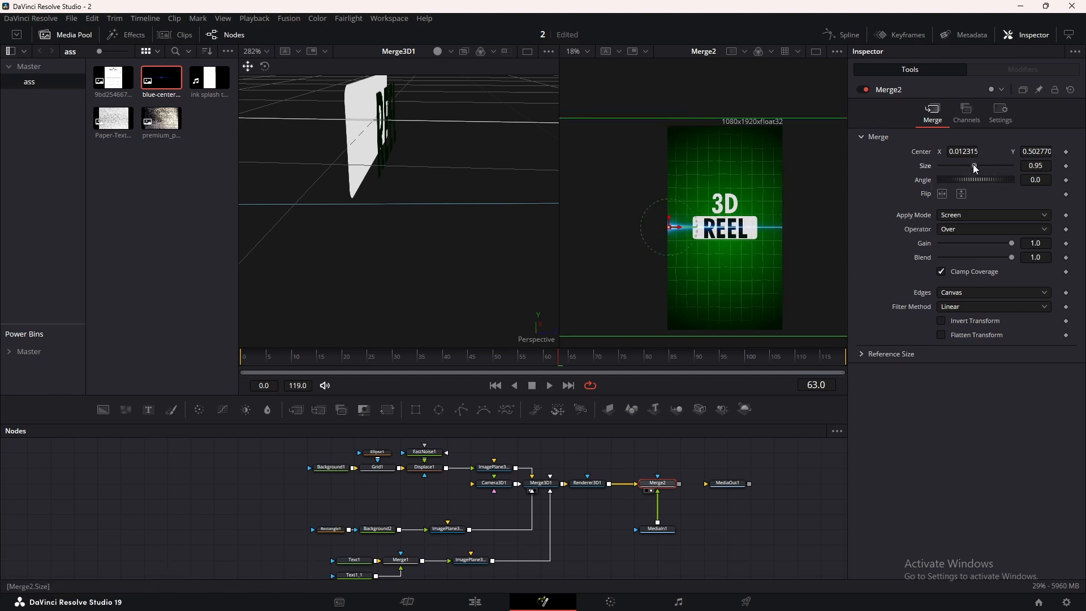
left_click_drag(974, 166, 970, 166)
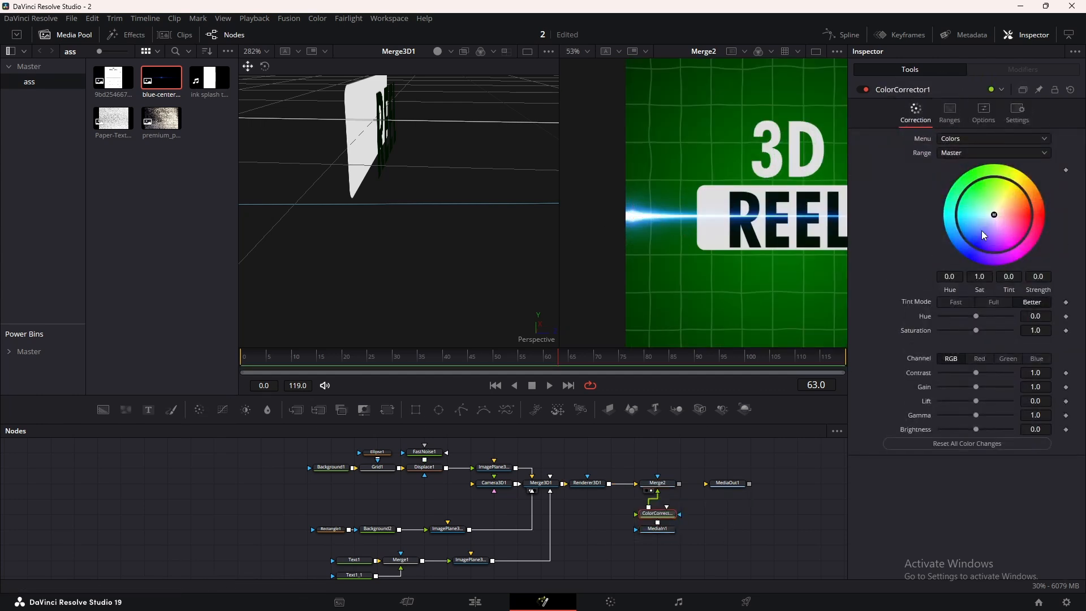
- Tint the light streak green and set GaussianBlur1 strength to about 0.41
left_click_drag(994, 215, 986, 189)
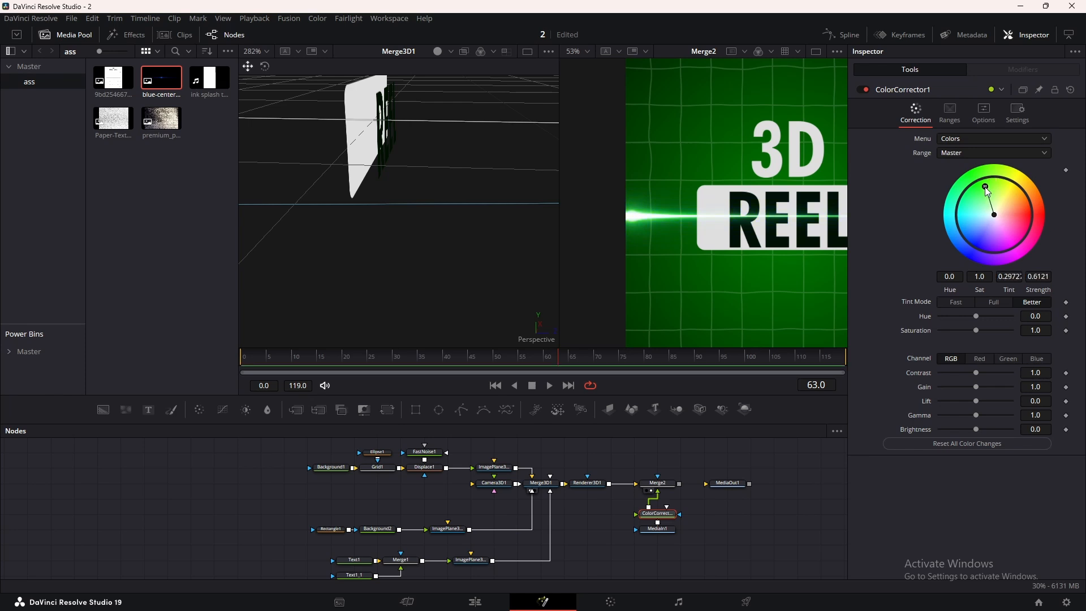
left_click_drag(986, 189, 983, 186)
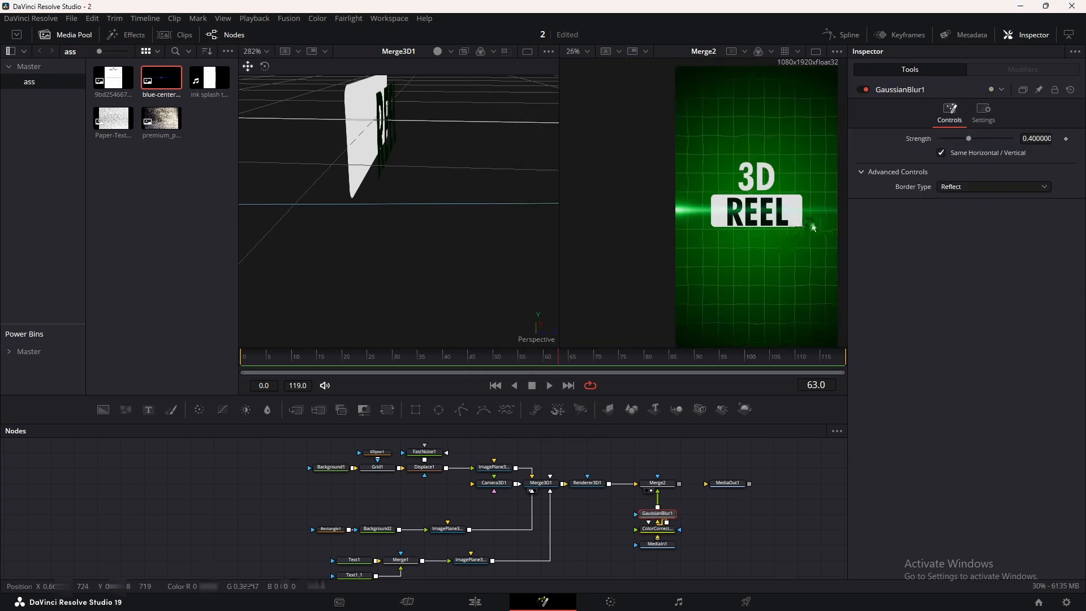
left_click(389, 357)
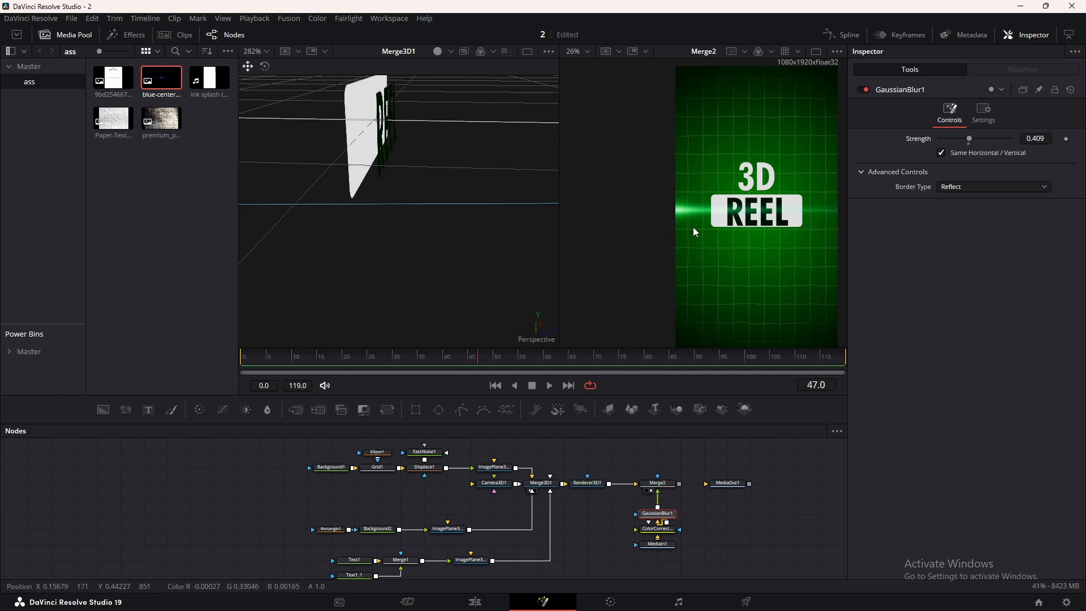
- Keyframe Merge2 Blend at 1.0, dropping to about 0.87 at frame 3, and select its curve points
left_click(658, 482)
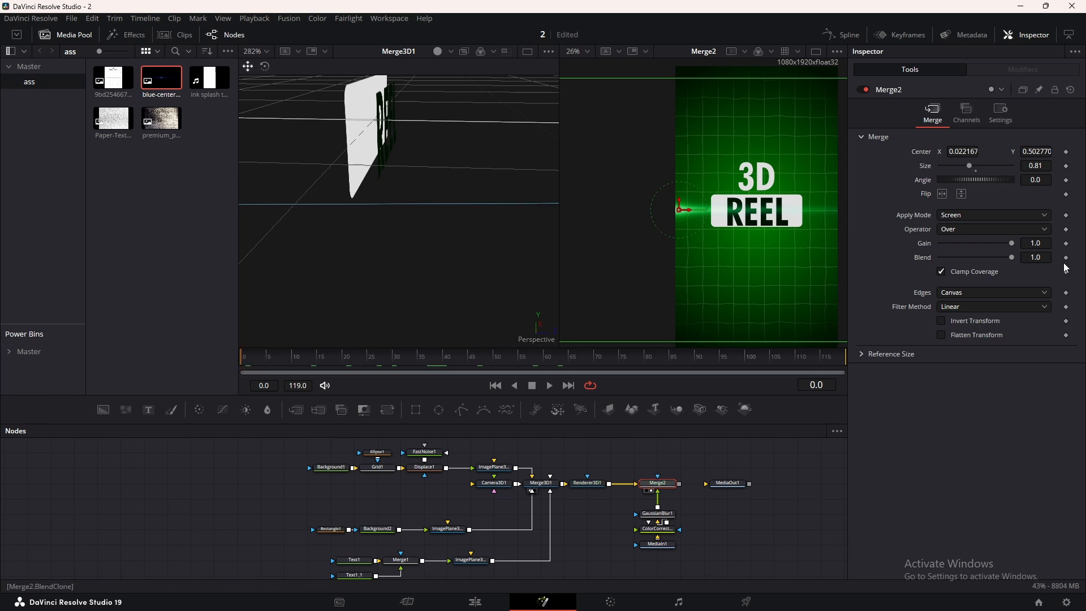
left_click(245, 357)
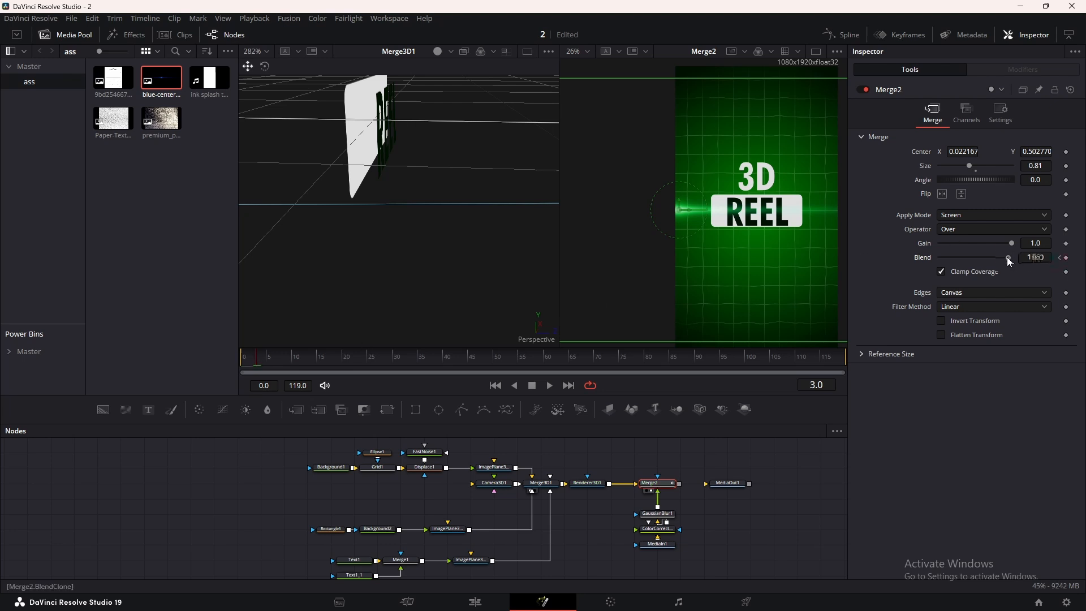
left_click_drag(1008, 257, 1002, 257)
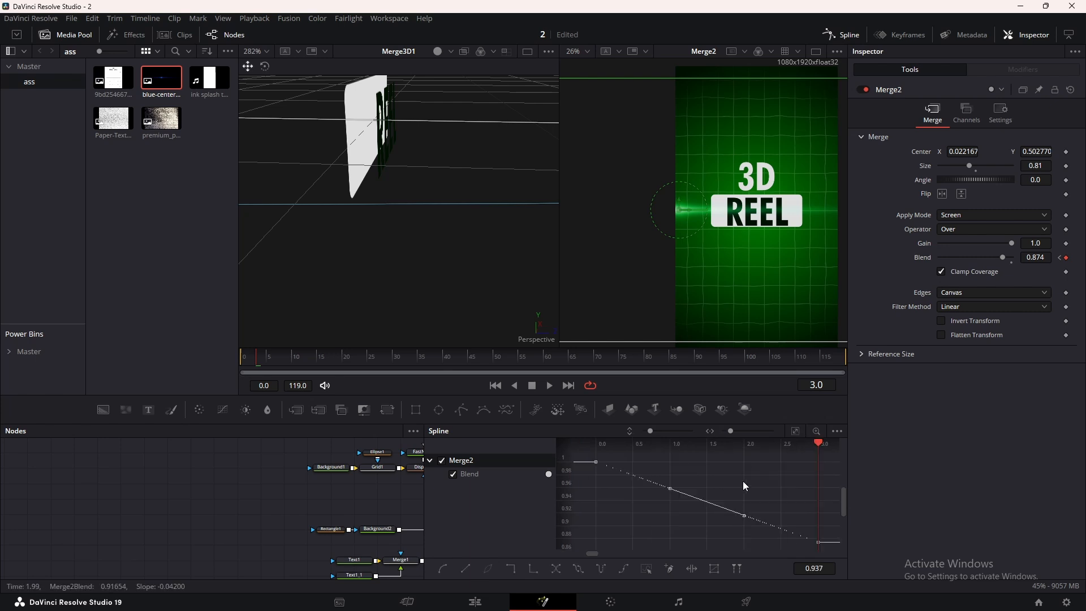
left_click(601, 568)
type("T")
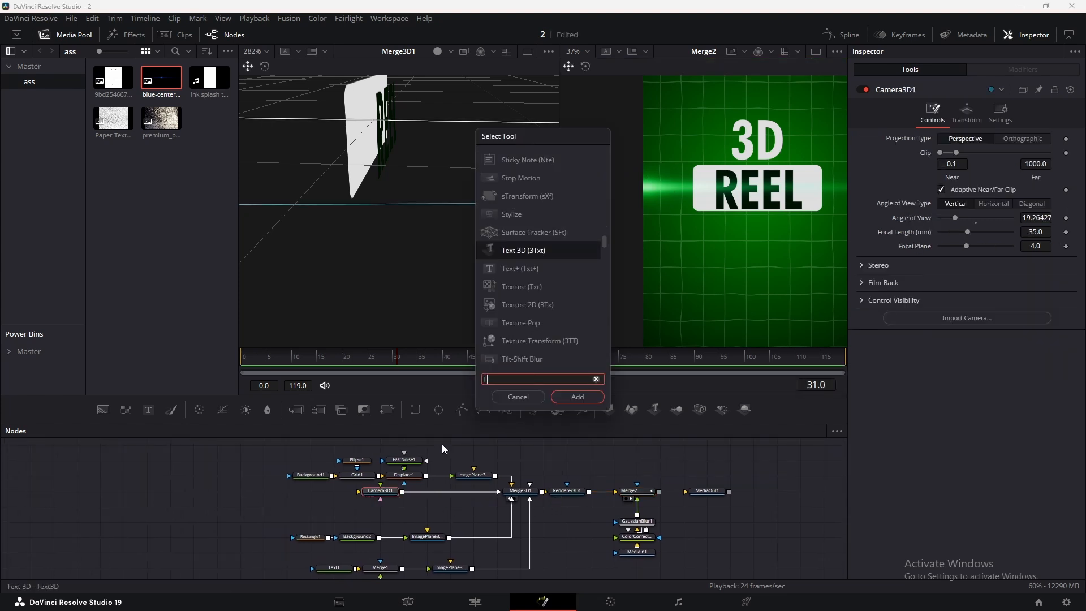
- Add a Transform 3D after Camera3D1 easing Z from 0 to -1.25 with a fast start and slow settle
left_click(577, 397)
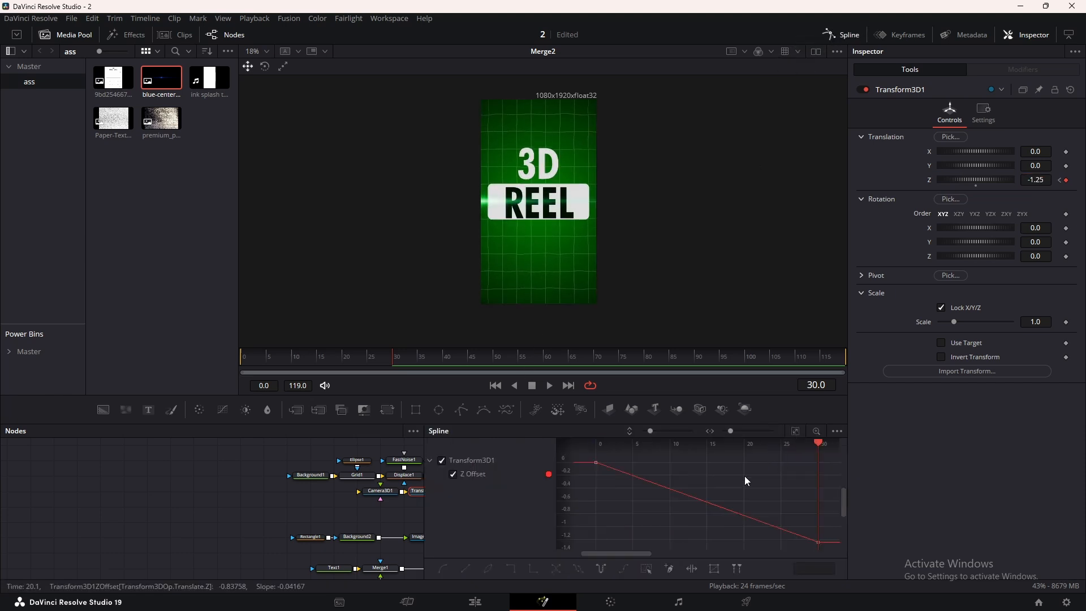
left_click_drag(594, 462, 668, 464)
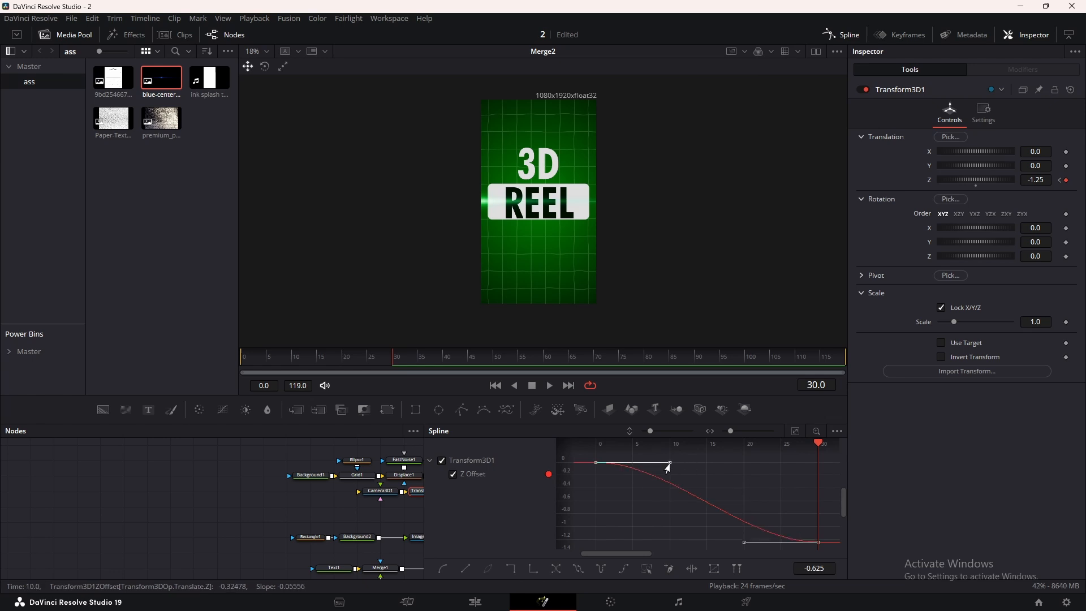
left_click_drag(668, 464, 619, 524)
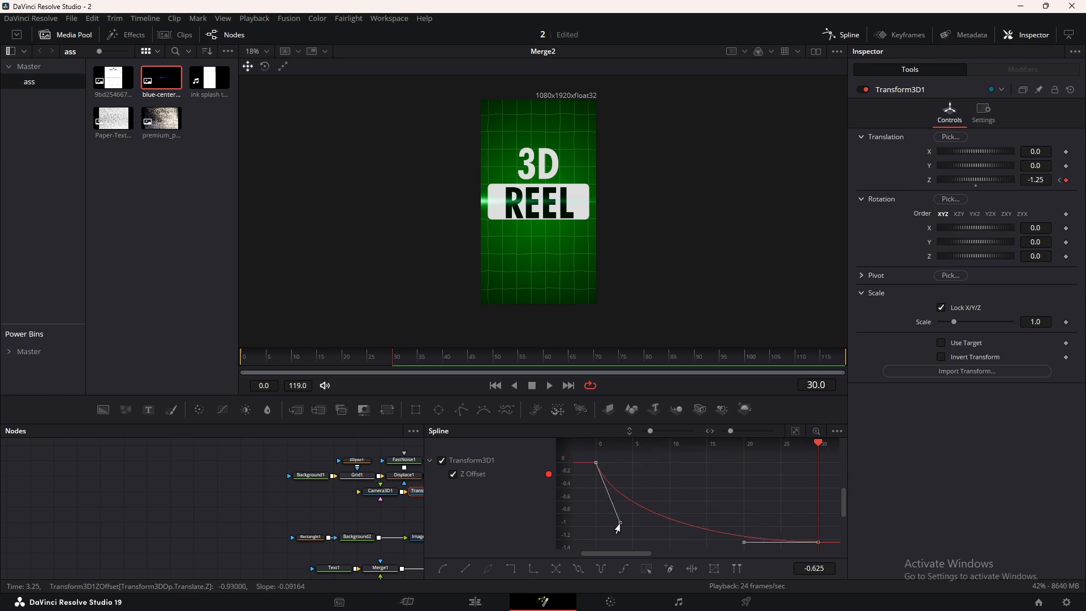
left_click_drag(617, 522, 632, 541)
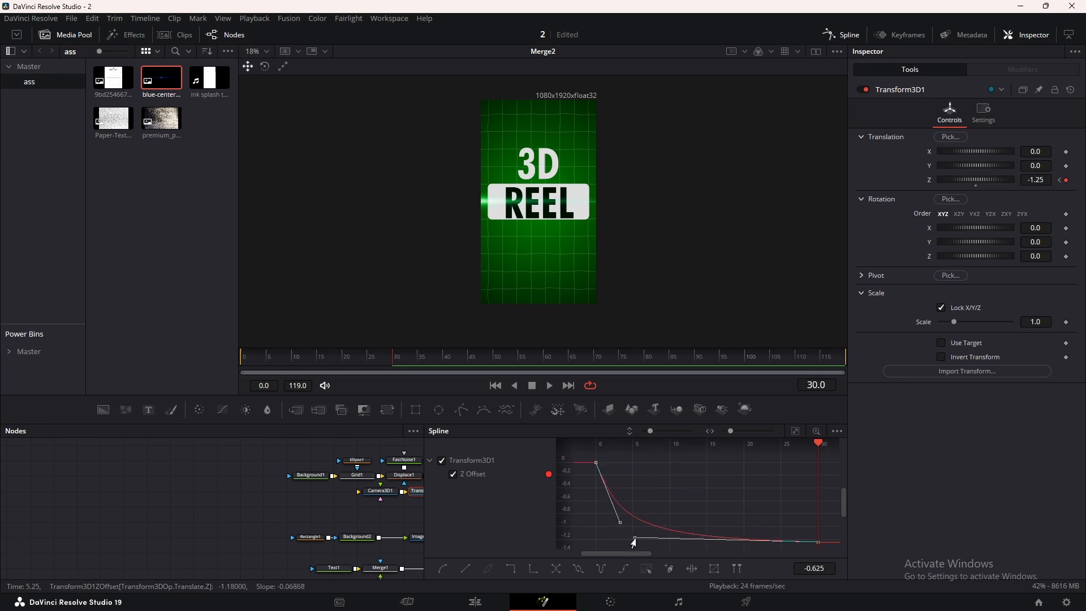
left_click_drag(631, 541, 615, 535)
type("TRANS")
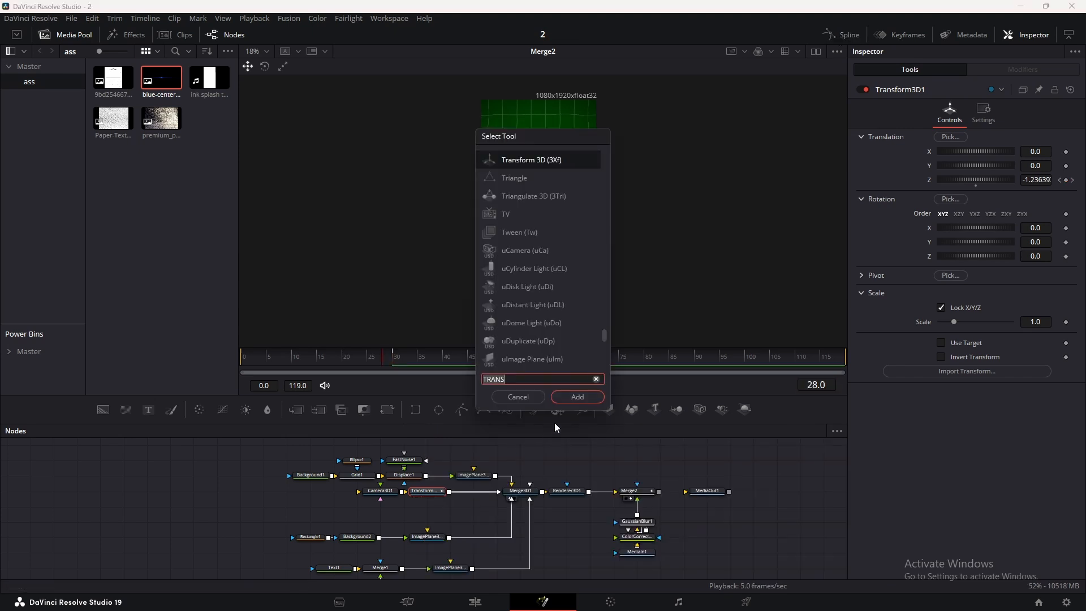
- Add a second Transform 3D pushing the title back to Z about 1.01 at frame 50
left_click(577, 397)
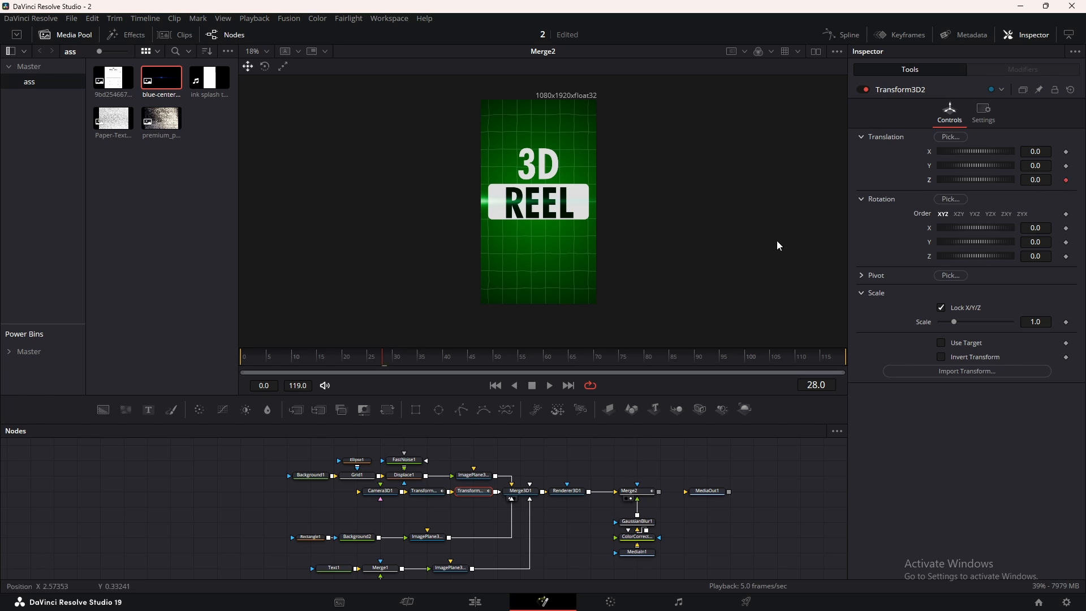
left_click(495, 356)
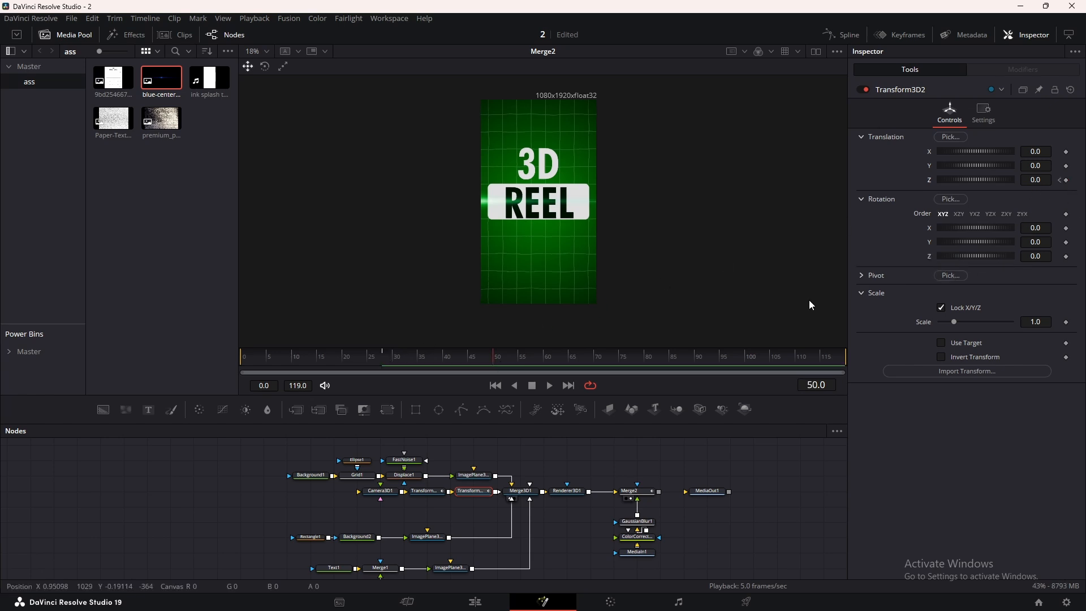
left_click_drag(976, 180, 1008, 180)
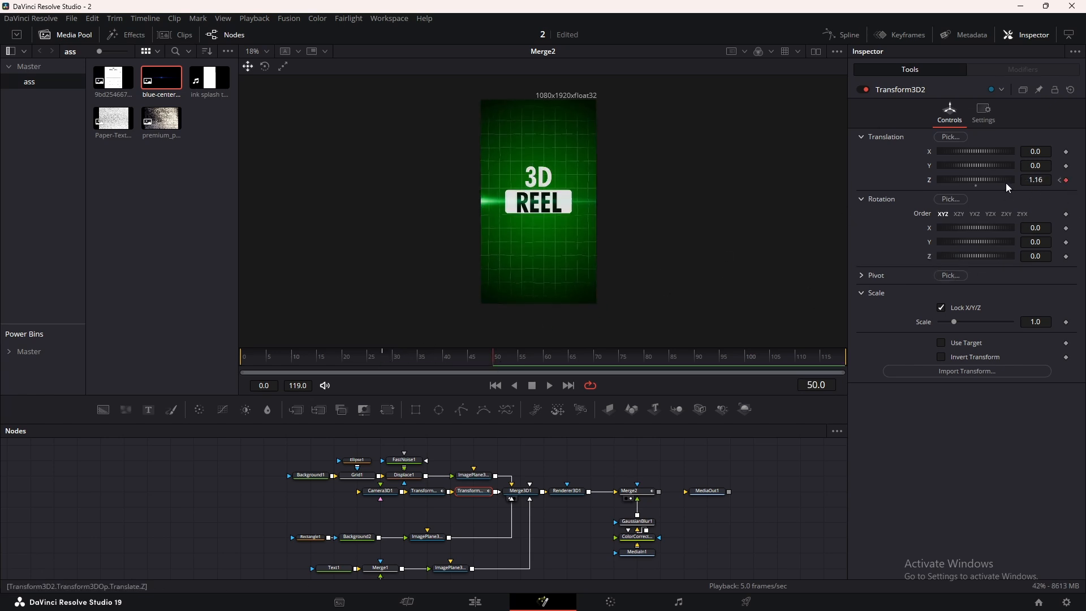
left_click_drag(991, 180, 974, 180)
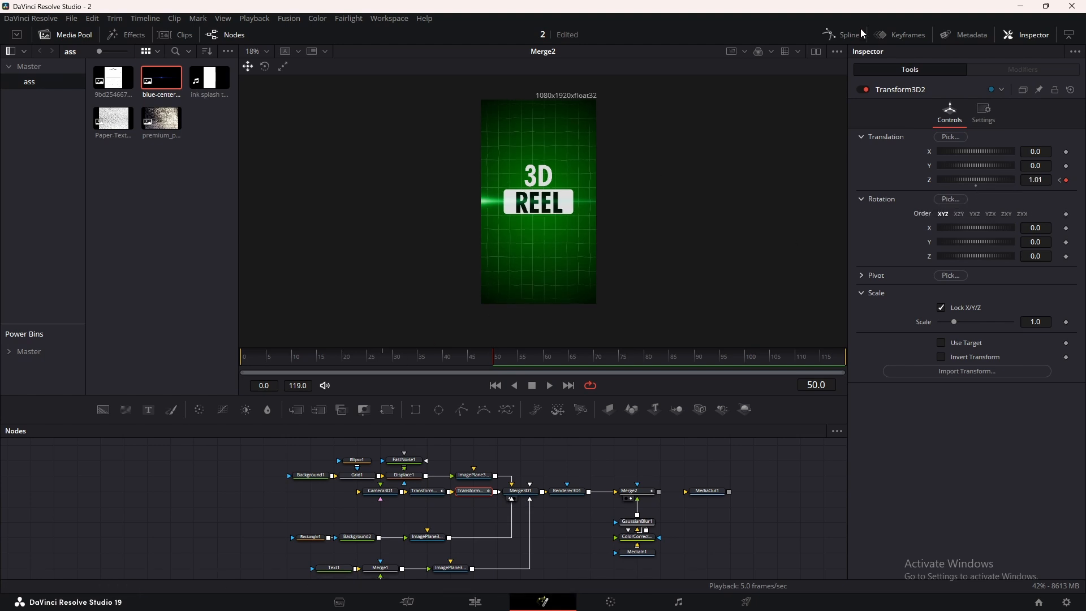
left_click(848, 34)
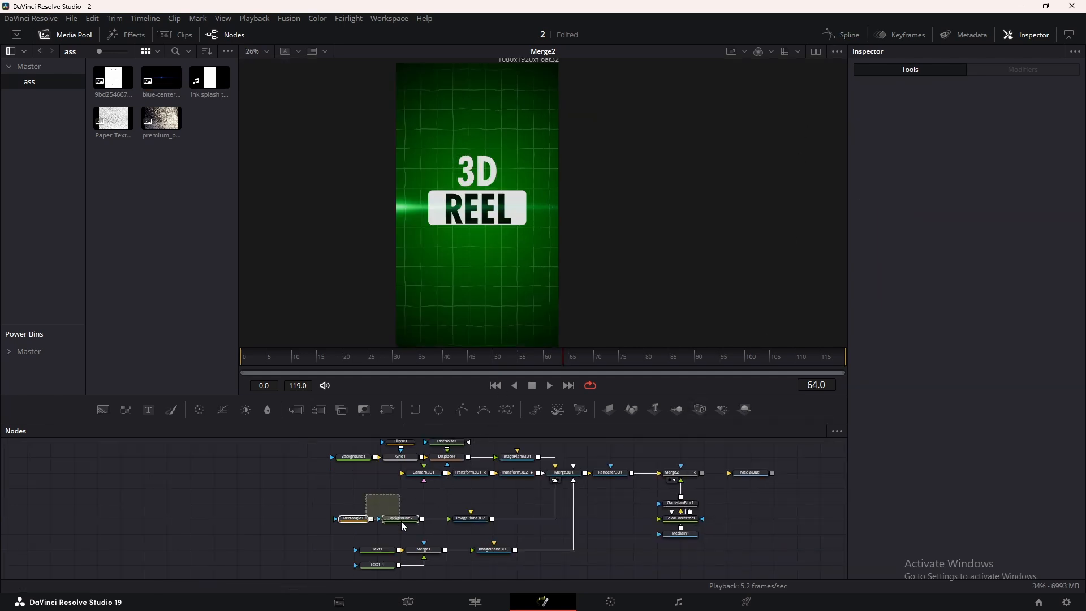
- Add drop shadows to the label card and title text: angle 11, distance 0.0126, blur 0.22
left_click(399, 518)
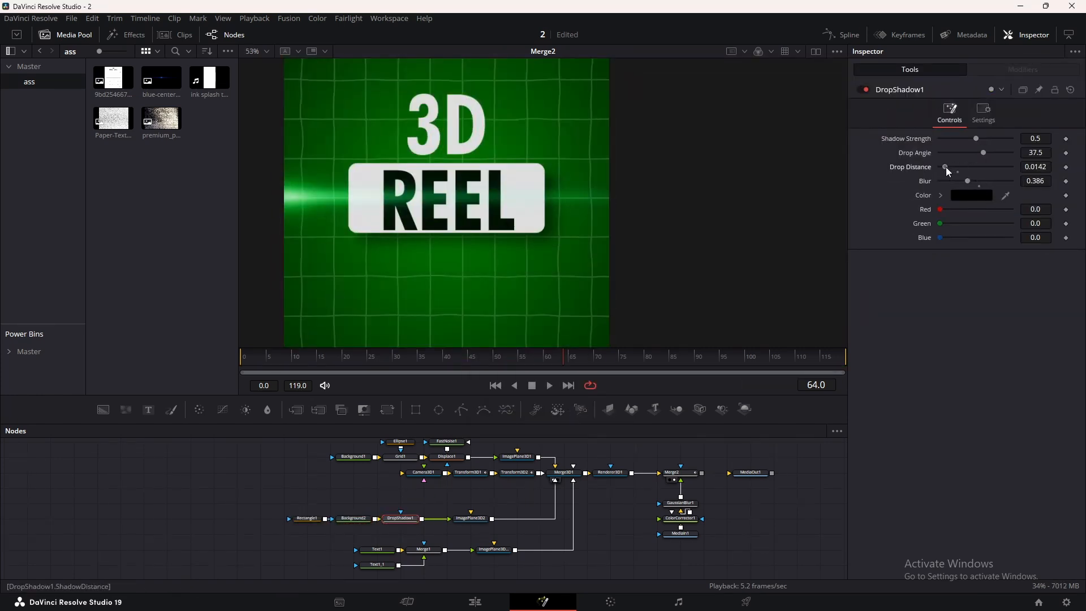
left_click_drag(984, 152, 977, 153)
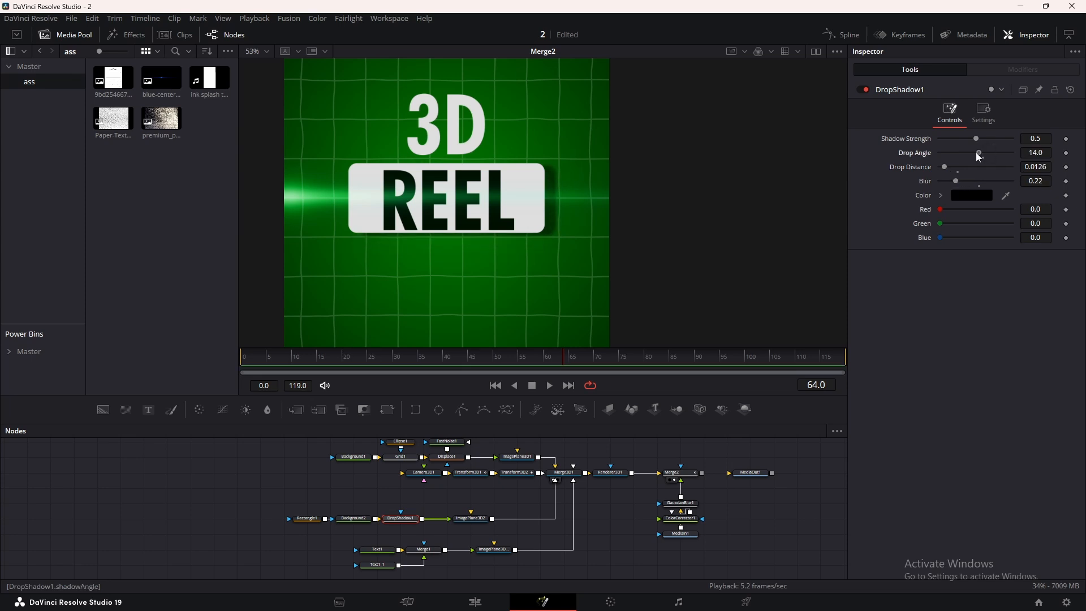
left_click_drag(979, 153, 979, 153)
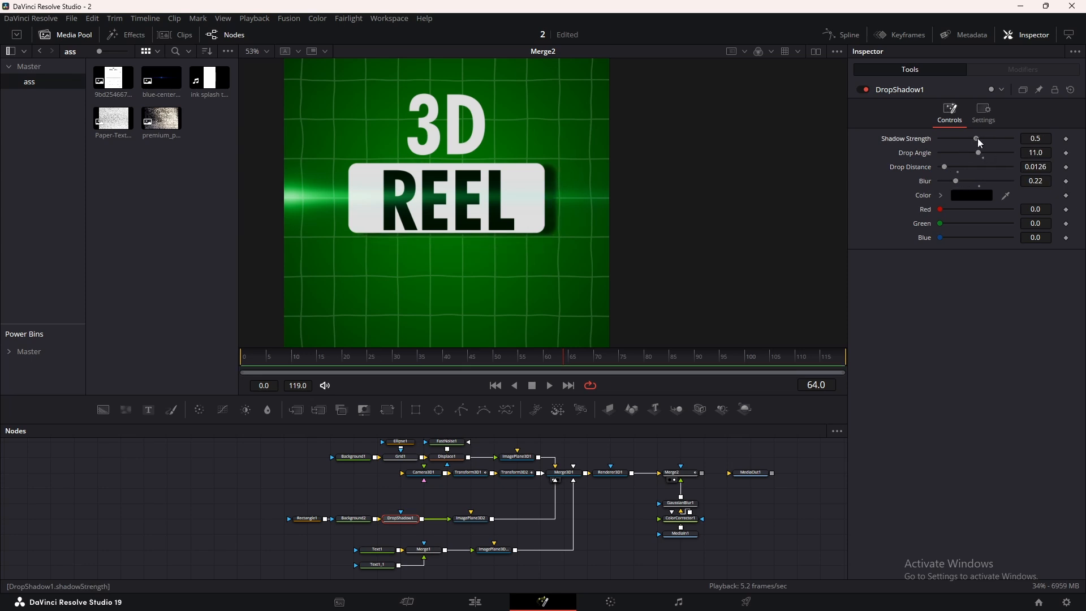
left_click_drag(976, 138, 978, 138)
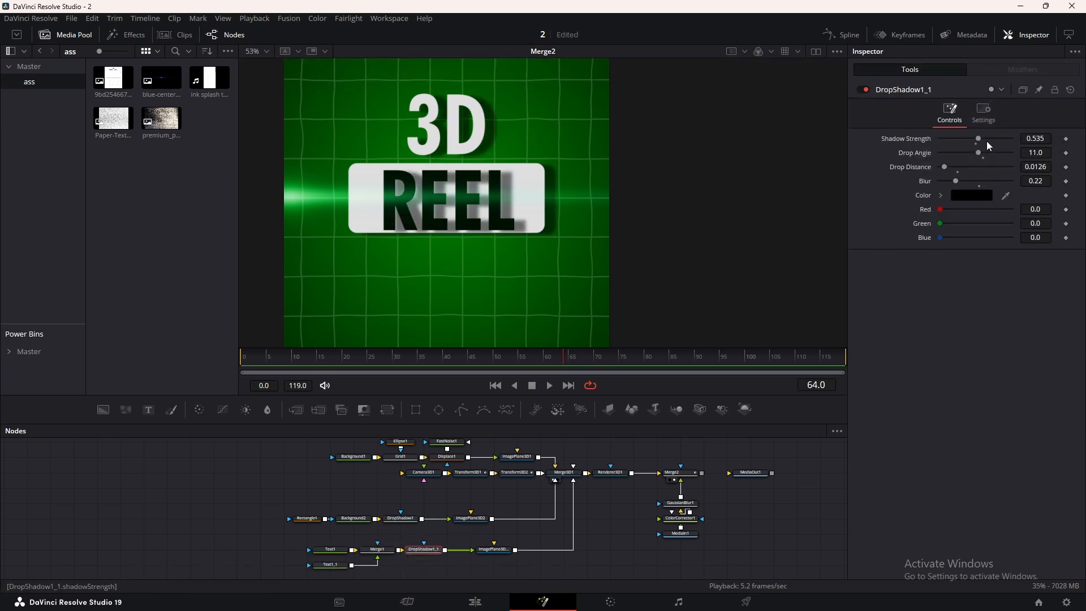
left_click_drag(979, 138, 952, 138)
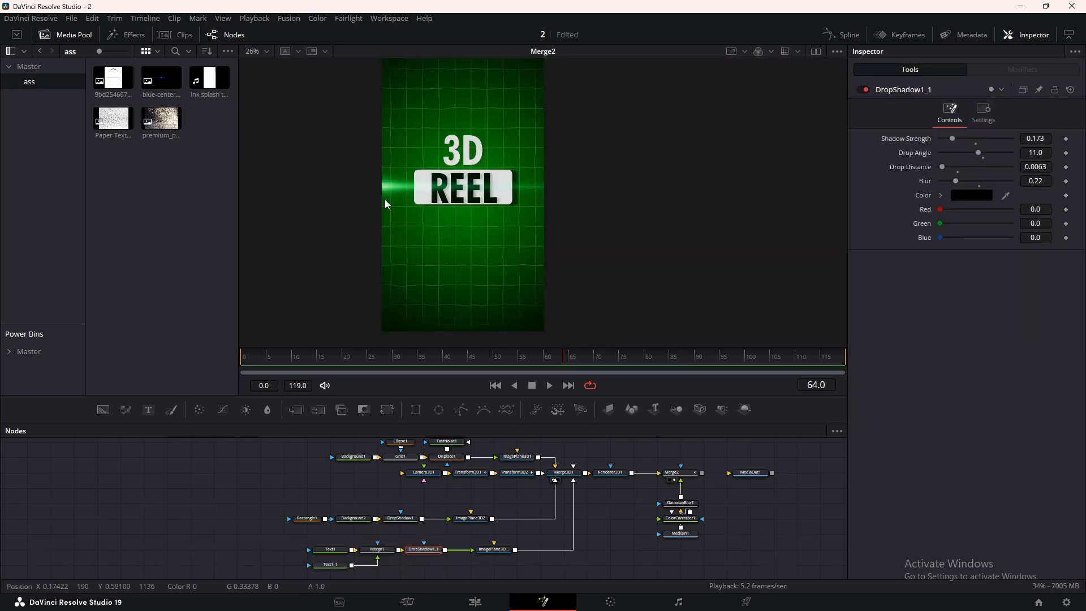
- Show the MediaOut1 final output of the 3D REEL title in the viewer
left_click(473, 602)
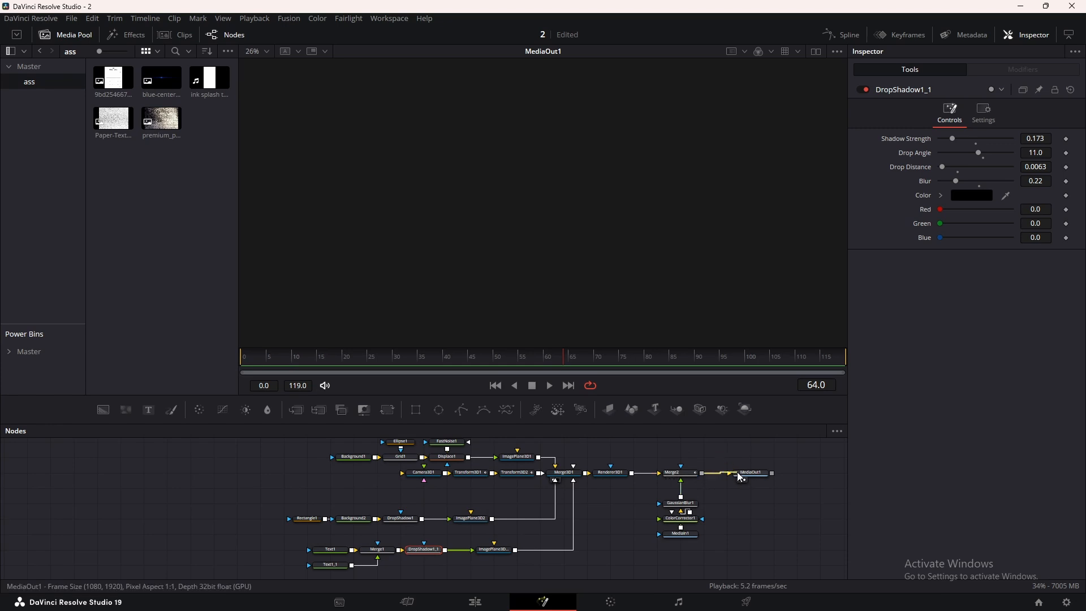
left_click(476, 602)
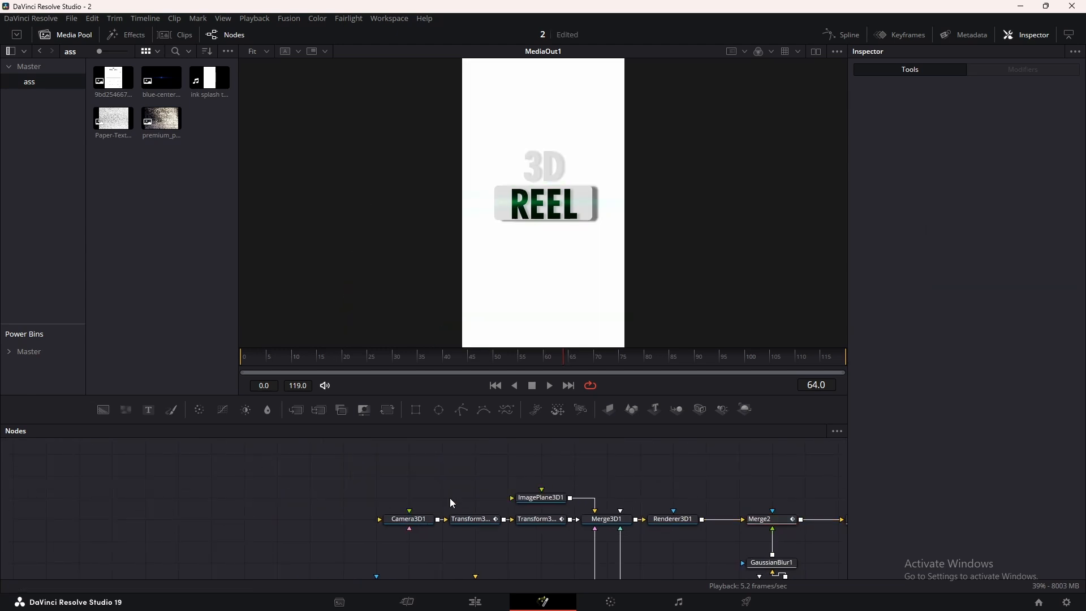
- Connect the calendar image to ImagePlane3D1 at scale 1.443 and merge the paper texture over it
left_click_drag(113, 77, 303, 493)
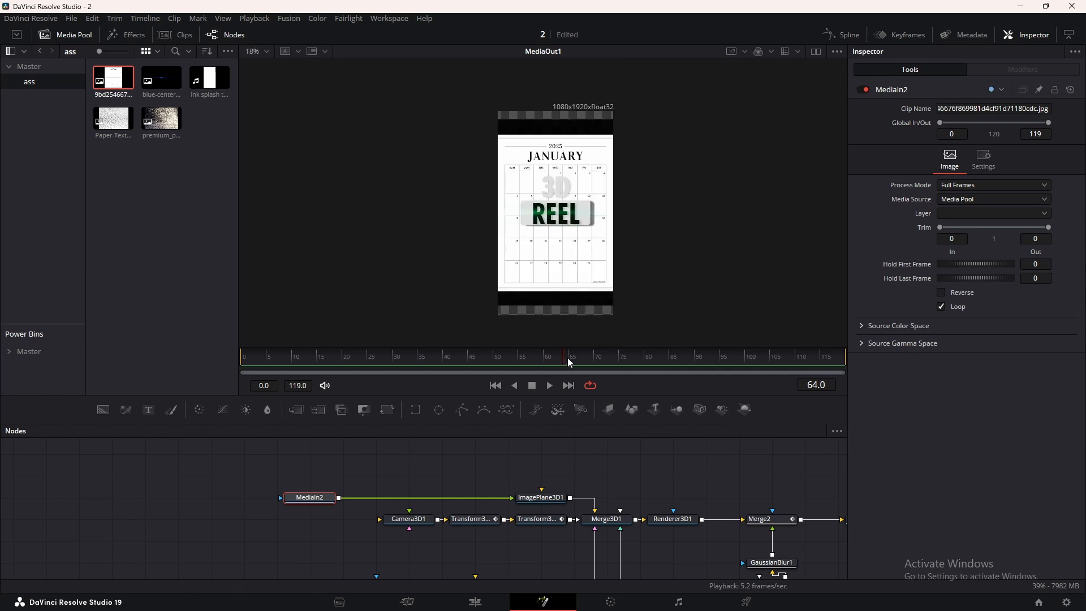
left_click(541, 498)
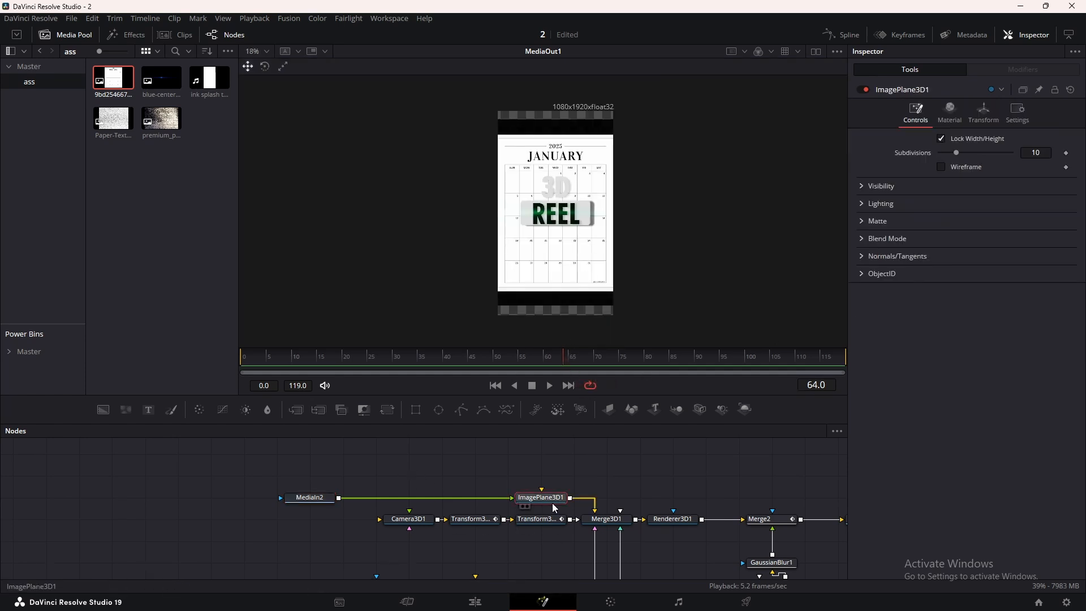
left_click(984, 112)
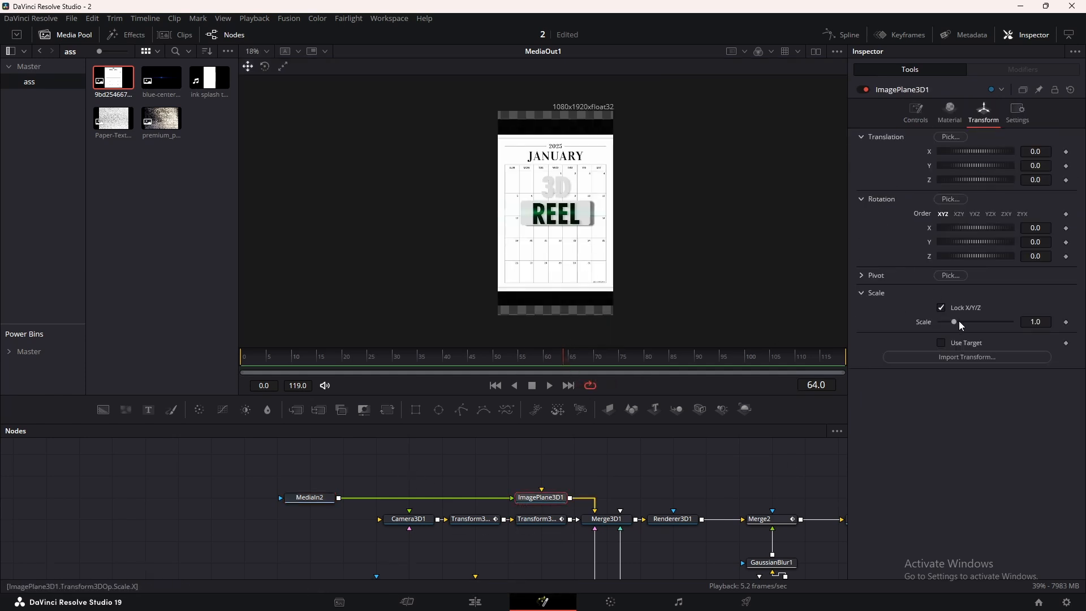
left_click_drag(955, 321, 962, 322)
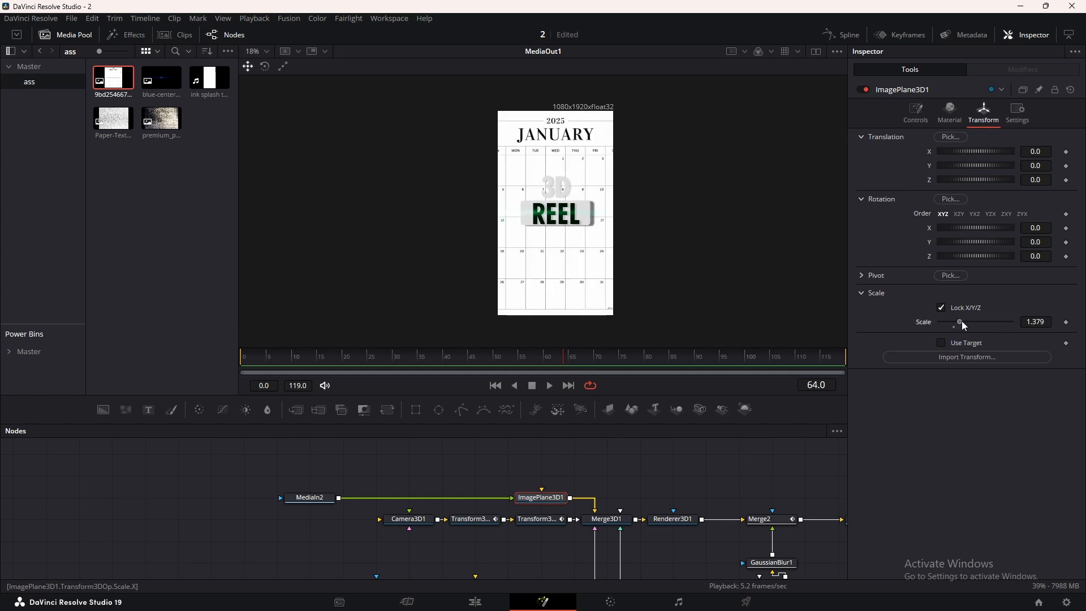
left_click_drag(962, 321, 963, 321)
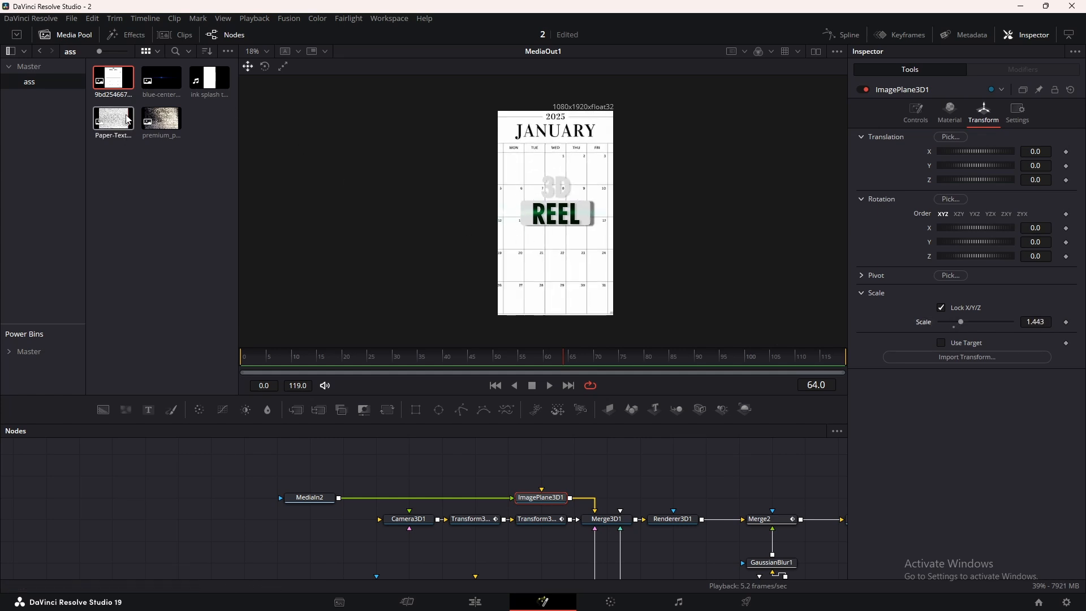
left_click_drag(113, 118, 344, 477)
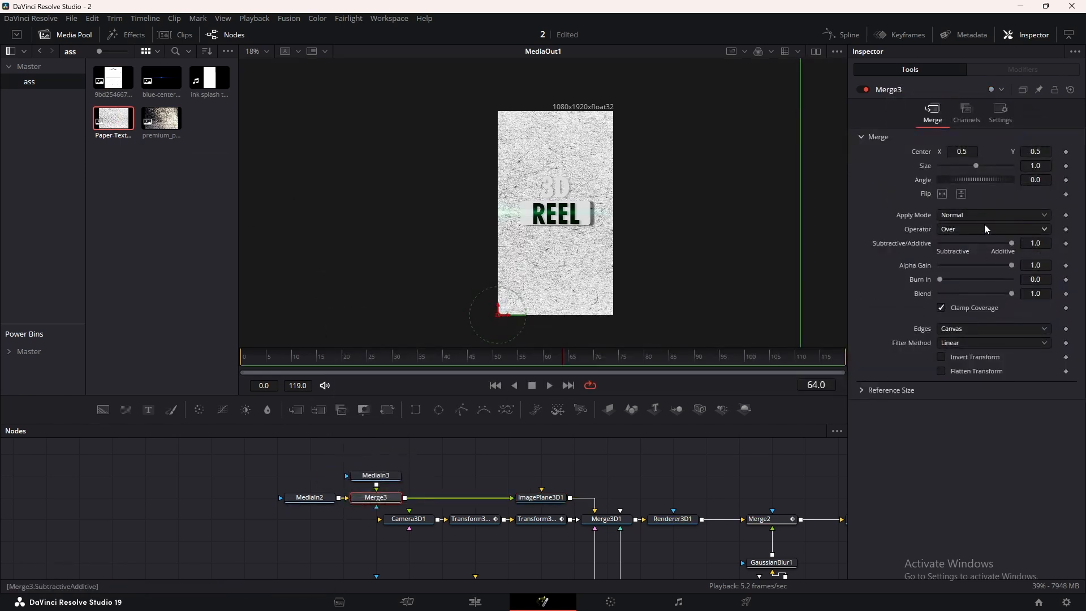
- Set the paper texture merge to Hard Light and bring in the concrete texture
left_click(994, 215)
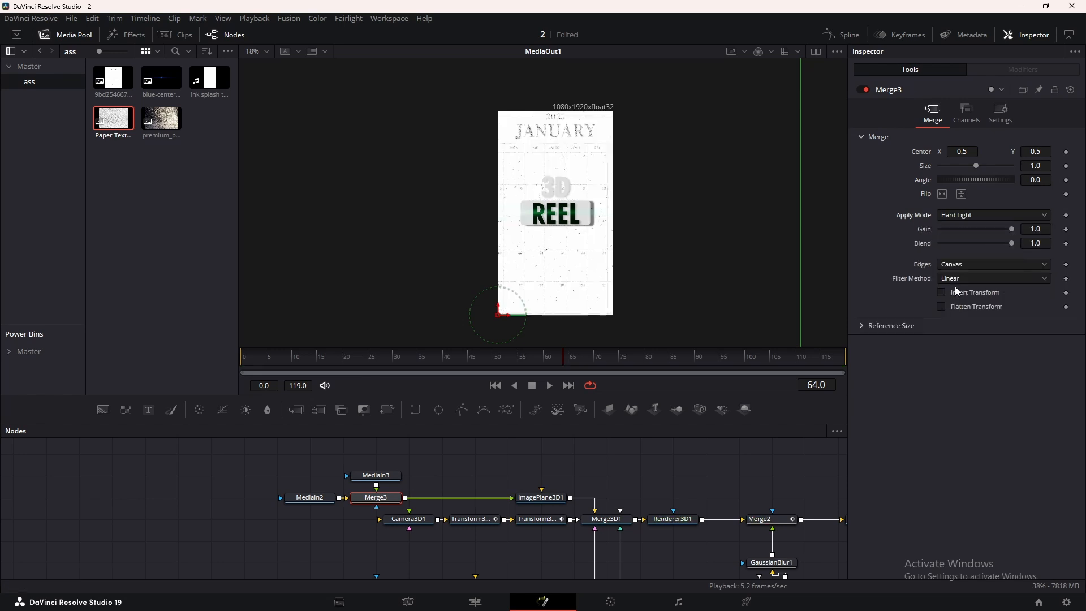
left_click_drag(1010, 243, 966, 243)
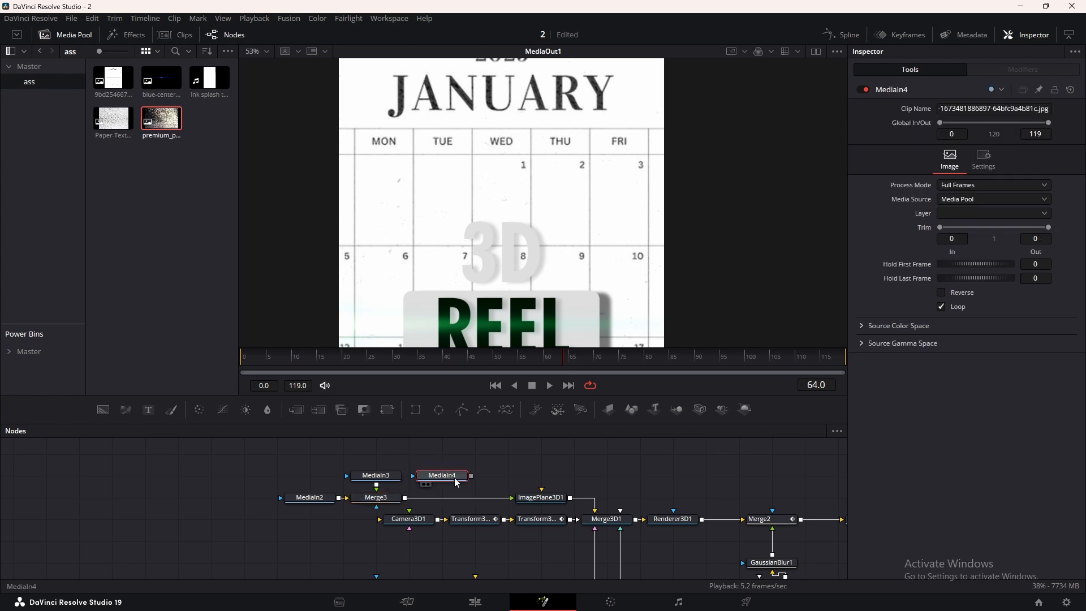
- Blend the concrete texture in Hard Light at about 0.197
left_click(442, 498)
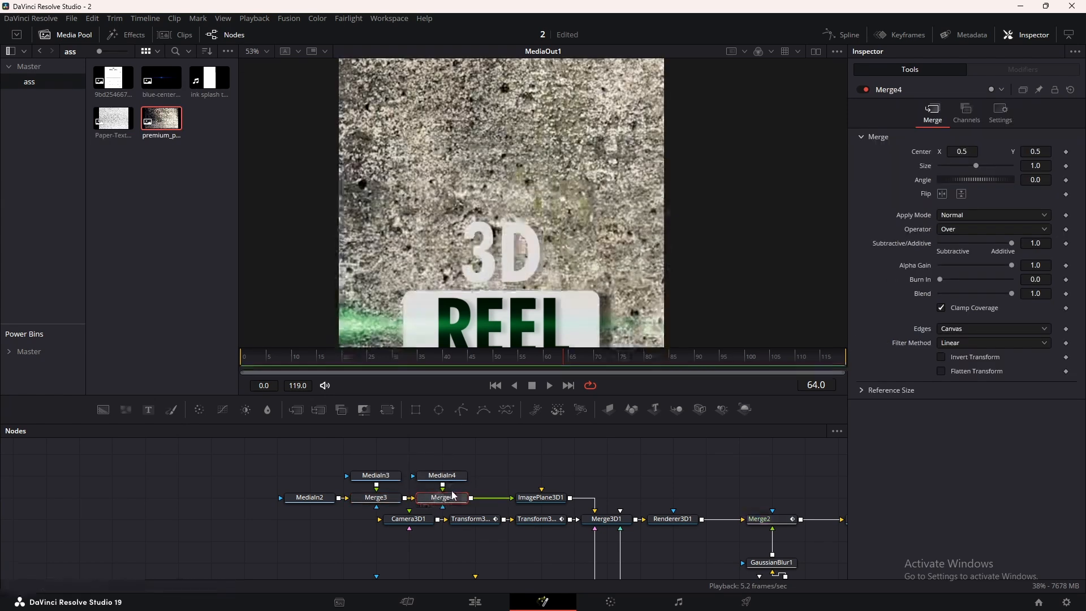
left_click(994, 215)
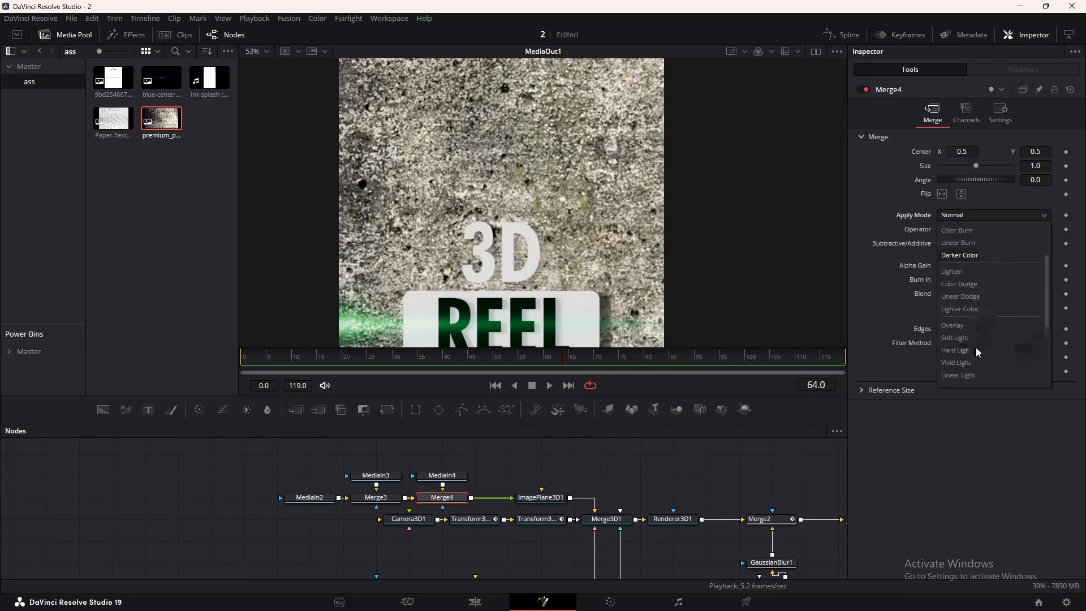
left_click(955, 349)
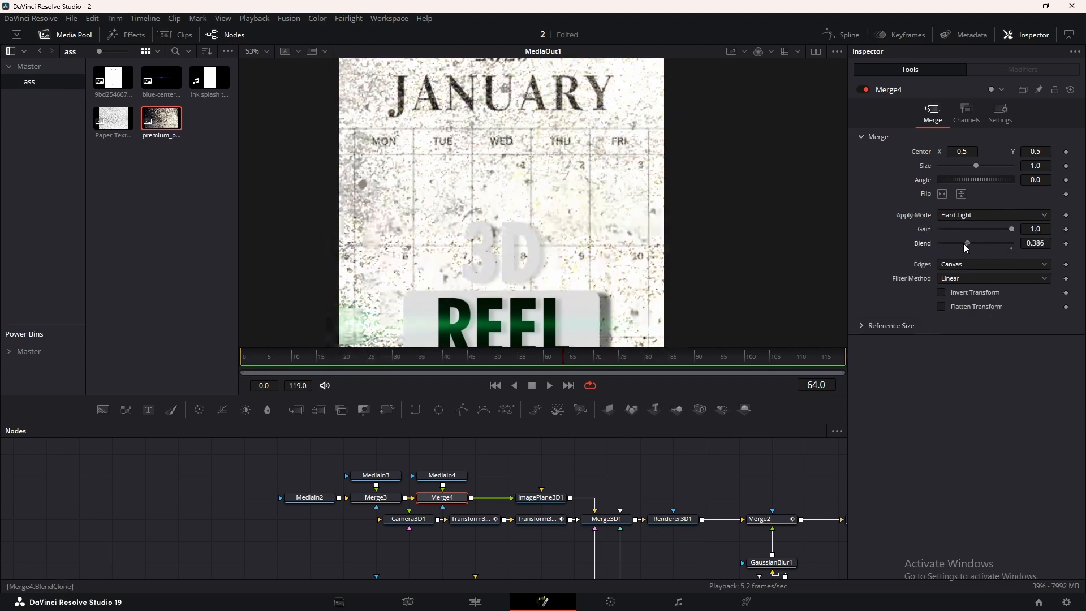
left_click_drag(966, 244, 954, 243)
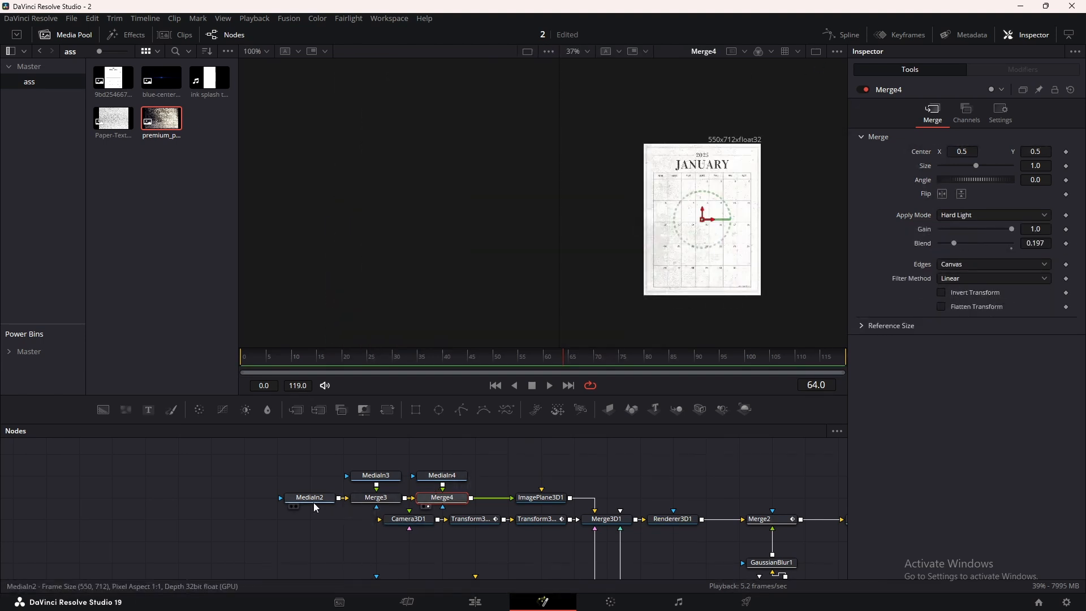
- Select the Text1 node to edit the REEL title text
left_click(309, 498)
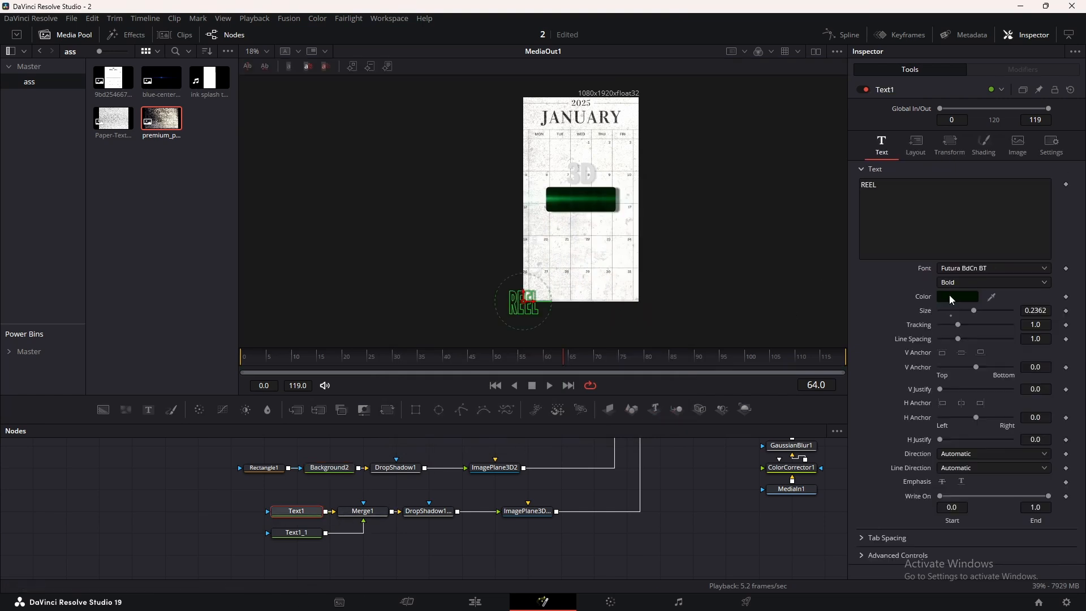
- Colour Text1 light grey and change its wording to INK
left_click(958, 296)
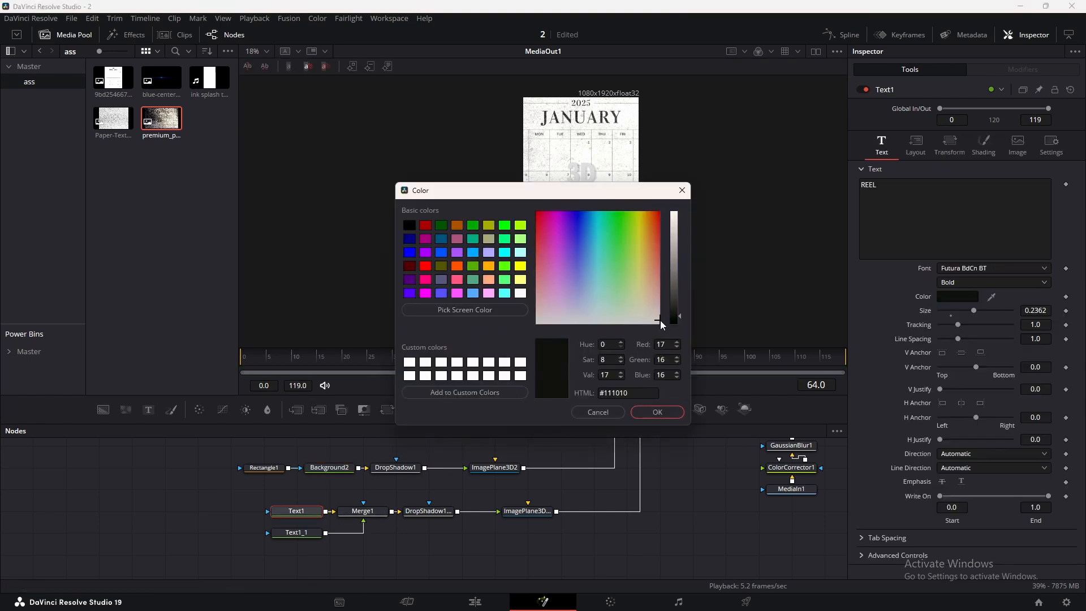
left_click_drag(657, 321, 678, 228)
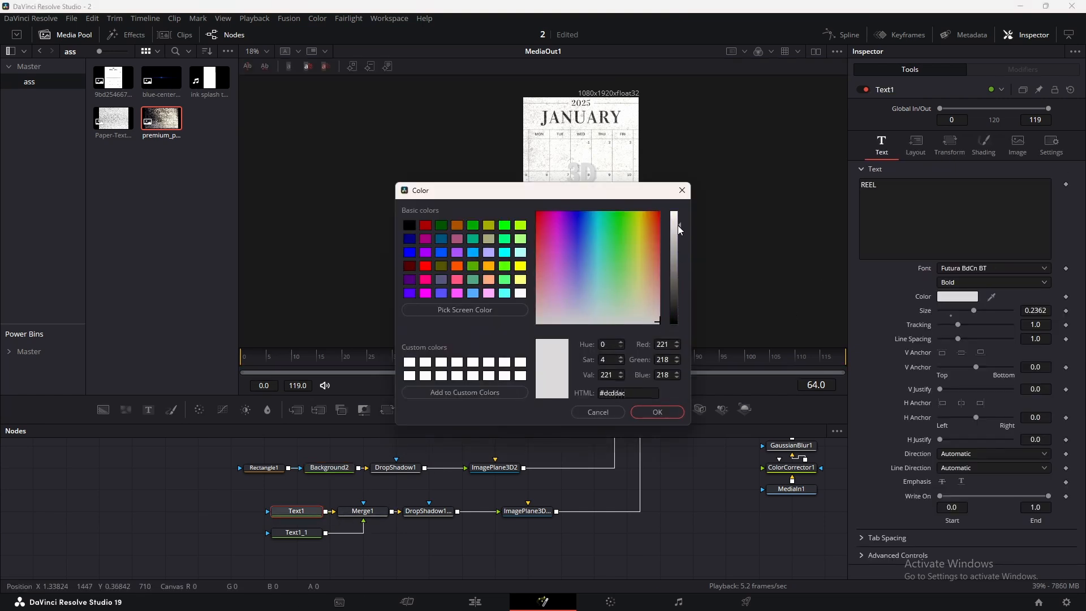
left_click(657, 412)
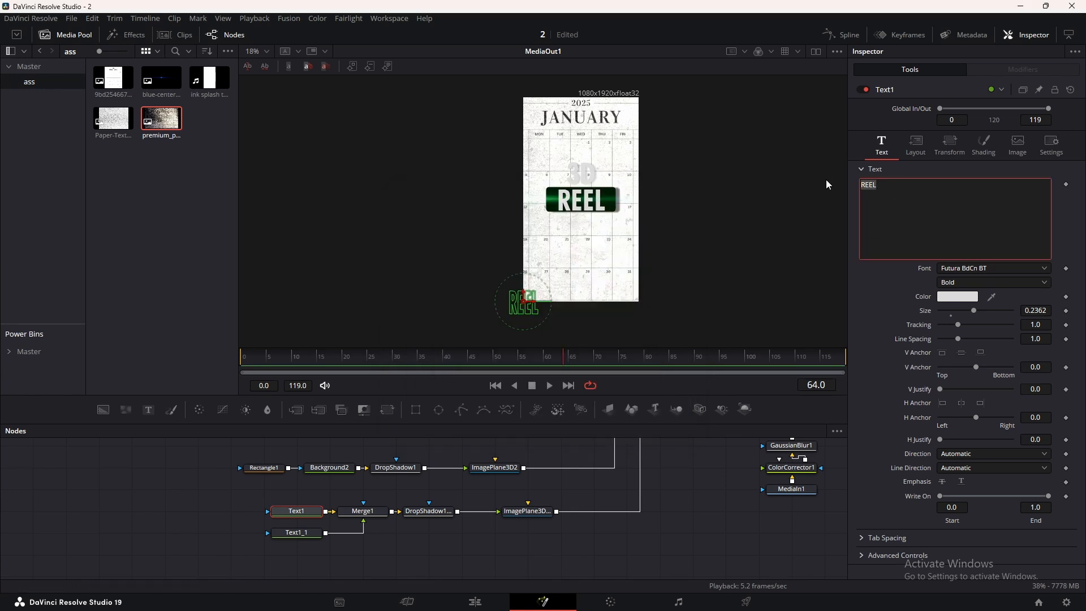
type("IN")
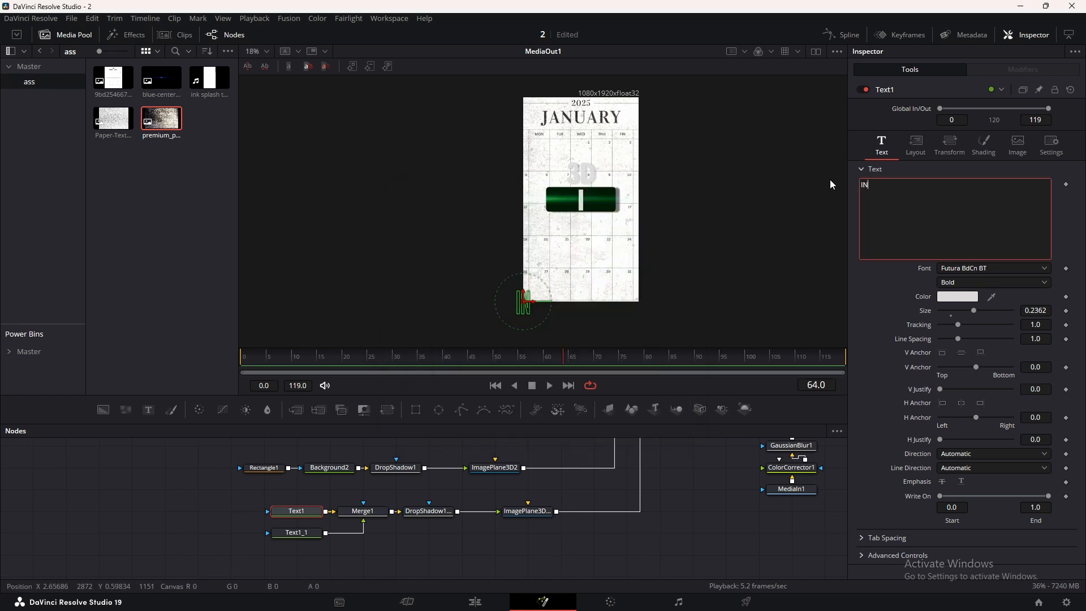
- Change Text1_1 to 'transition' in dark green (#001b02)
left_click(297, 532)
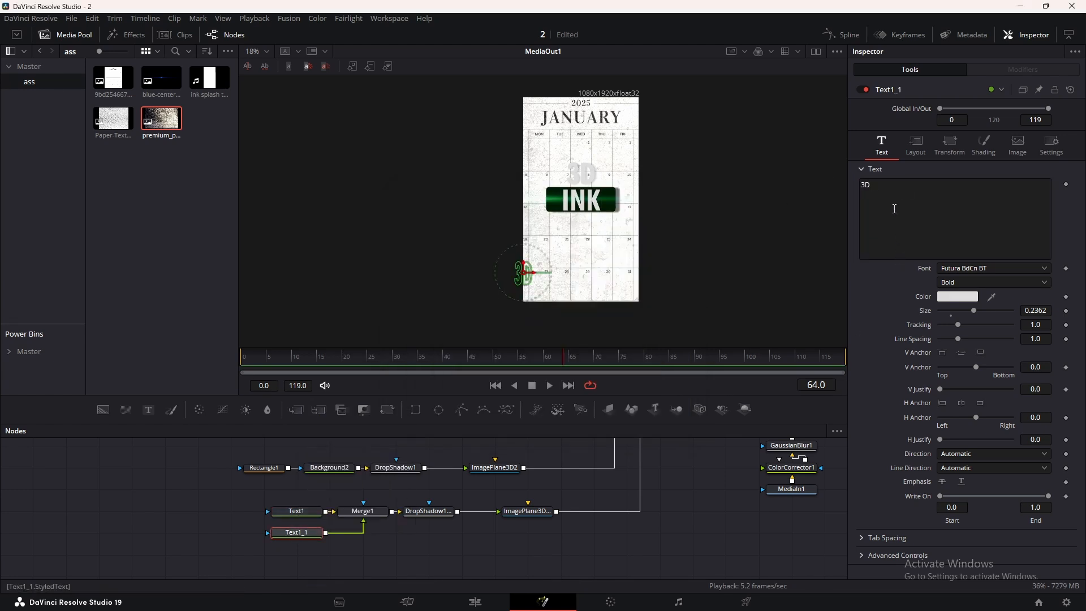
type("transition")
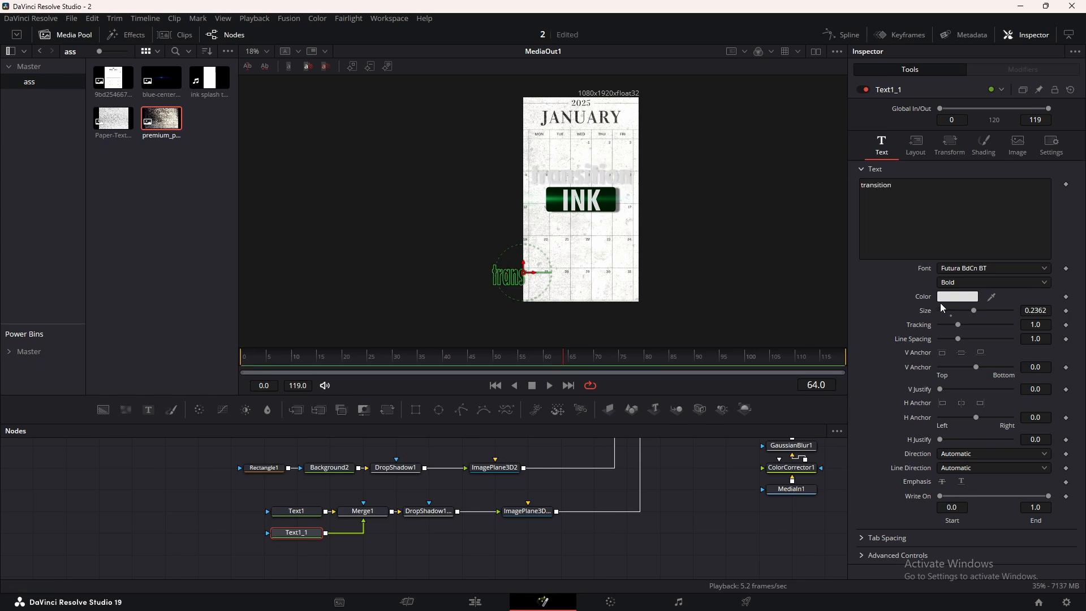
left_click(957, 296)
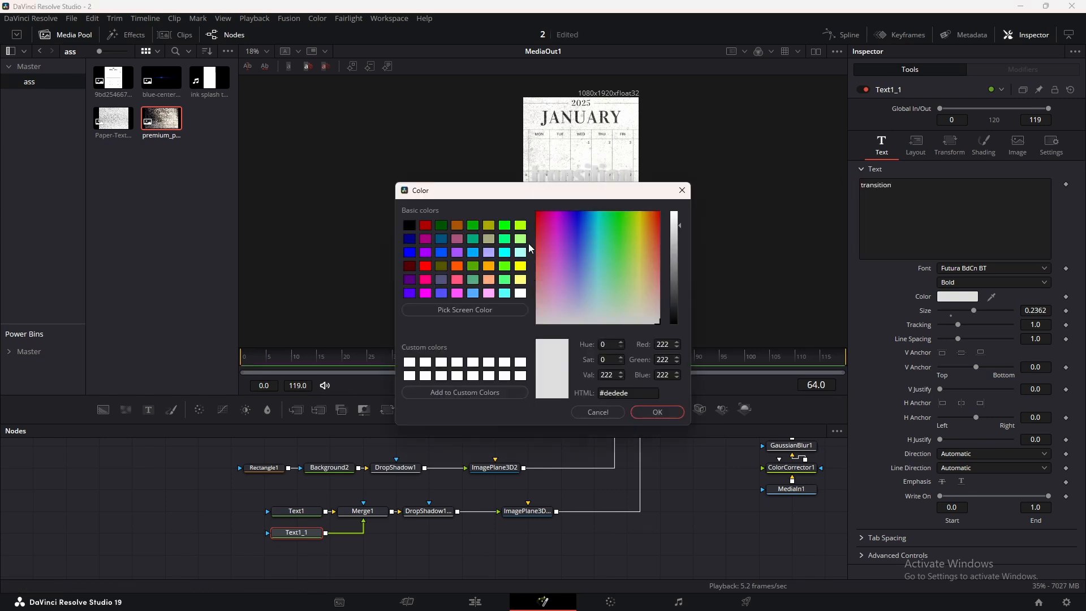
left_click(464, 309)
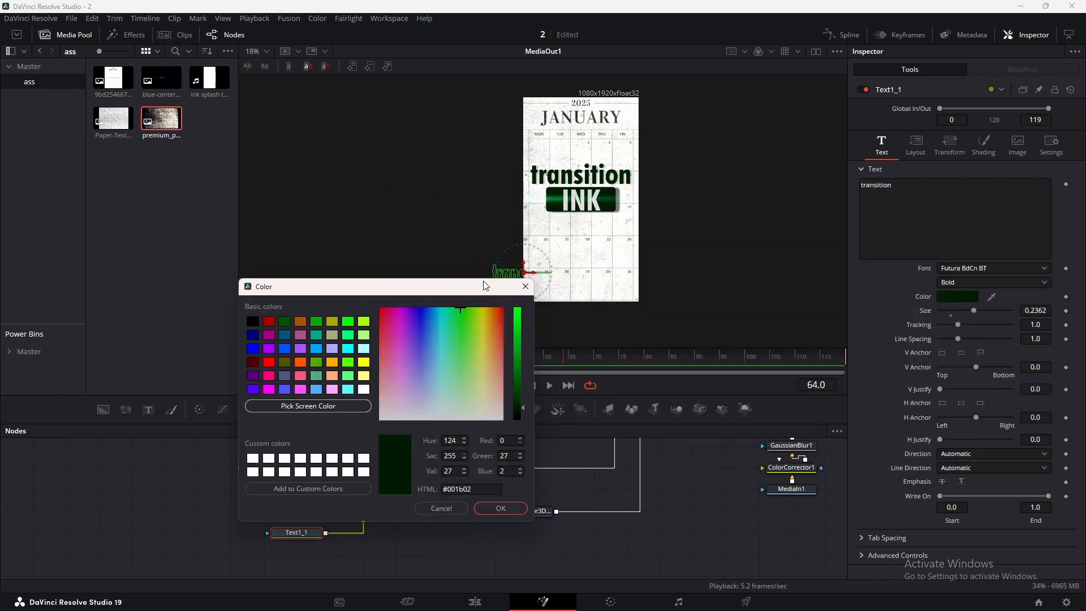
left_click(500, 508)
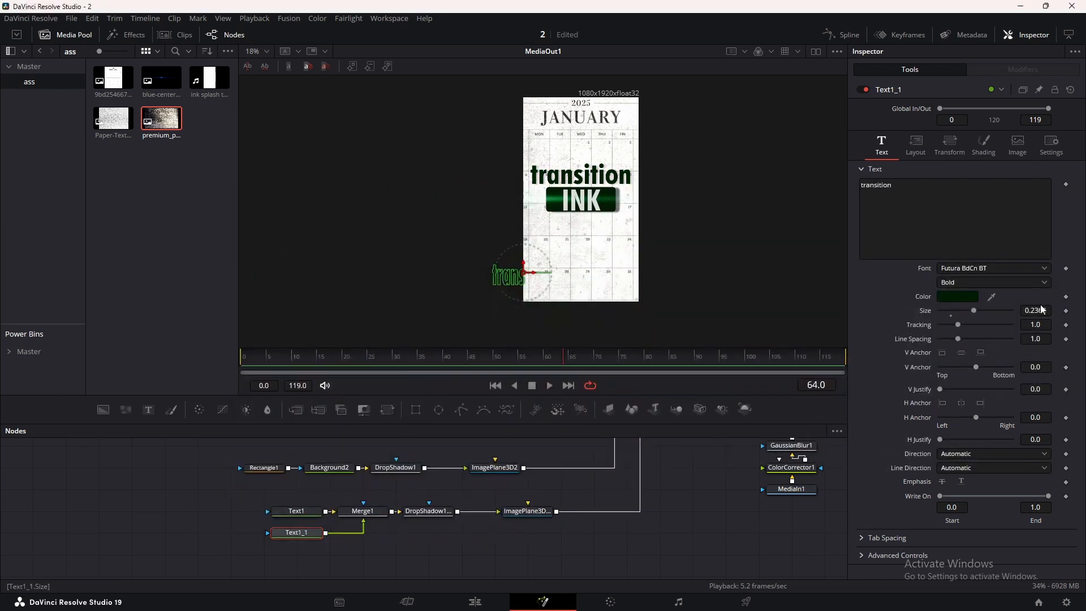
- Move the 'transition' text beneath INK in Fusion, then return to the Edit page timeline
left_click(916, 144)
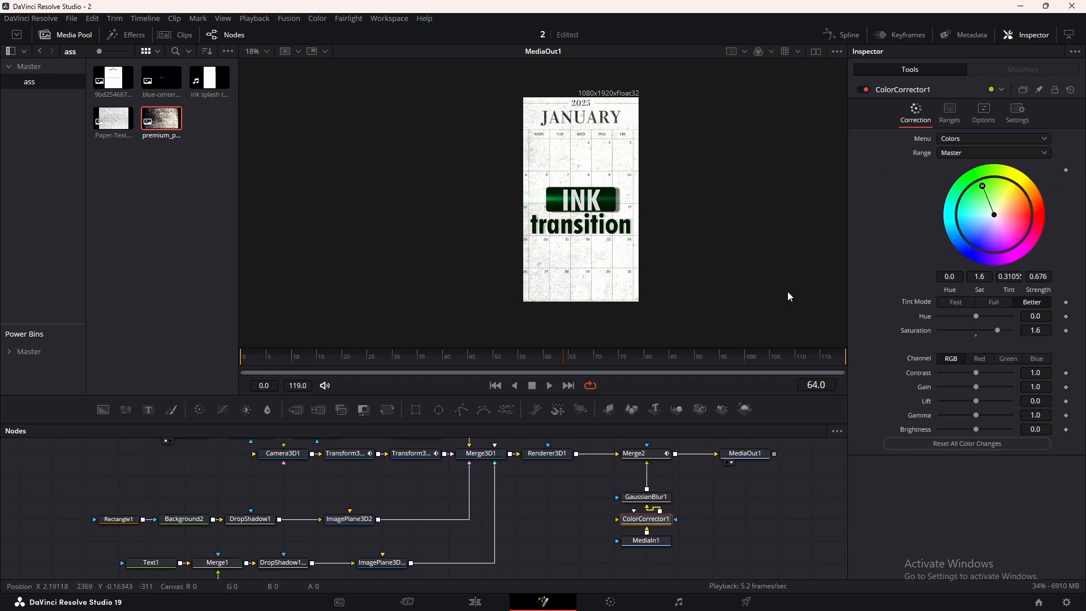
left_click_drag(998, 329, 955, 329)
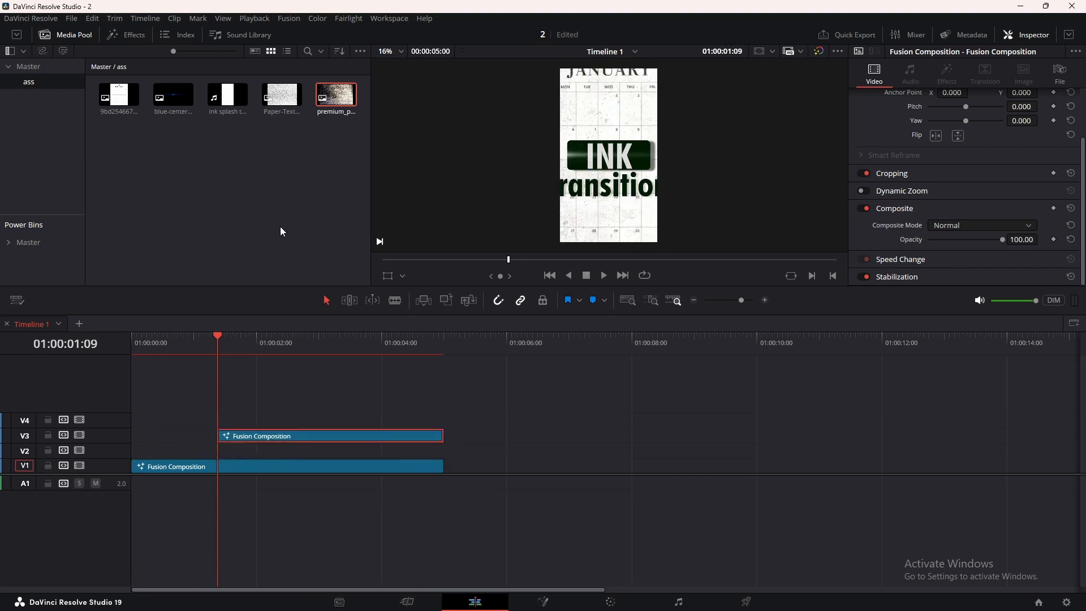
- Place the ink splash clip on V2 at the playhead and set its composite mode to Lum
left_click_drag(226, 95, 222, 466)
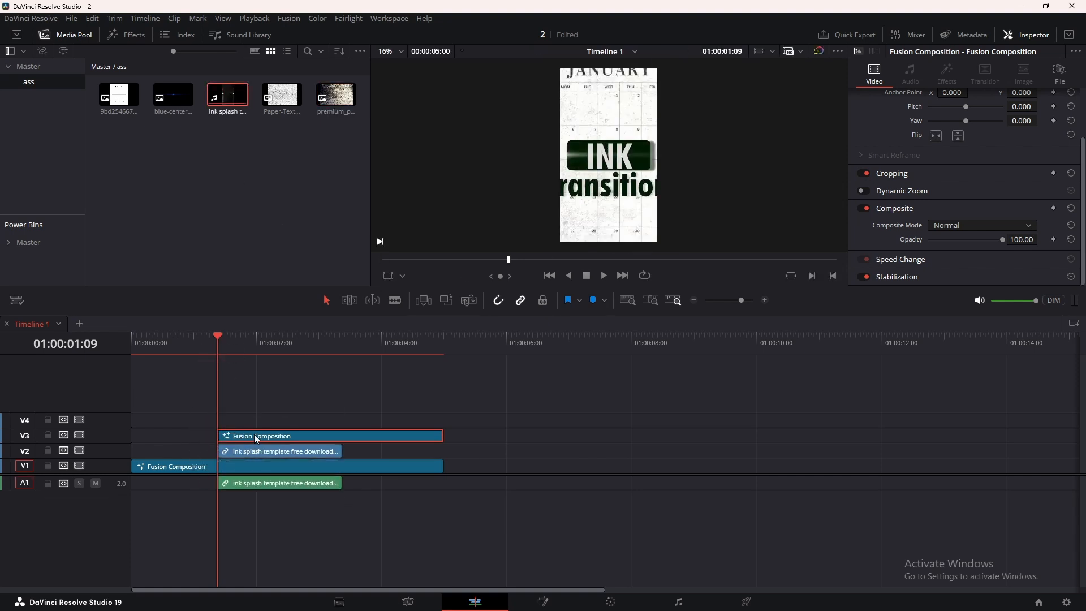
left_click(983, 225)
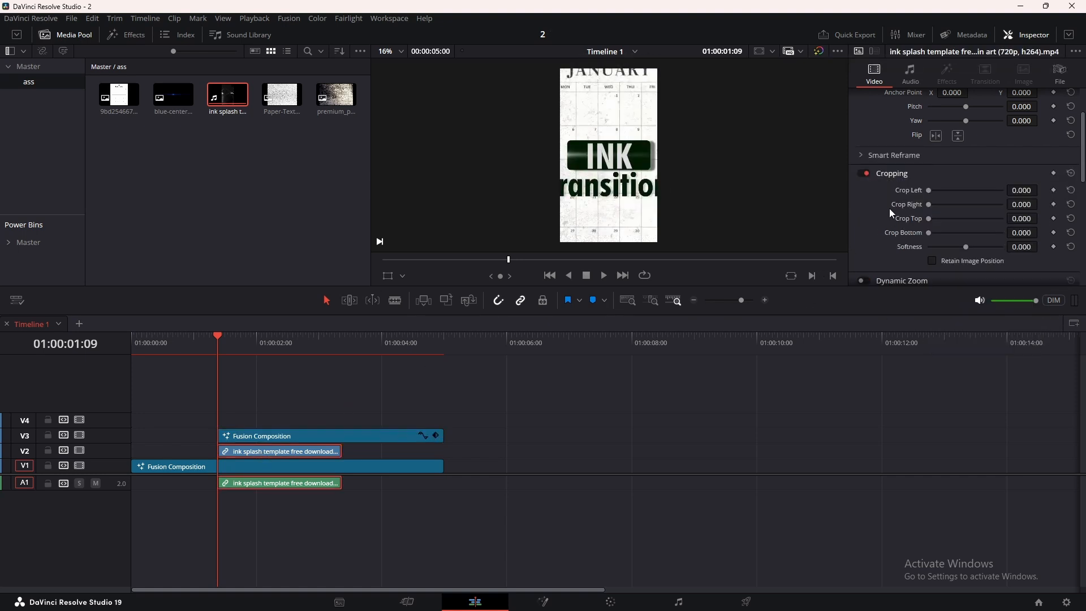
left_click(982, 213)
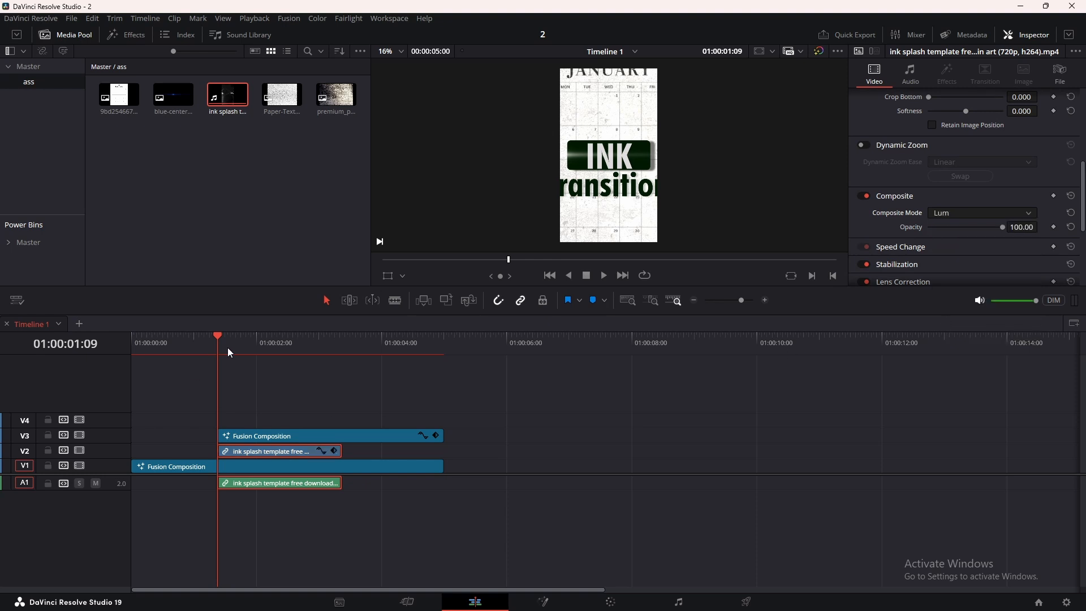
- Preview the splash start frames and switch its composite mode to Inverted Lum
left_click(237, 342)
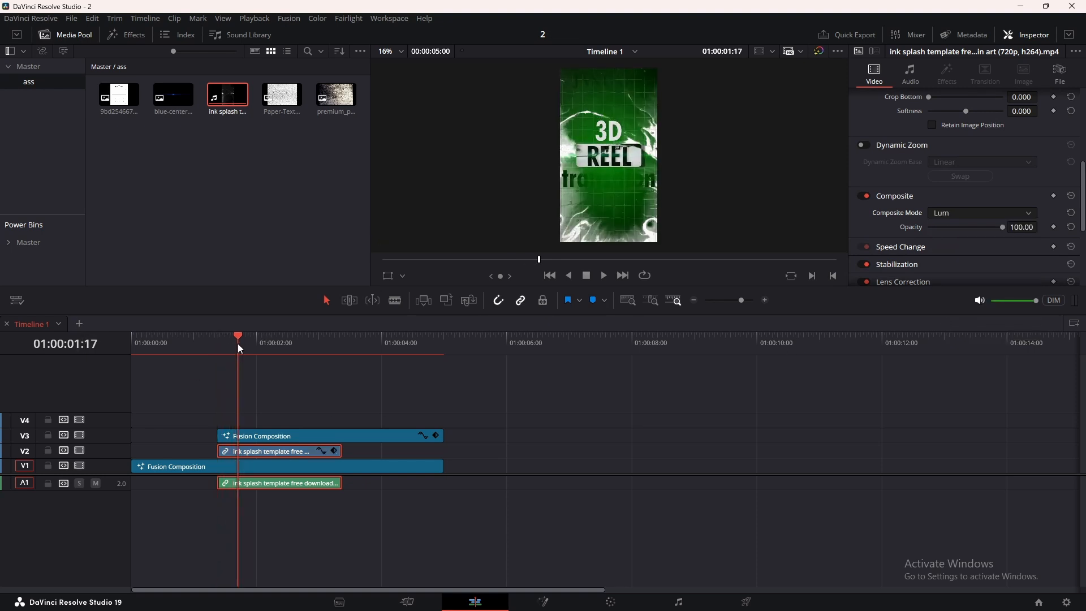
left_click(217, 343)
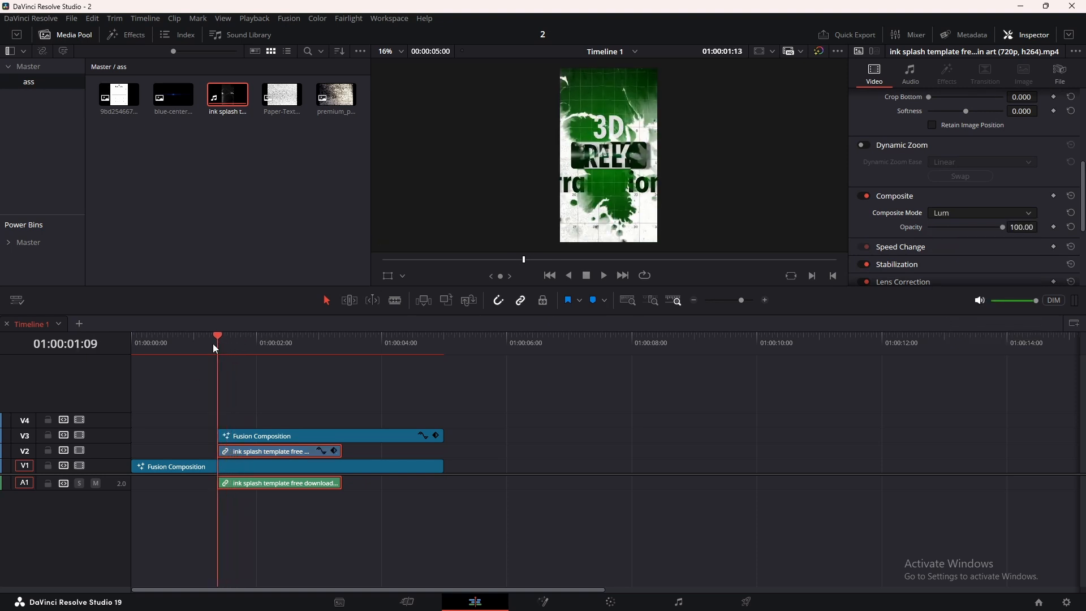
left_click_drag(277, 451, 623, 452)
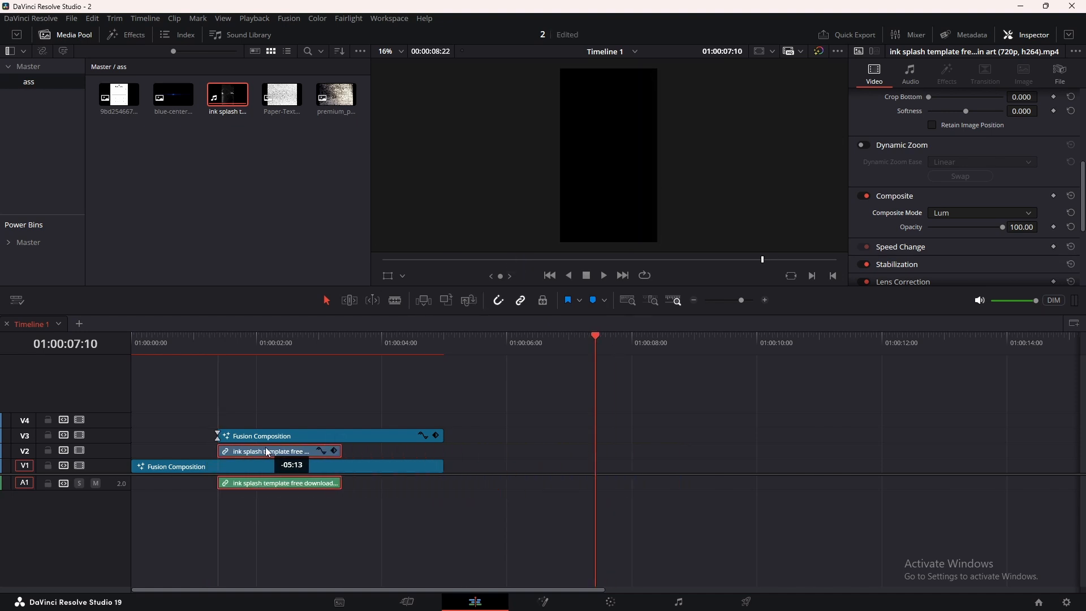
left_click(245, 343)
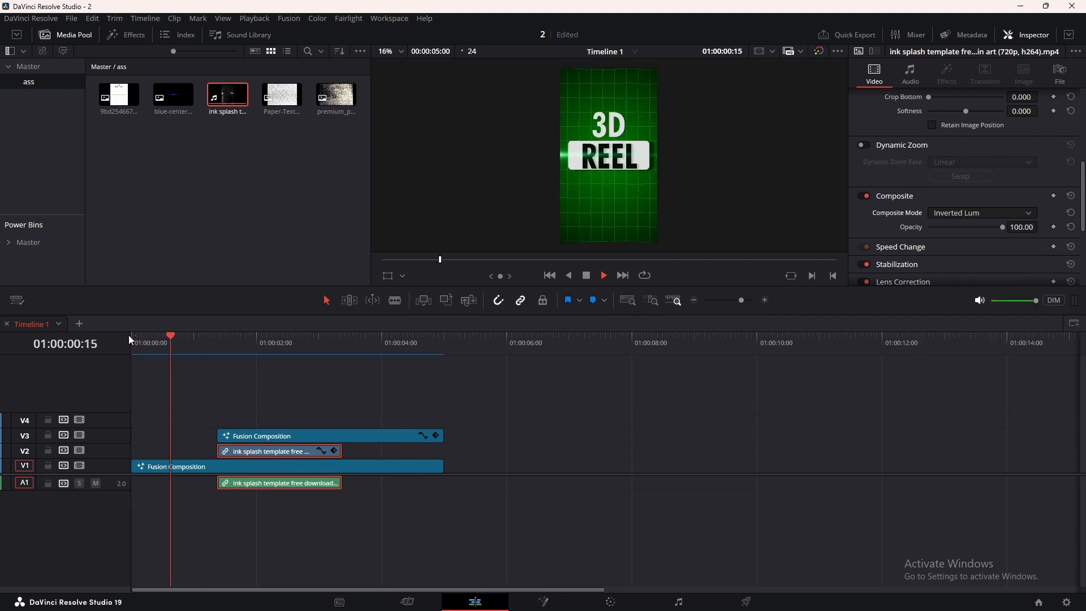
- Apply Vignette and Zoom Blur to the adjustment clip and raise Center Exclusion
left_click(296, 343)
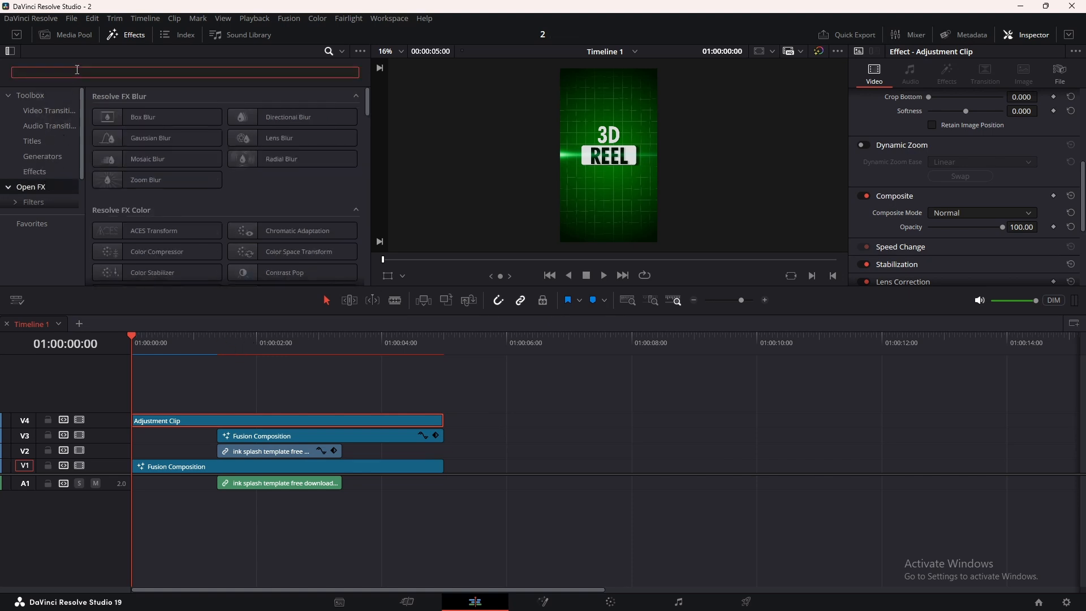
type("vi")
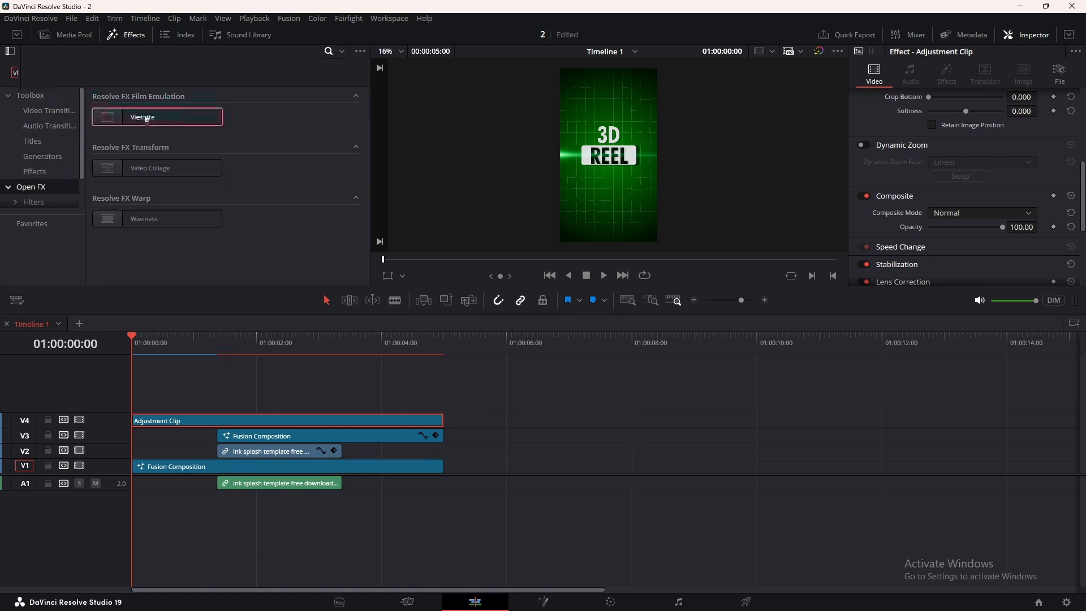
double_click(144, 116)
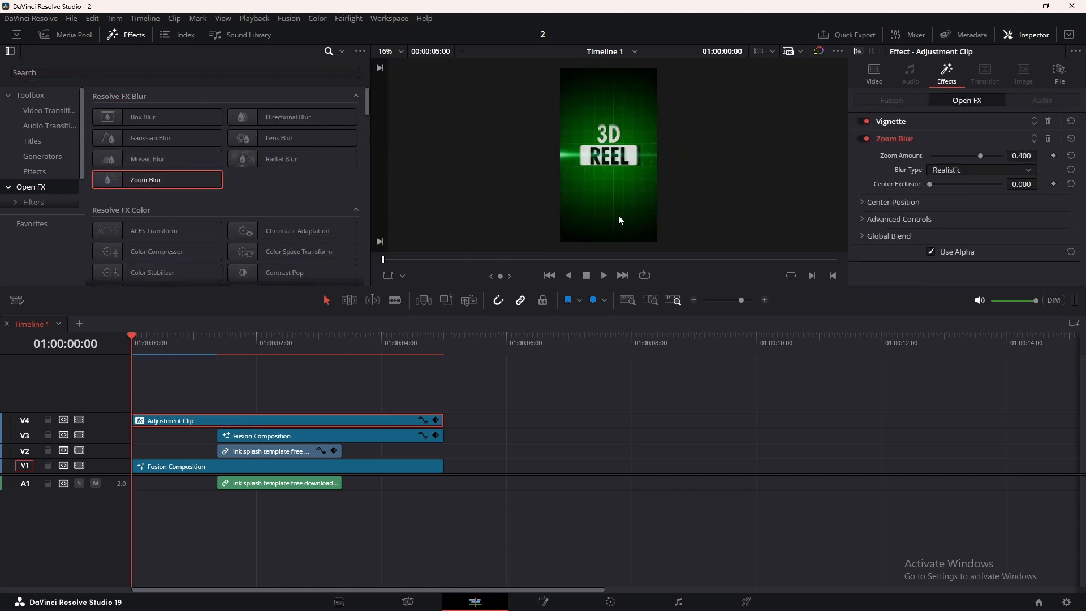
left_click_drag(930, 184, 943, 183)
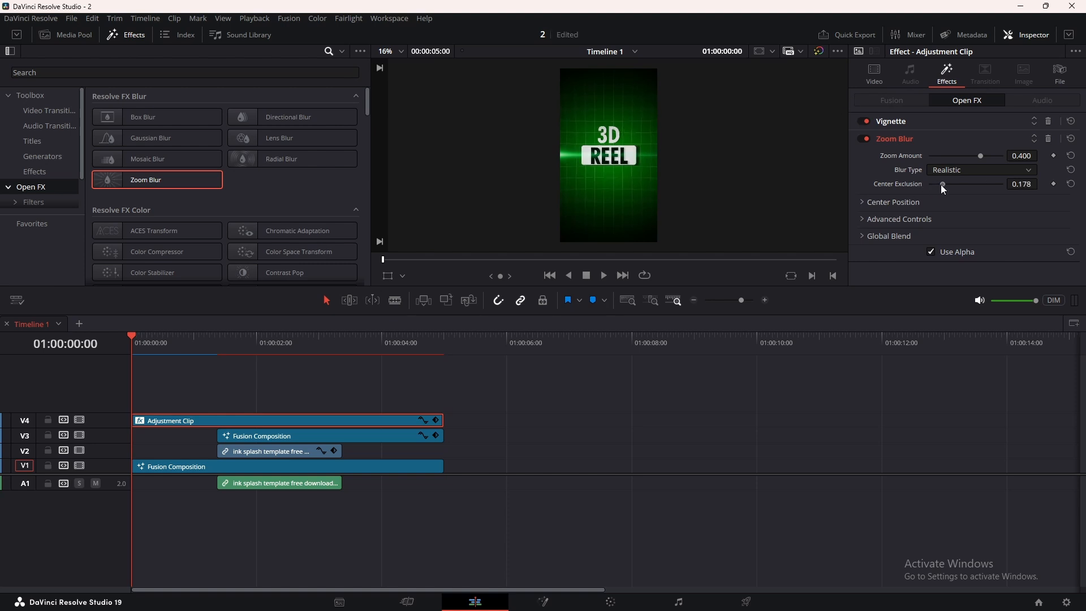
left_click_drag(942, 184, 946, 184)
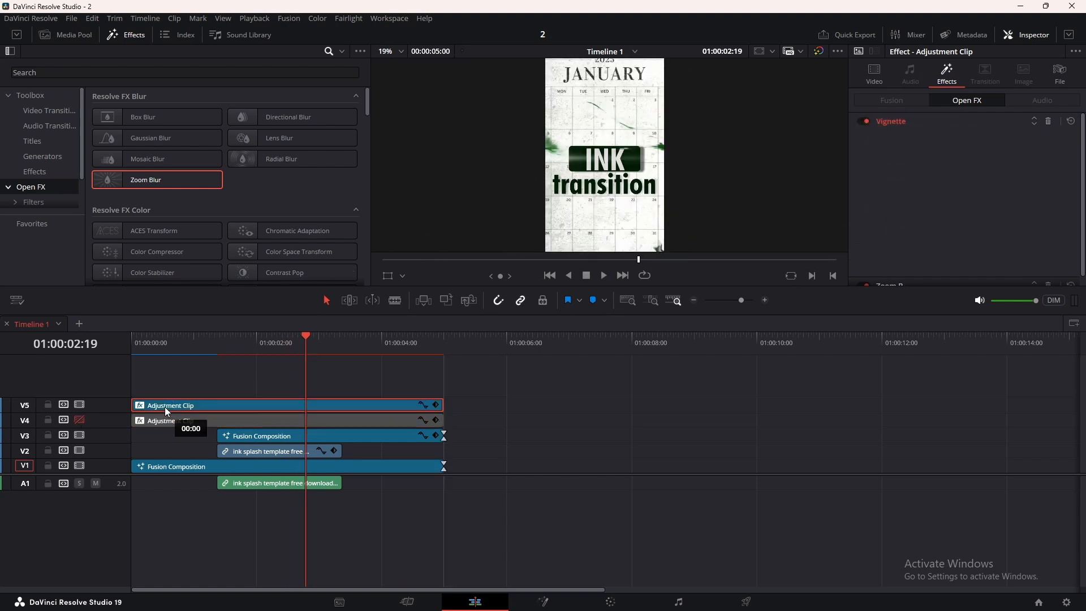
- Apply a blur to the second adjustment clip, then search Effects for 'sh' for the short one
type("bl")
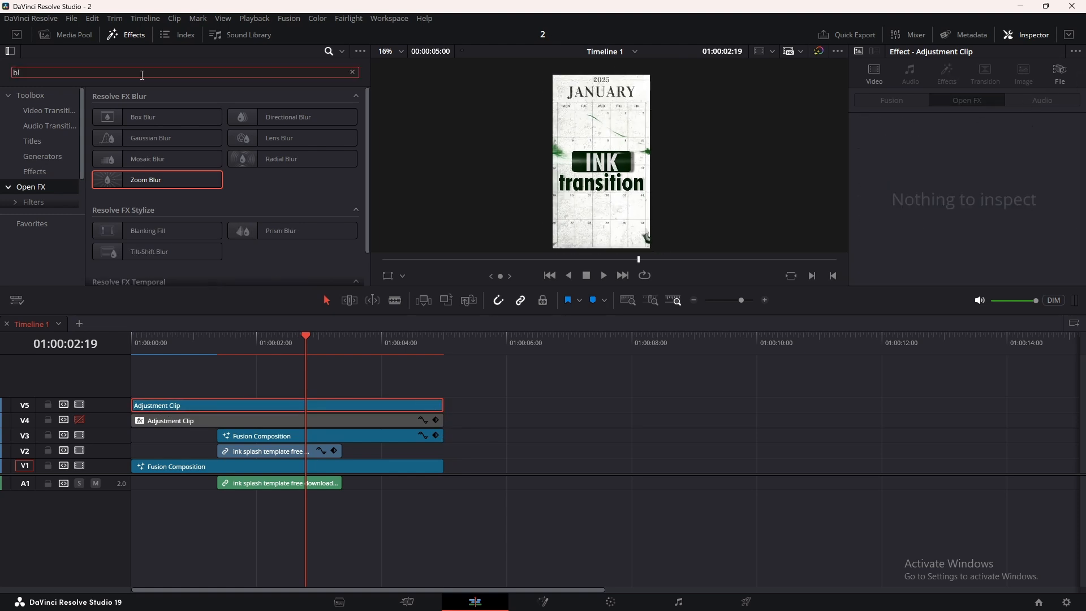
double_click(290, 230)
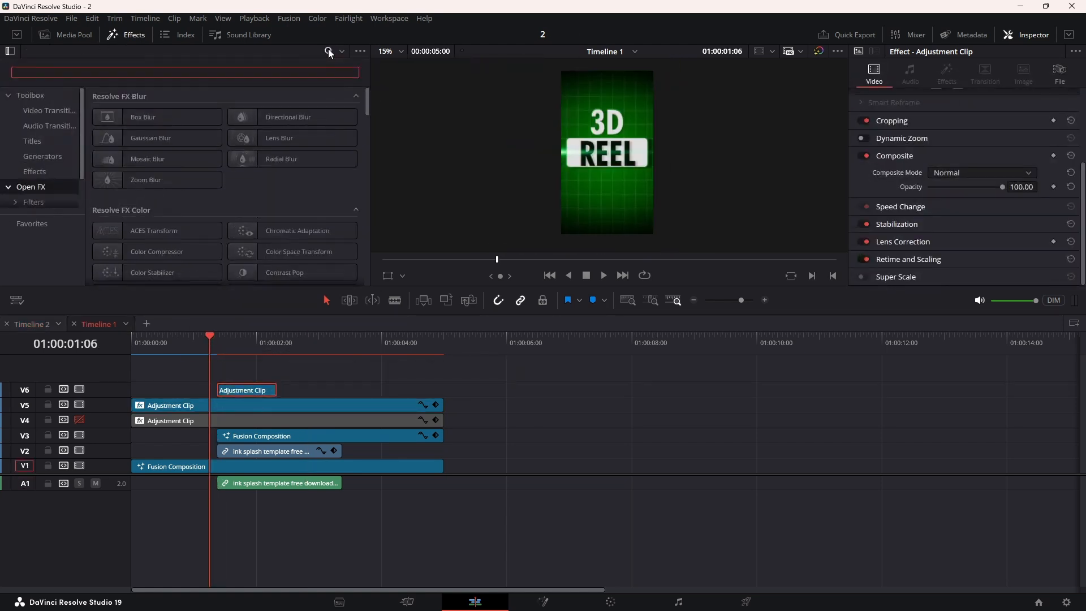
type("sh")
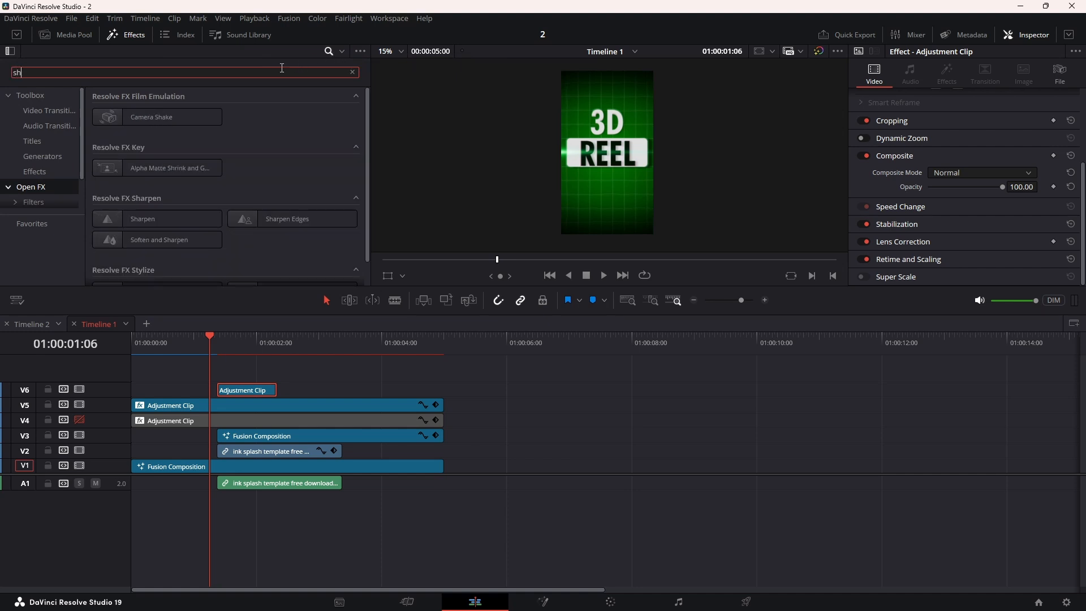